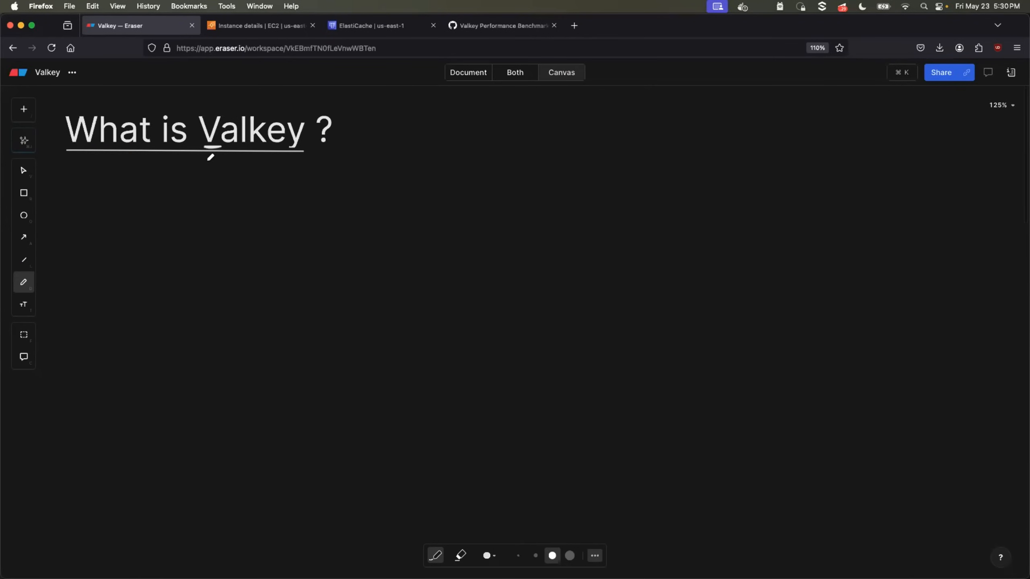
Step: Draw an arrow down from the V of 'Valkey' and handwrite 'keyvalue' beneath it
{"action": "left_click_drag", "start_coordinate": [210, 157], "coordinate": [211, 178]}
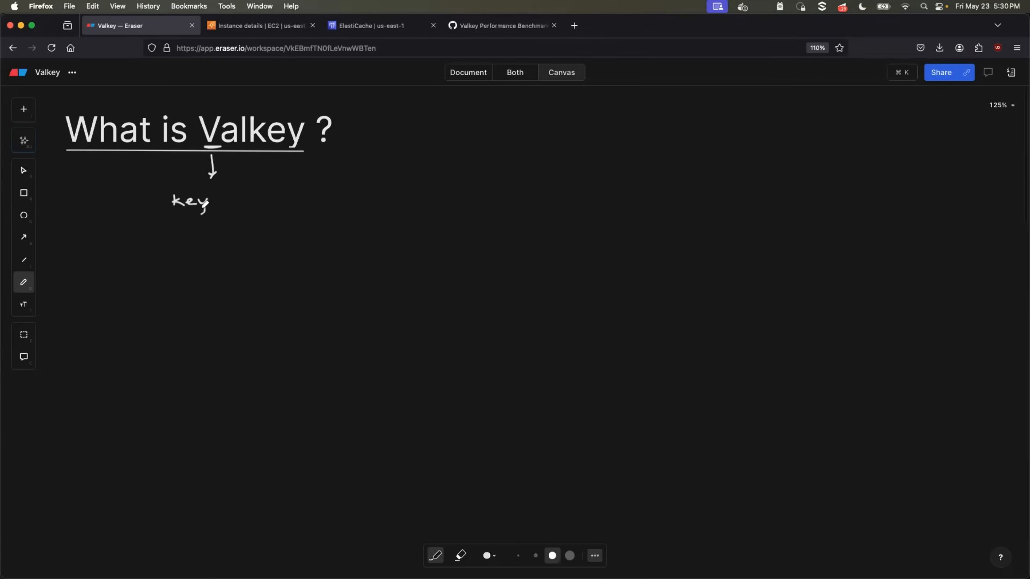
{"action": "left_click_drag", "start_coordinate": [210, 200], "coordinate": [276, 201]}
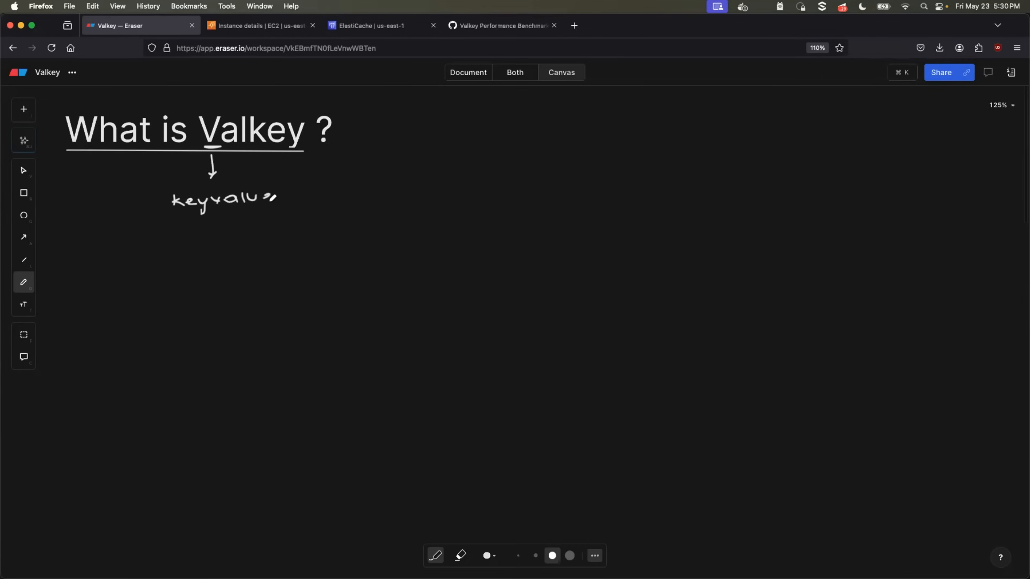
{"action": "left_click_drag", "start_coordinate": [269, 198], "coordinate": [237, 210]}
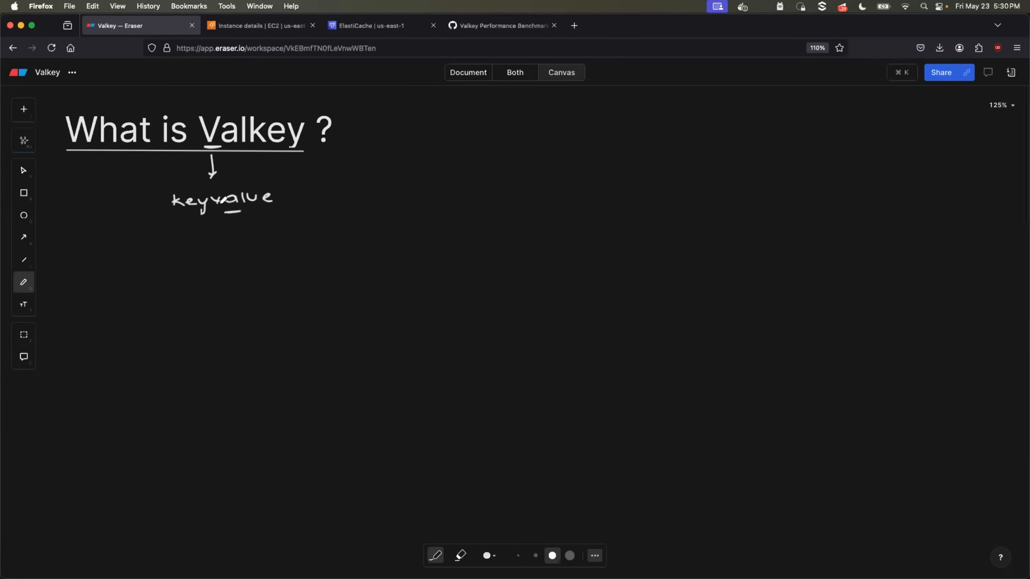
Step: Bring up the valkey-io/valkey GitHub repository and scroll through its file list
{"action": "left_click", "coordinate": [499, 26]}
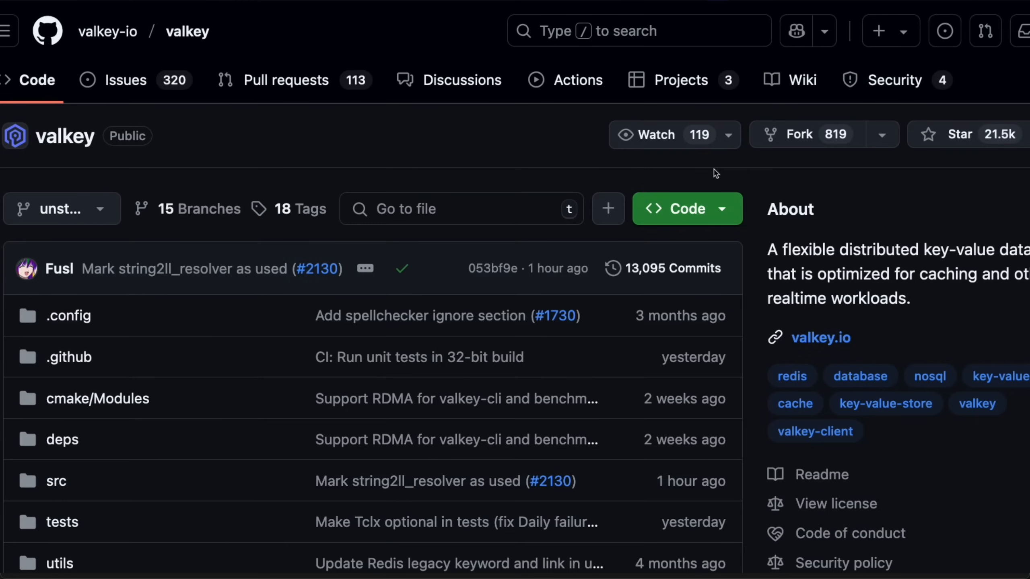
{"action": "mouse_move", "coordinate": [538, 202]}
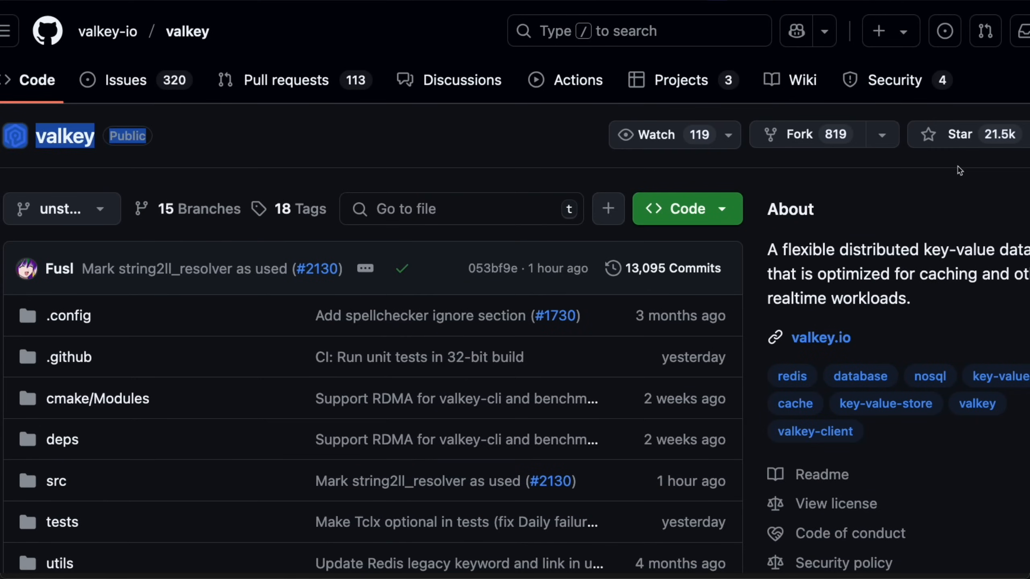
{"action": "scroll", "scroll_direction": "down", "scroll_amount": 3}
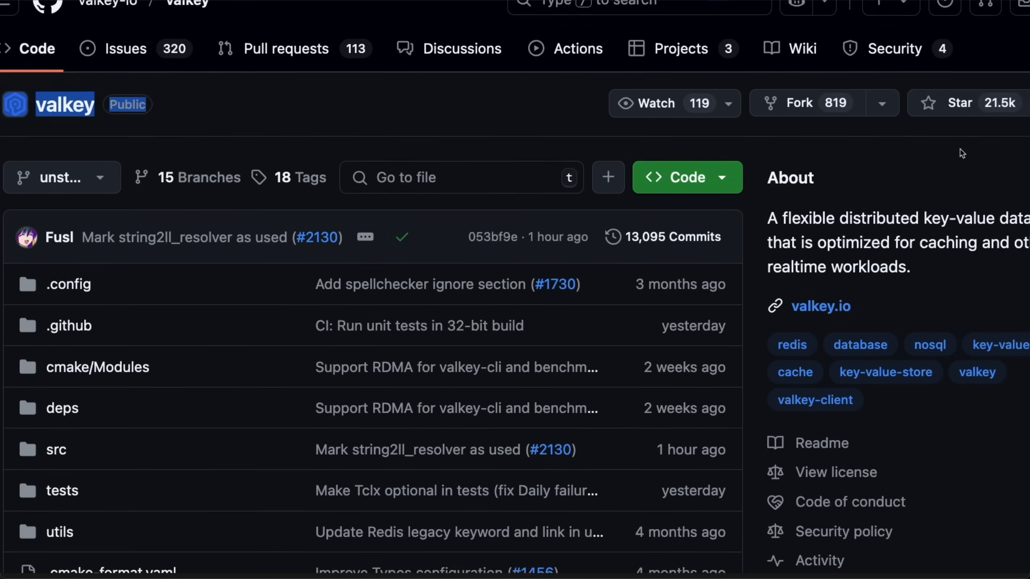
{"action": "scroll", "scroll_direction": "down", "scroll_amount": 3}
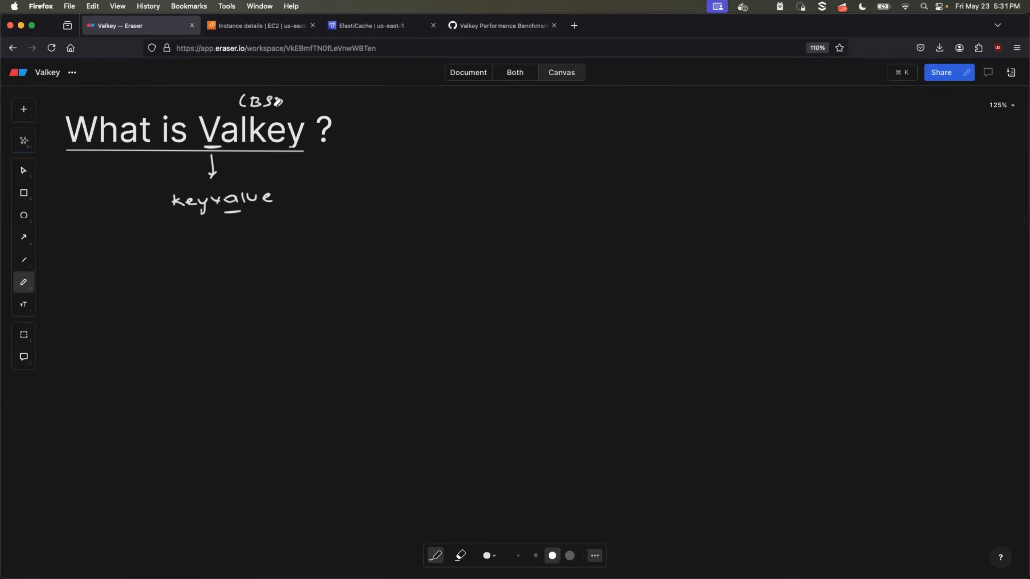
Step: Annotate Valkey with (BSD), an arrow to Redis, and Queues below caching
{"action": "left_click_drag", "start_coordinate": [289, 155], "coordinate": [289, 174]}
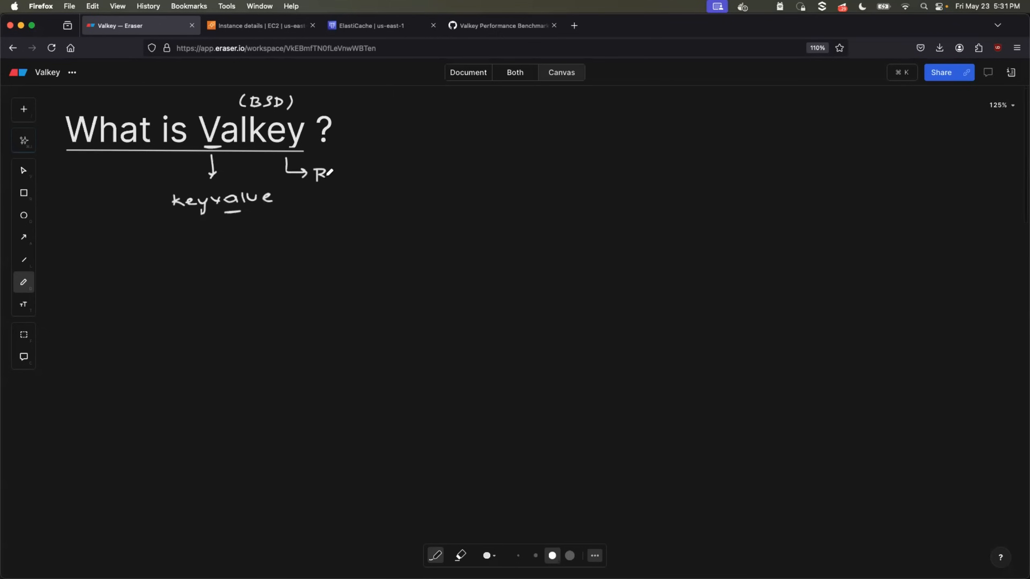
{"action": "left_click_drag", "start_coordinate": [318, 172], "coordinate": [384, 172]}
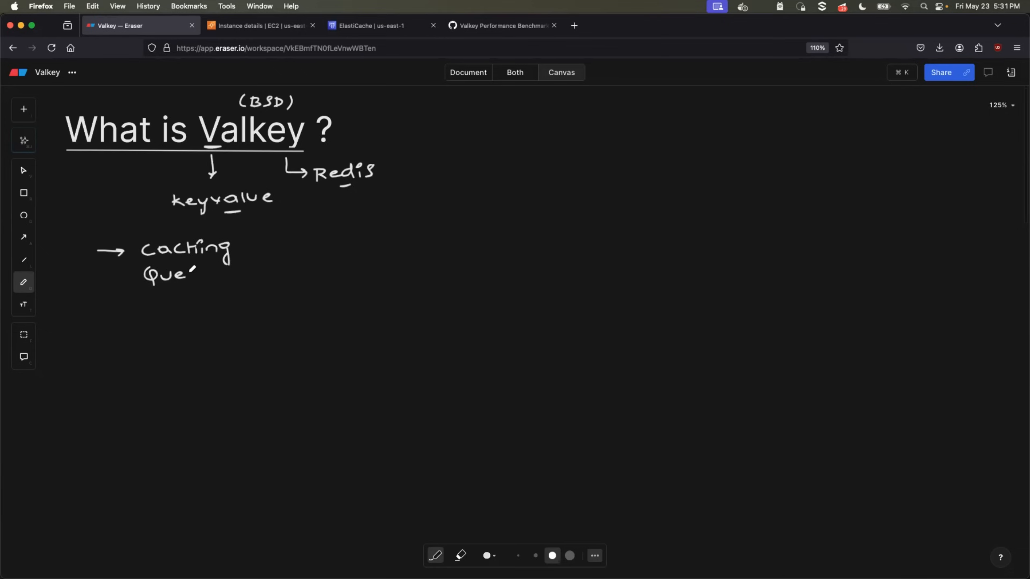
{"action": "left_click_drag", "start_coordinate": [195, 270], "coordinate": [221, 271]}
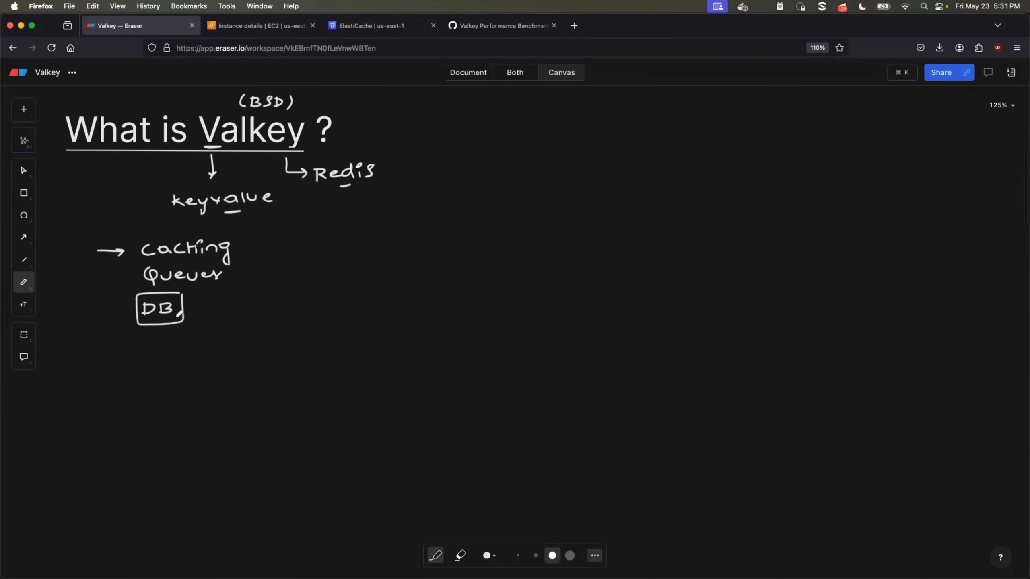
Step: Box DB, add arrow and mark near the OSS note, and circle Redis
{"action": "left_click_drag", "start_coordinate": [338, 122], "coordinate": [341, 110]}
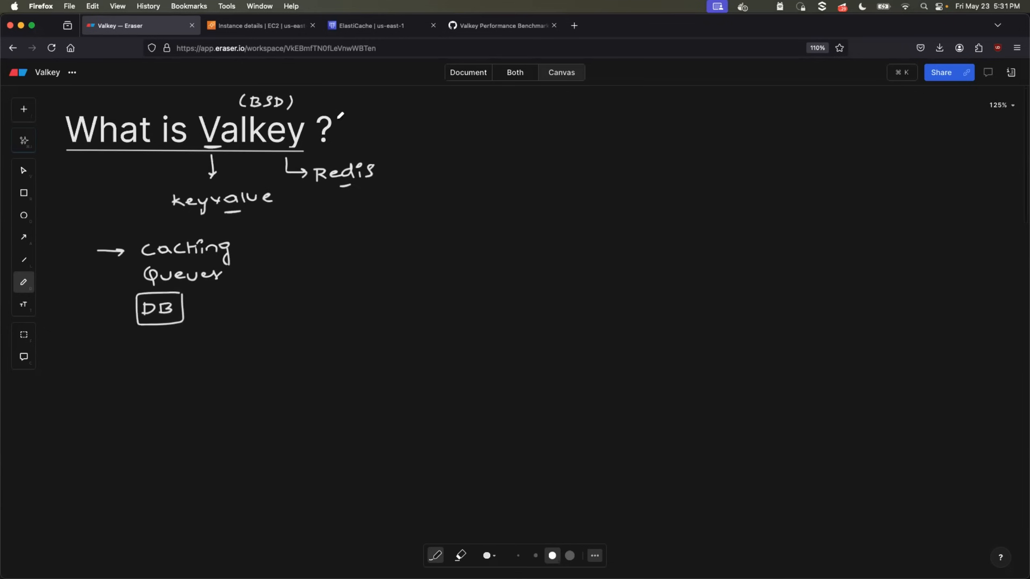
{"action": "left_click_drag", "start_coordinate": [339, 121], "coordinate": [374, 121]}
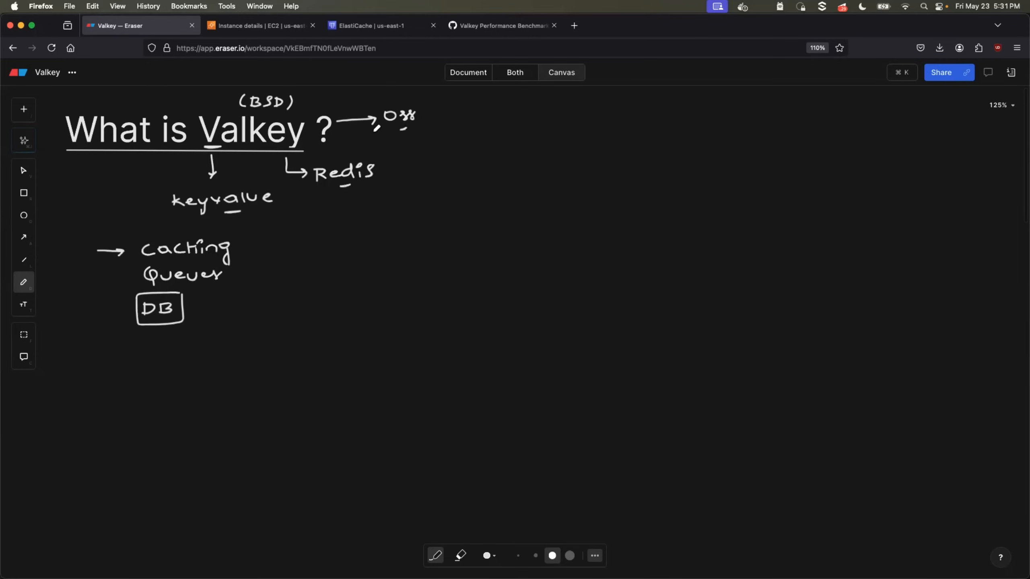
{"action": "left_click_drag", "start_coordinate": [370, 128], "coordinate": [373, 149]}
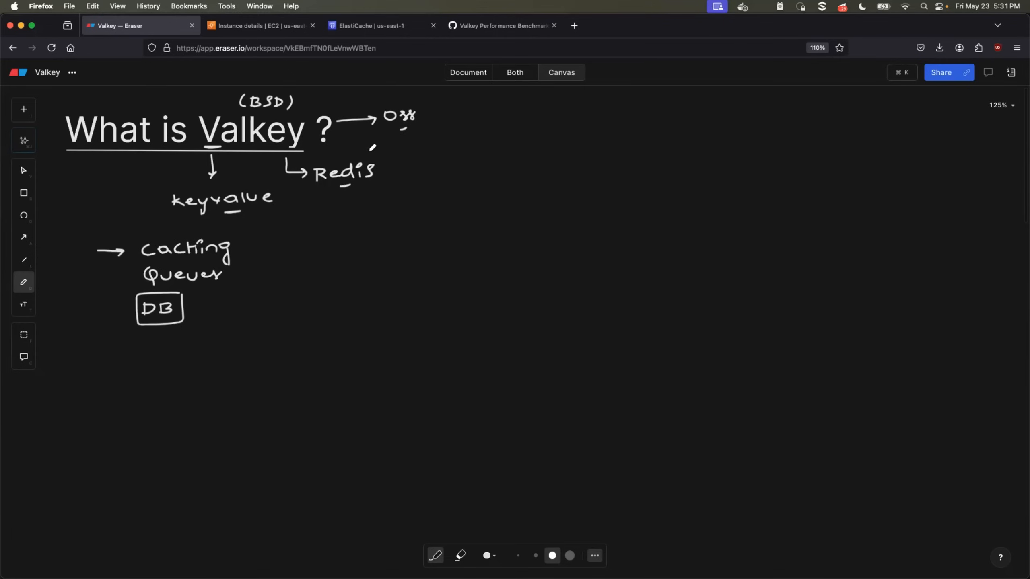
{"action": "left_click_drag", "start_coordinate": [312, 154], "coordinate": [338, 190]}
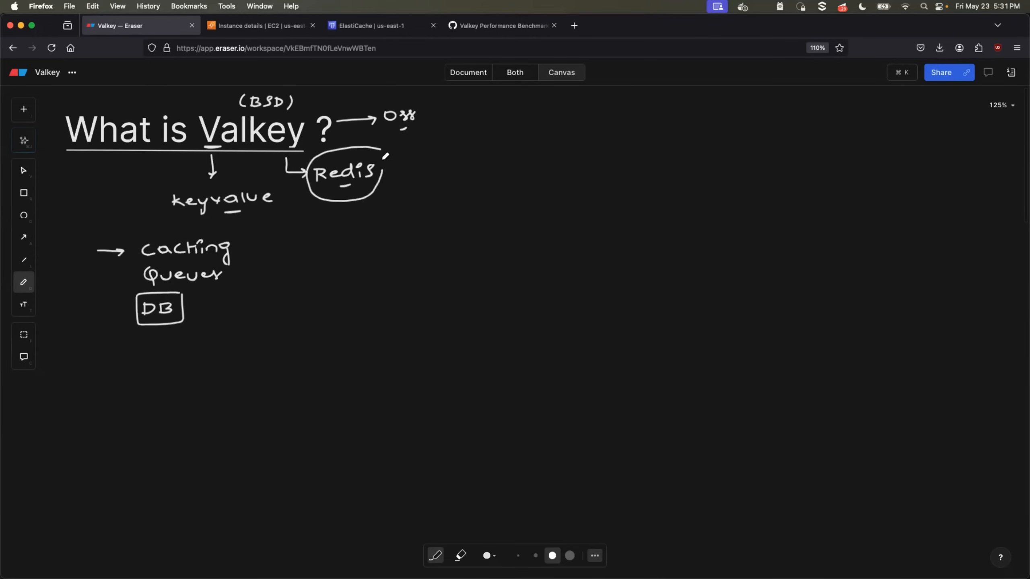
{"action": "left_click_drag", "start_coordinate": [386, 154], "coordinate": [371, 143]}
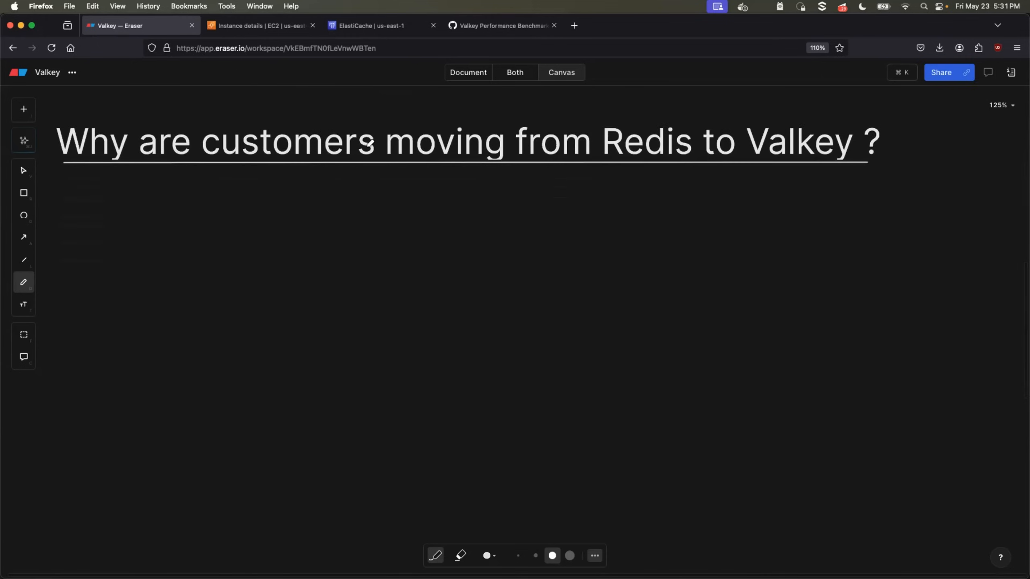
{"action": "mouse_move", "coordinate": [383, 257]}
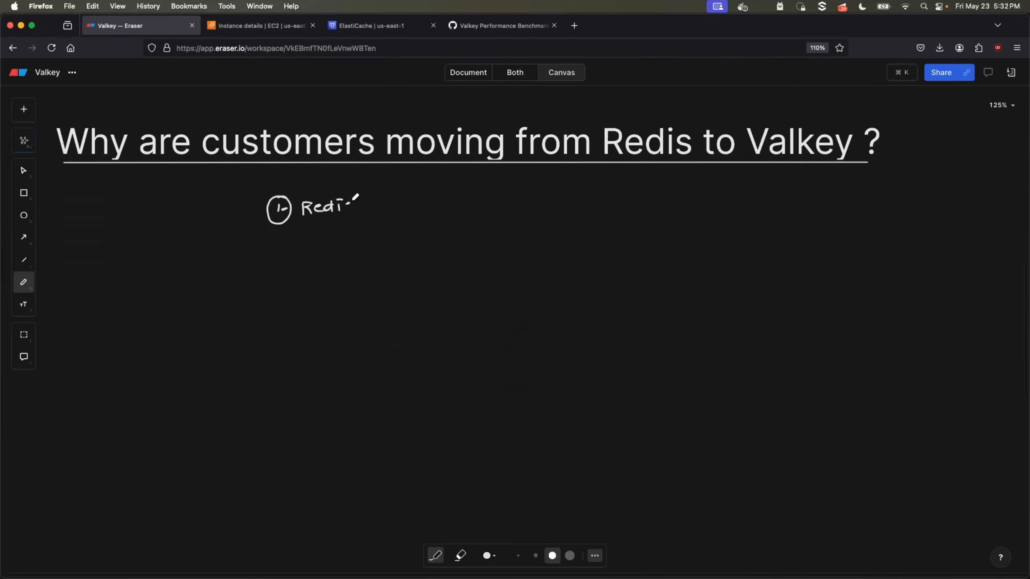
Step: Handwrite point 1 as Redis with an arrow pointing to AGPL
{"action": "left_click_drag", "start_coordinate": [328, 206], "coordinate": [351, 213]}
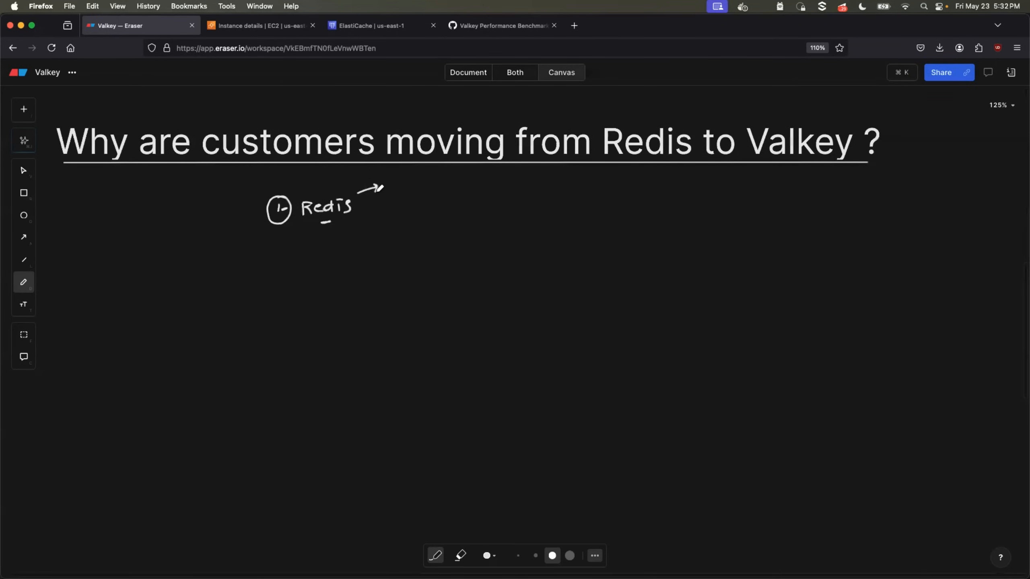
{"action": "left_click_drag", "start_coordinate": [375, 191], "coordinate": [389, 179]}
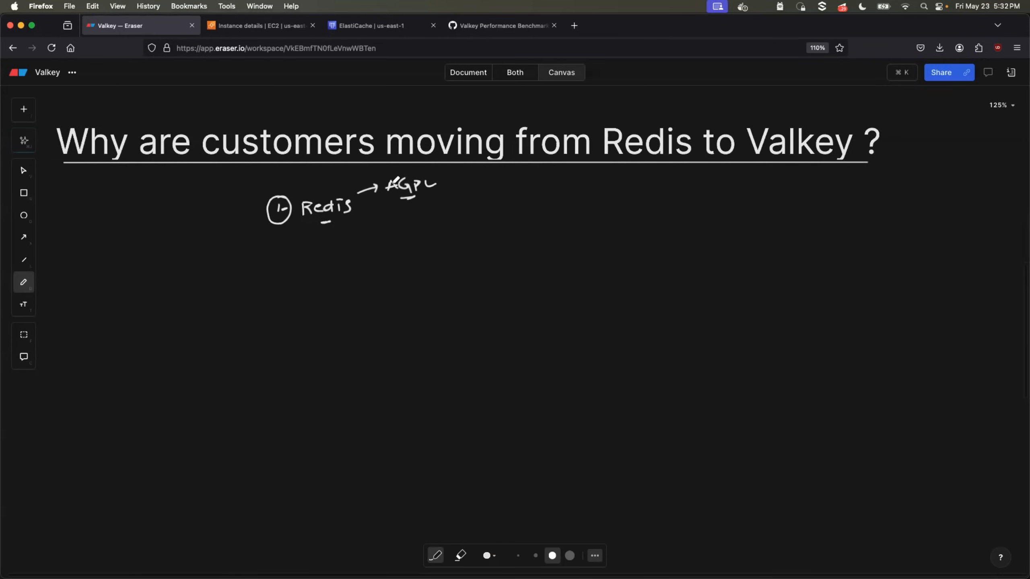
{"action": "left_click", "coordinate": [501, 25]}
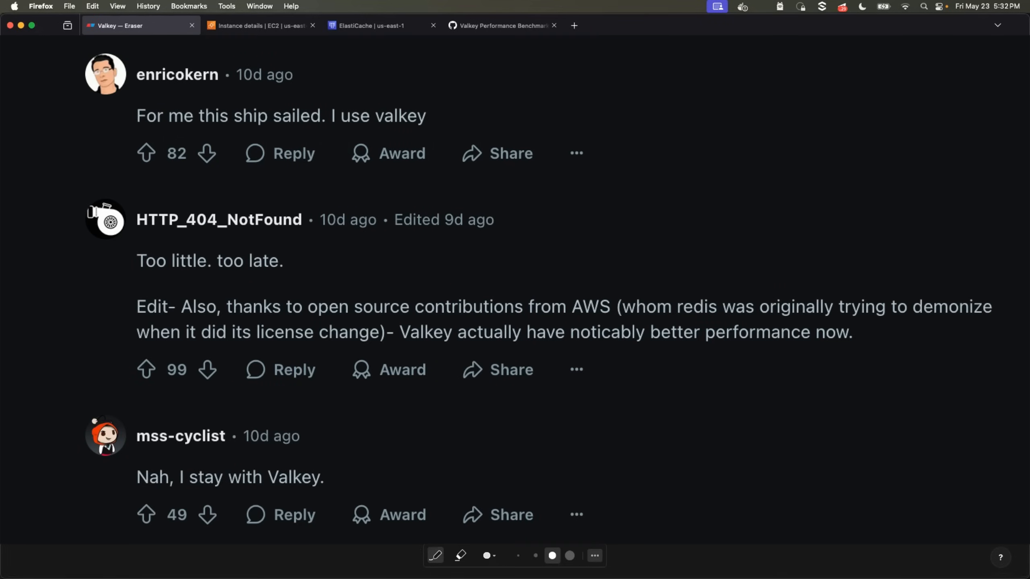
Step: View the Reddit thread where commenters say they use Valkey instead of Redis
{"action": "left_click", "coordinate": [138, 25]}
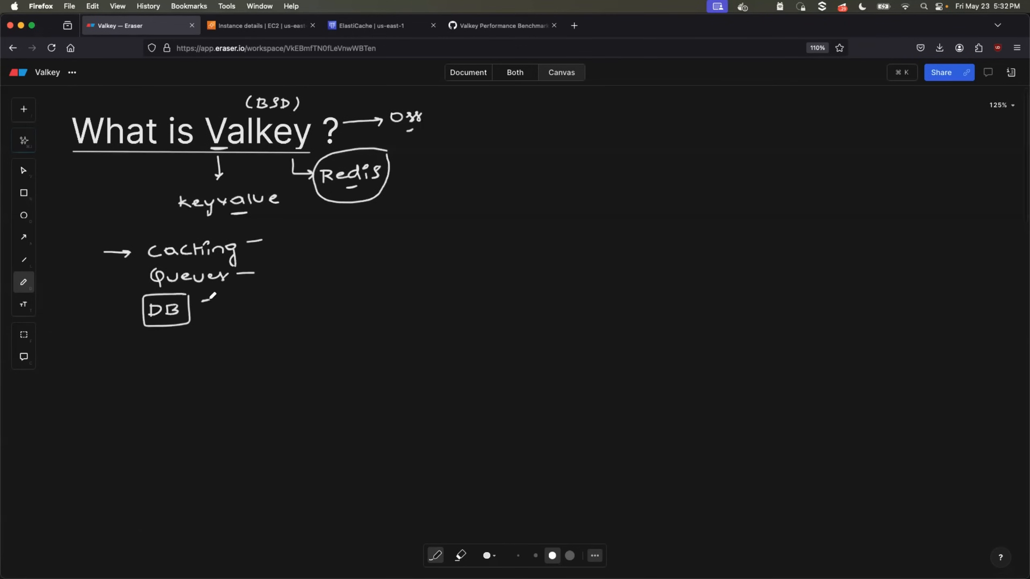
Step: Handwrite '2 Features' as the second reason below the Redis-AGPL point
{"action": "scroll", "scroll_direction": "down", "scroll_amount": 3}
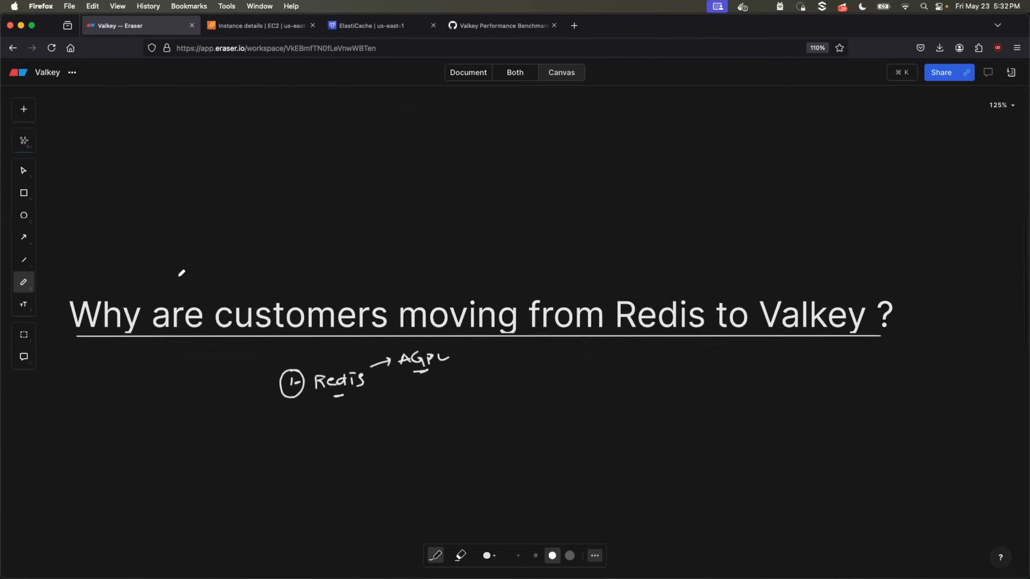
{"action": "scroll", "scroll_direction": "up", "scroll_amount": 3}
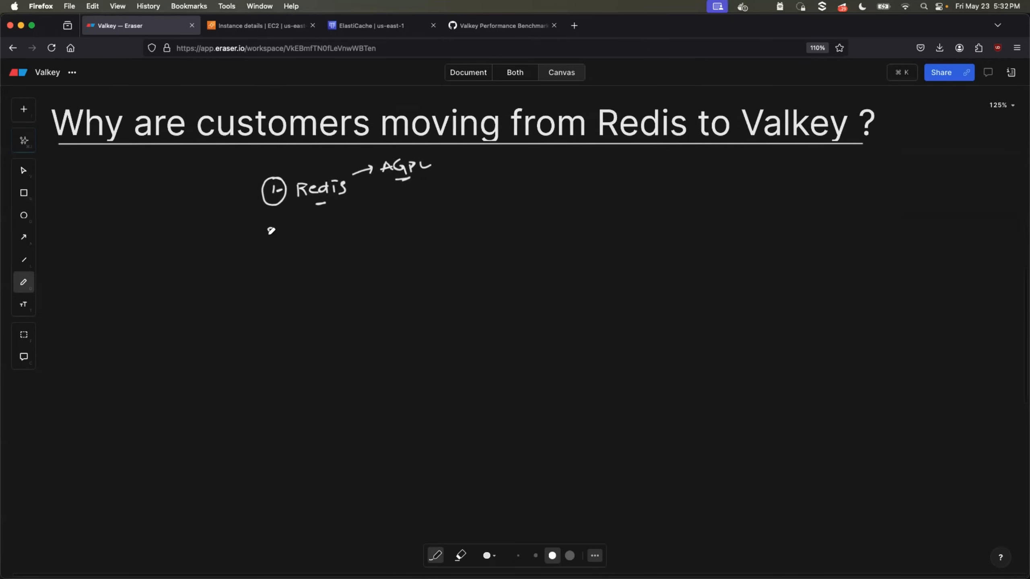
{"action": "left_click_drag", "start_coordinate": [263, 230], "coordinate": [283, 230]}
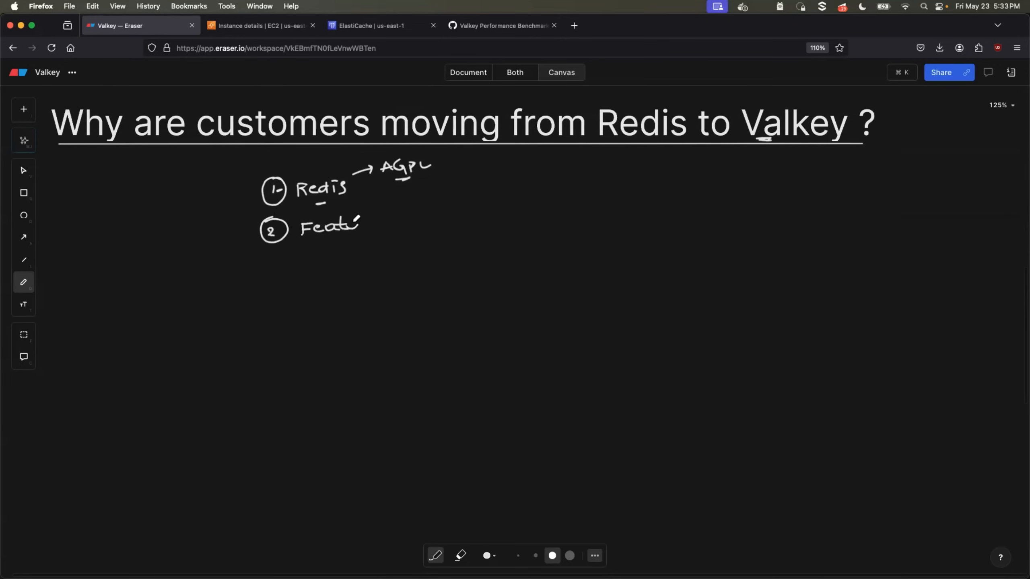
{"action": "left_click_drag", "start_coordinate": [358, 226], "coordinate": [397, 226]}
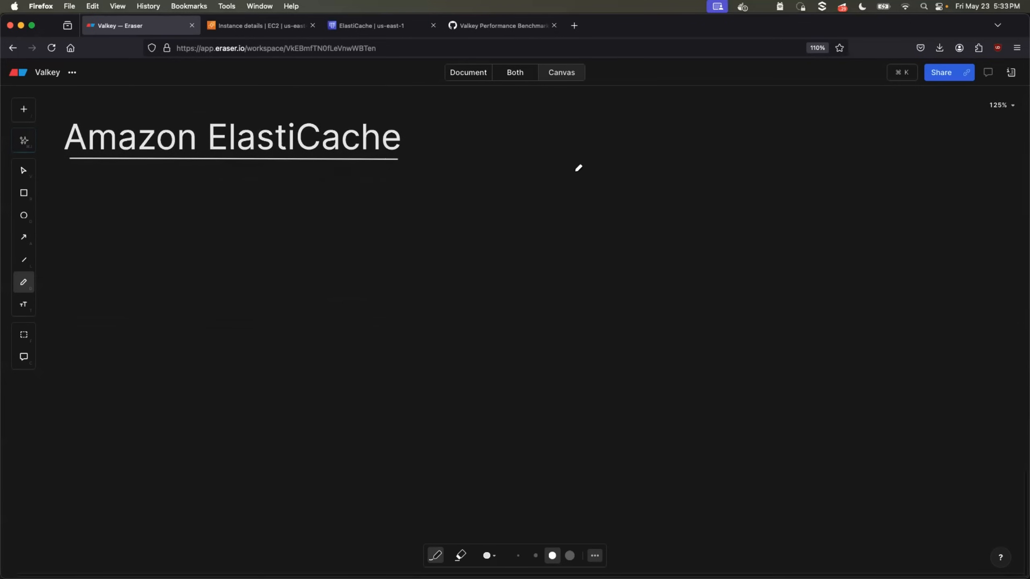
{"action": "mouse_move", "coordinate": [578, 167]}
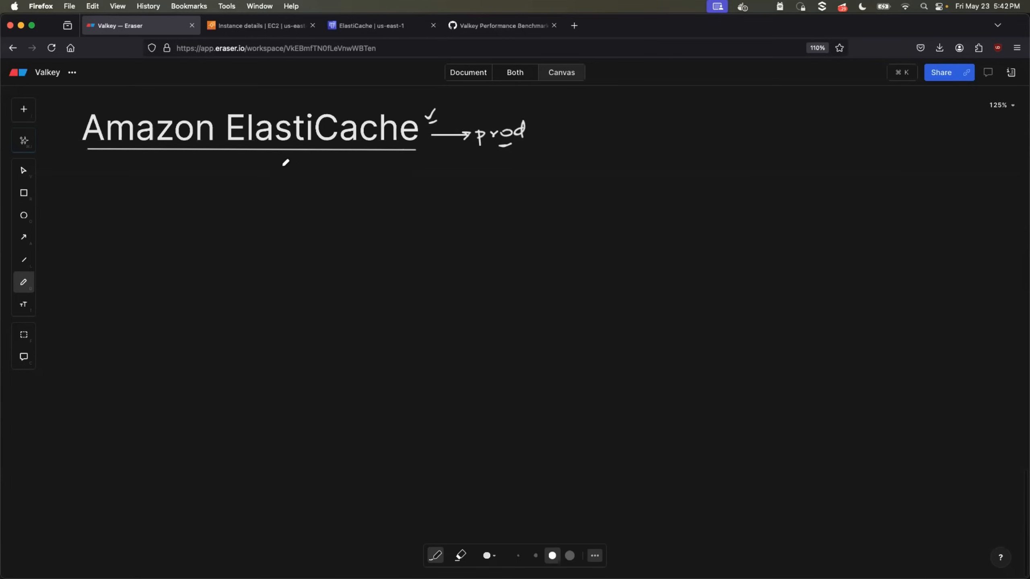
Step: Sketch arrows from Amazon ElastiCache to prod, Serverless and Free trial notes
{"action": "left_click_drag", "start_coordinate": [268, 158], "coordinate": [268, 181]}
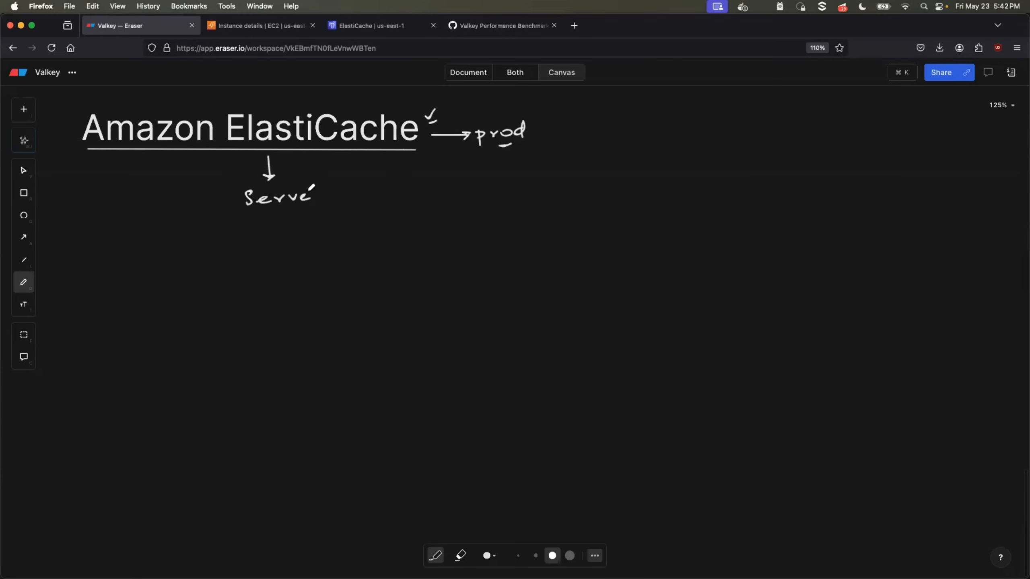
{"action": "left_click_drag", "start_coordinate": [312, 194], "coordinate": [361, 197]}
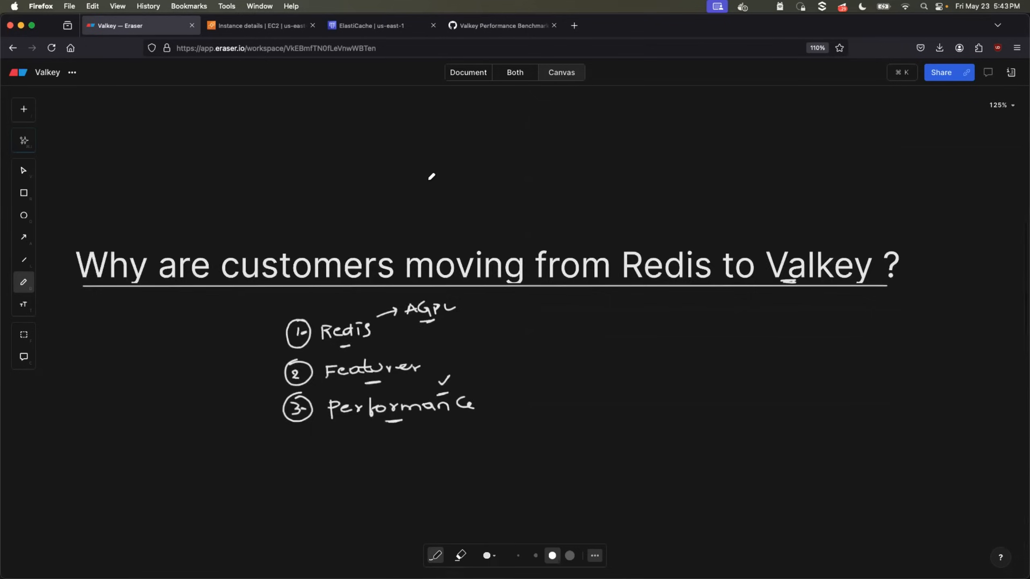
{"action": "scroll", "scroll_direction": "up", "scroll_amount": 3}
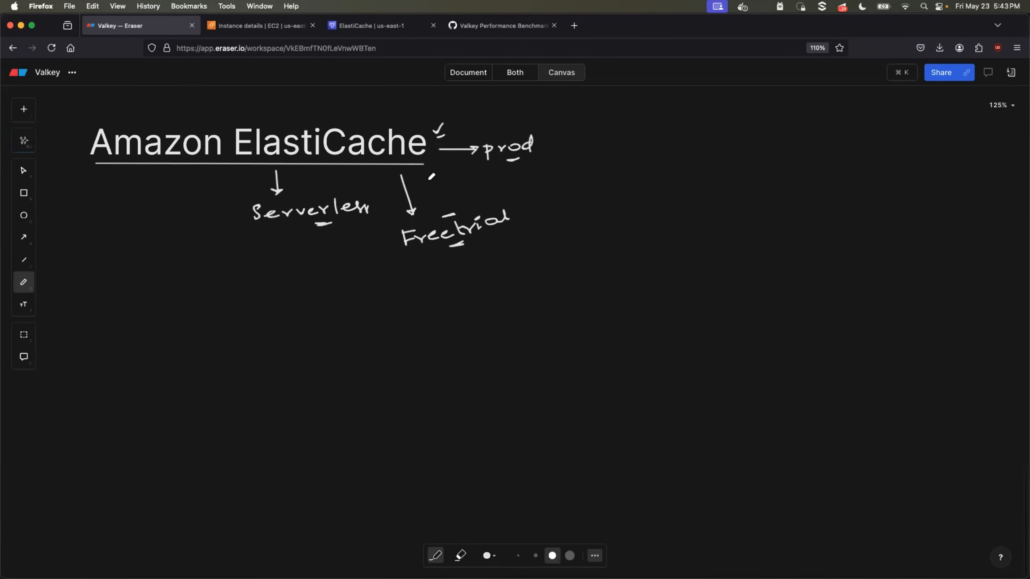
{"action": "left_click", "coordinate": [381, 26]}
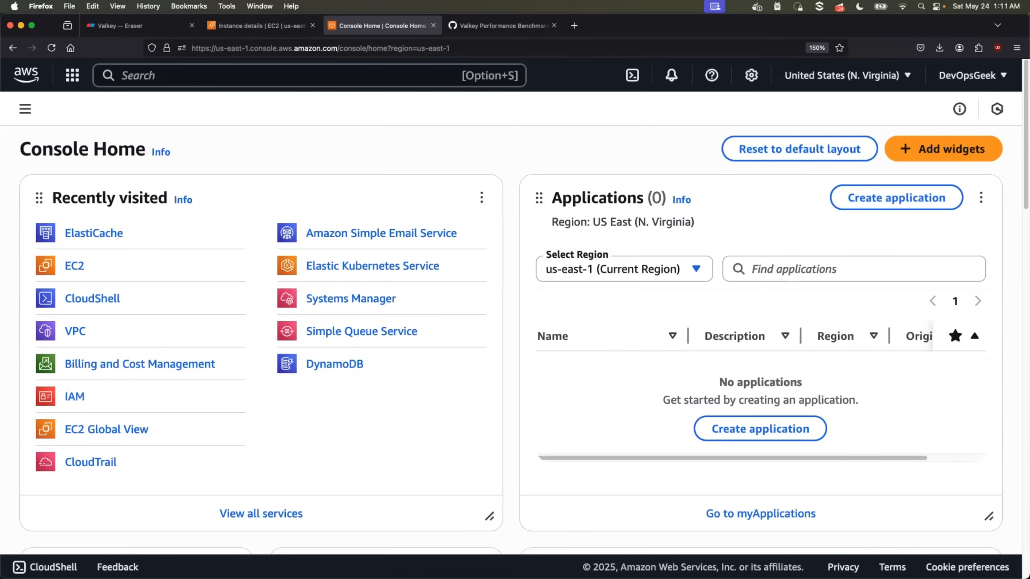
{"action": "mouse_move", "coordinate": [328, 505]}
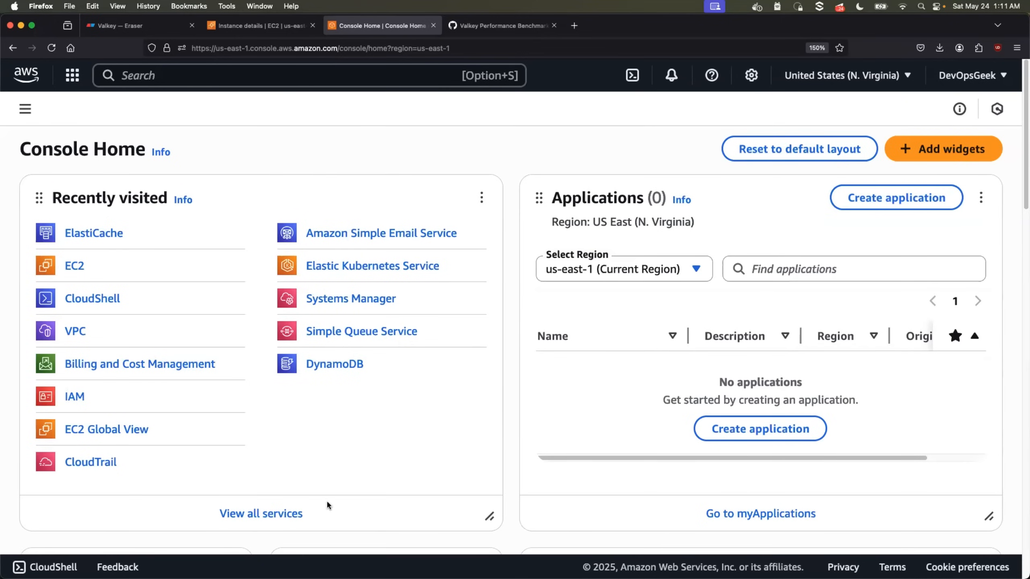
Step: Search 'Ela' to open ElastiCache and start creating a new Valkey cache
{"action": "type", "text": "ElastiCache"}
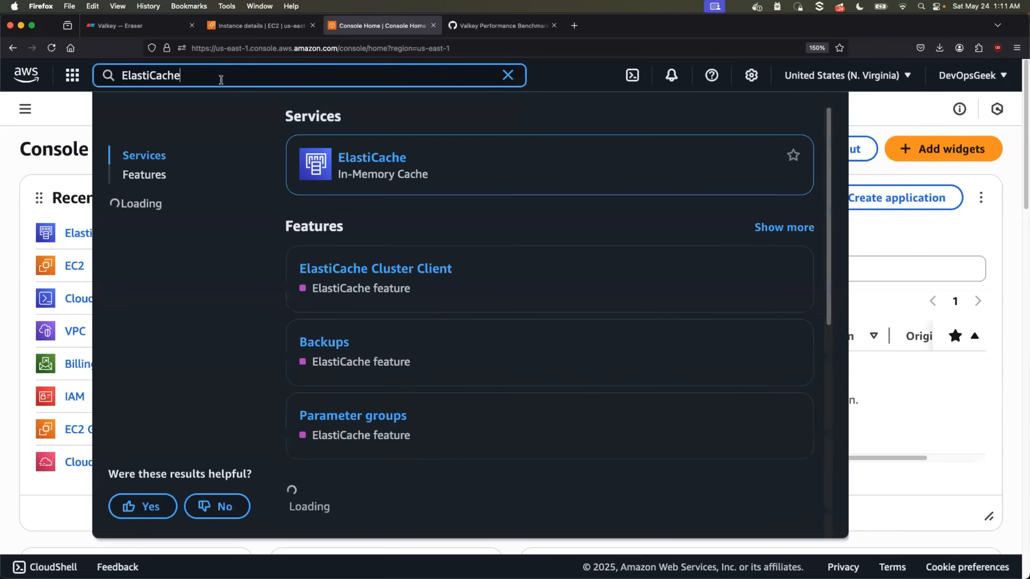
{"action": "left_click", "coordinate": [371, 165]}
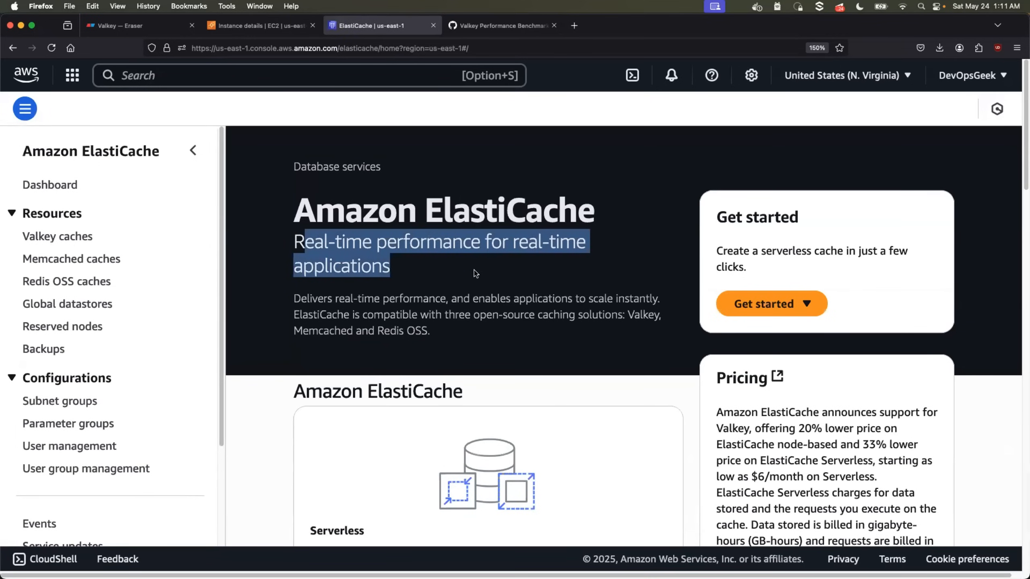
{"action": "mouse_move", "coordinate": [764, 328]}
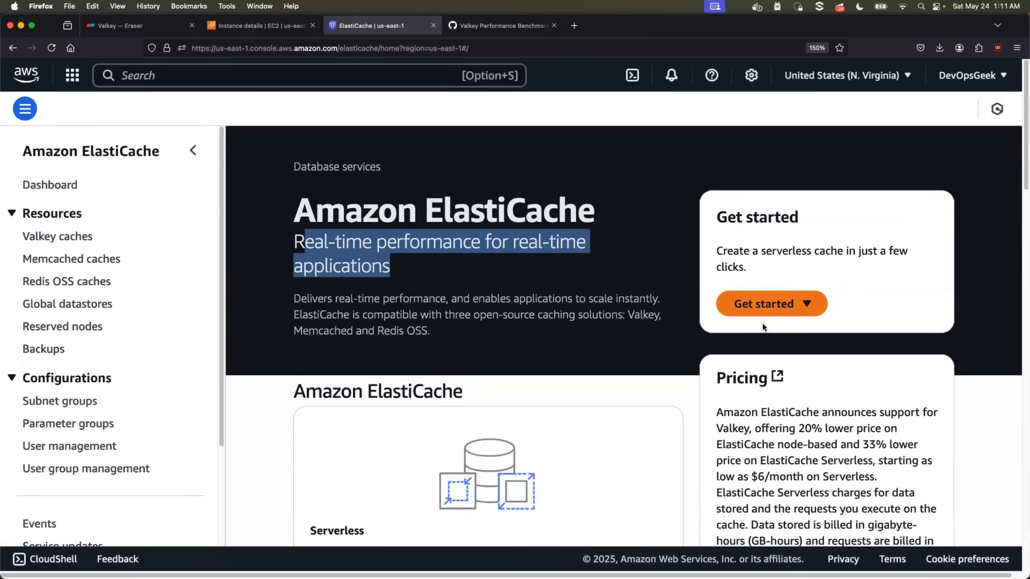
{"action": "left_click", "coordinate": [770, 303]}
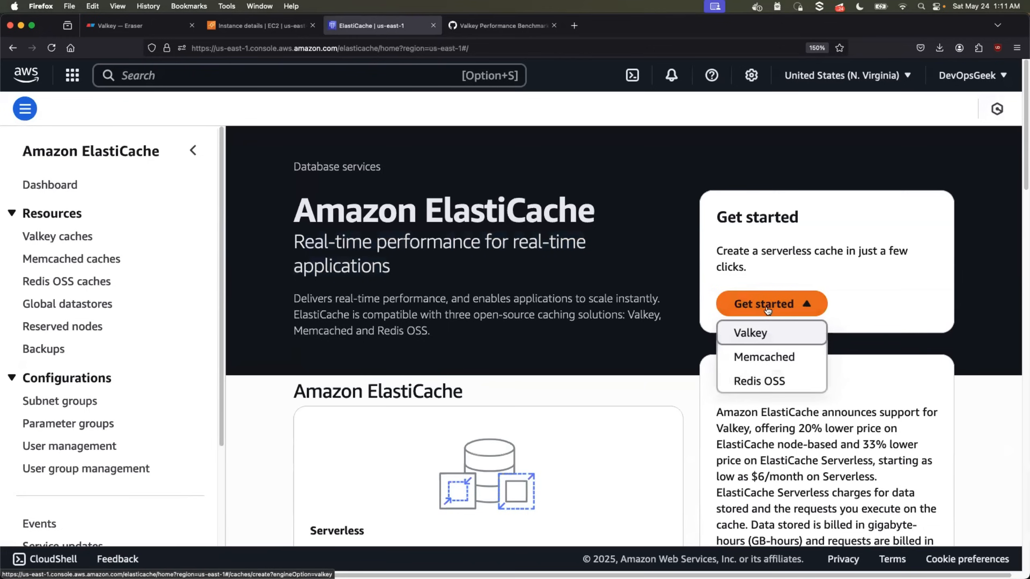
{"action": "mouse_move", "coordinate": [763, 357]}
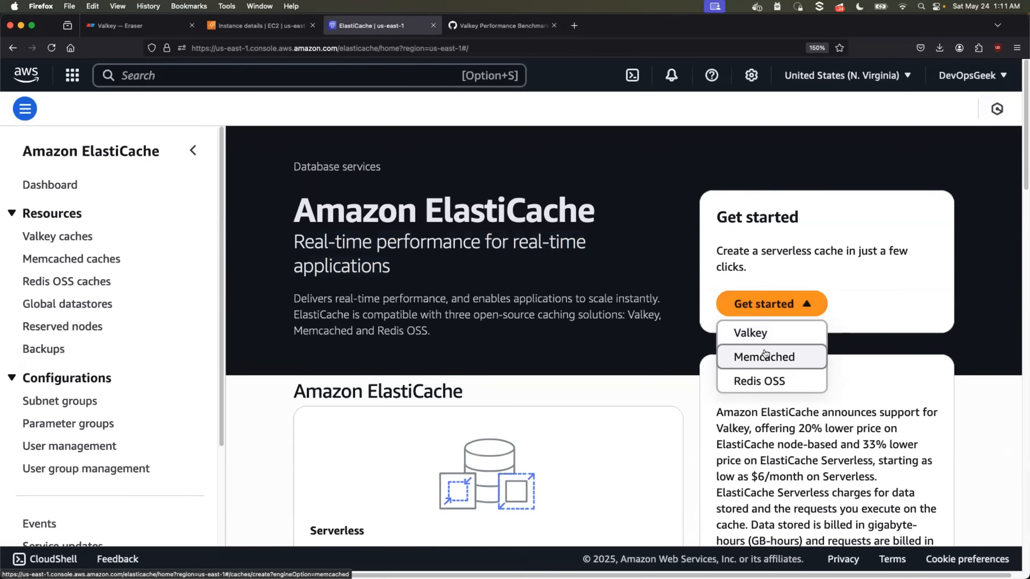
{"action": "mouse_move", "coordinate": [758, 380]}
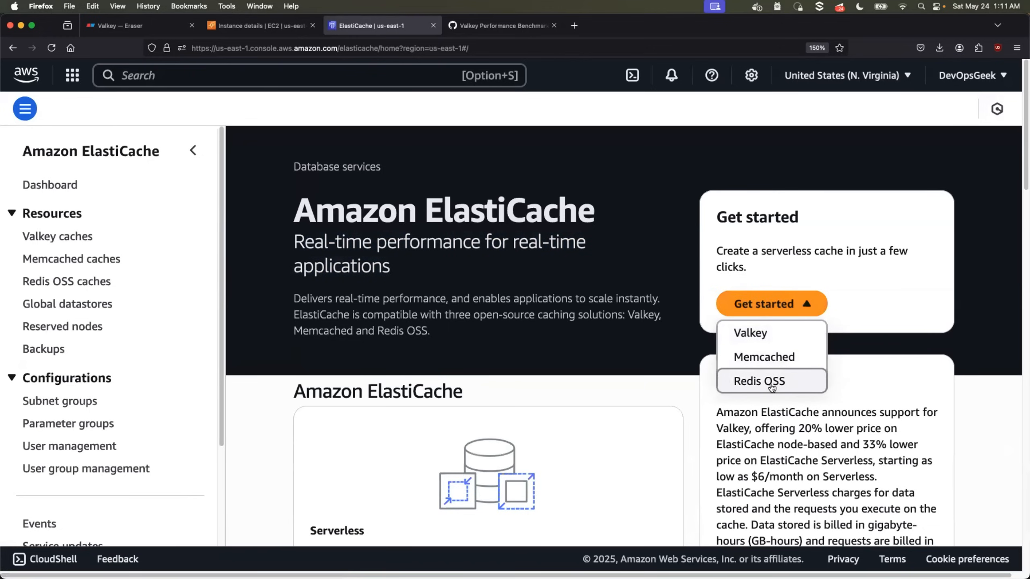
{"action": "left_click", "coordinate": [750, 333]}
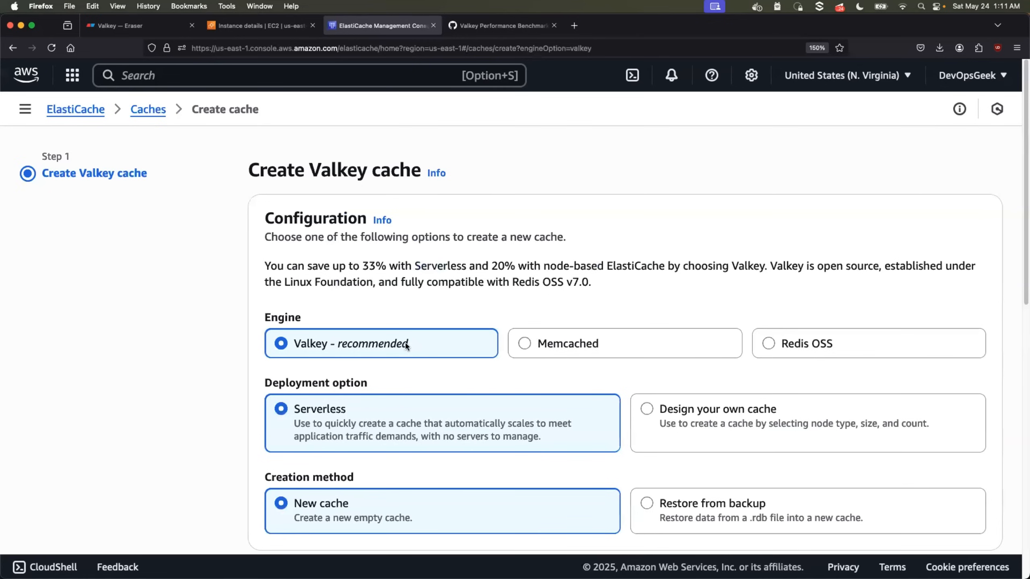
{"action": "mouse_move", "coordinate": [350, 278]}
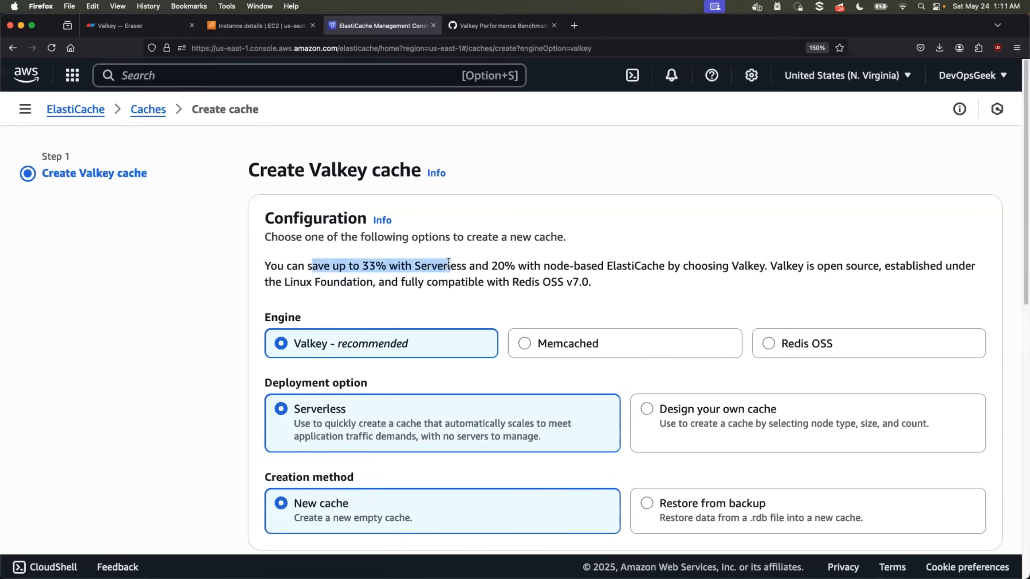
{"action": "mouse_move", "coordinate": [570, 265]}
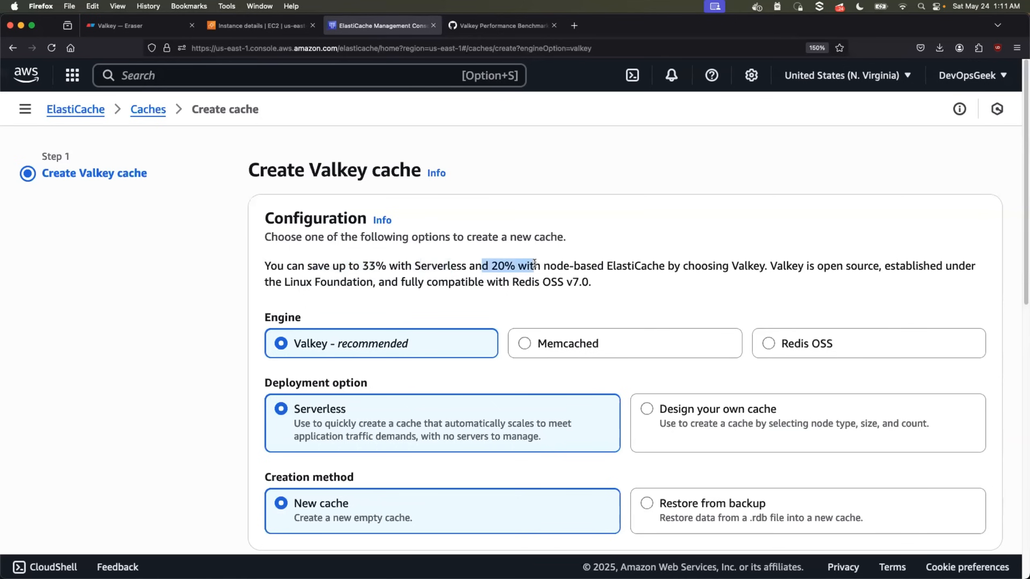
Step: Name the cache valkey-demo, describe it as 'Demo for learning Valkey', keep engine version 8
{"action": "scroll", "scroll_direction": "down", "scroll_amount": 3}
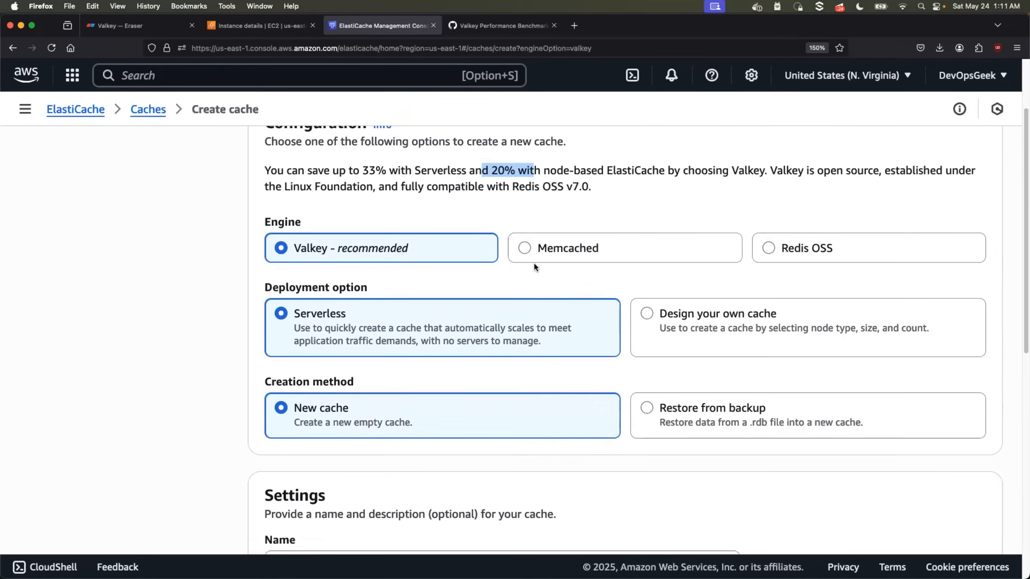
{"action": "scroll", "scroll_direction": "down", "scroll_amount": 3}
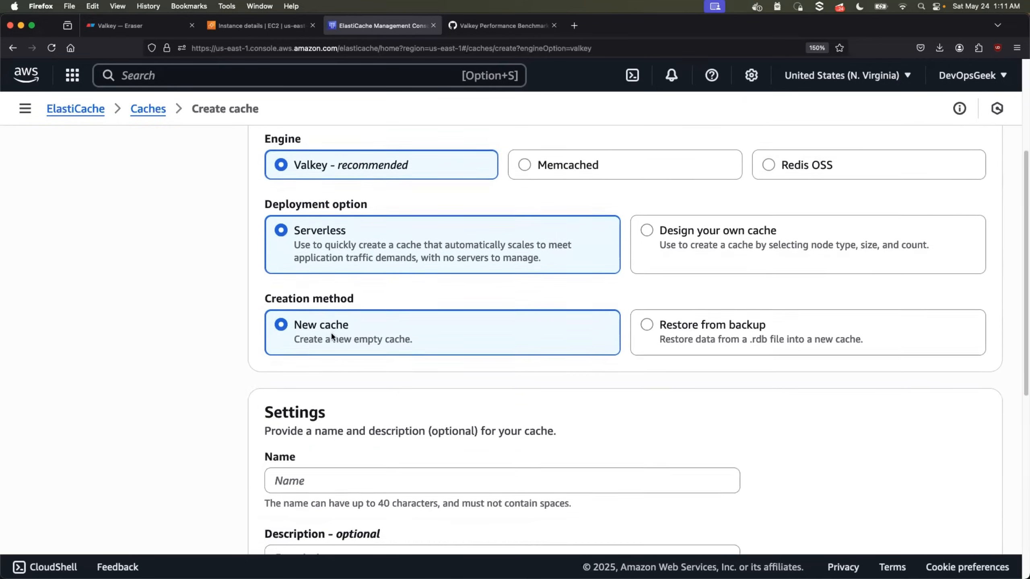
{"action": "scroll", "scroll_direction": "down", "scroll_amount": 3}
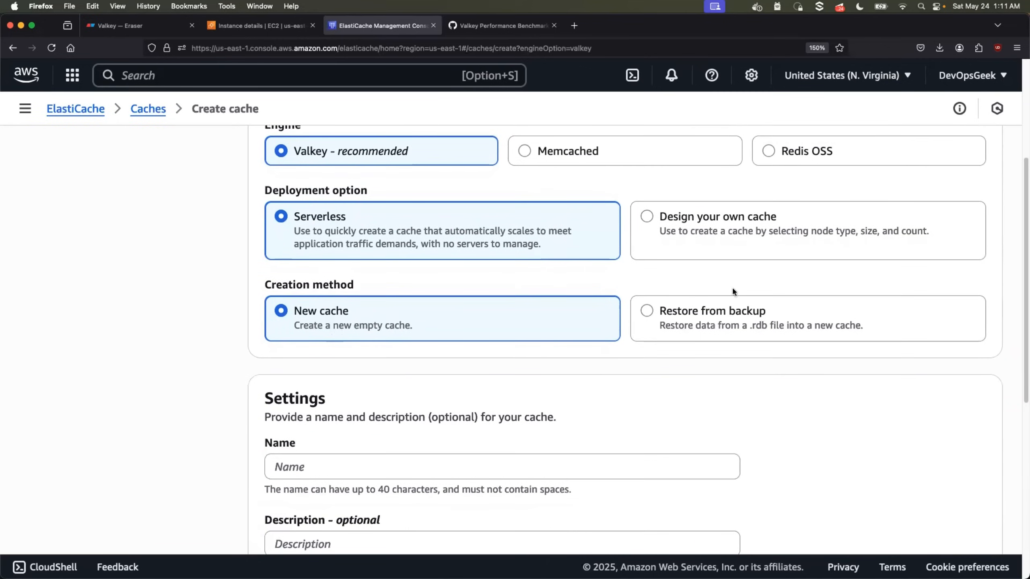
{"action": "mouse_move", "coordinate": [804, 319]}
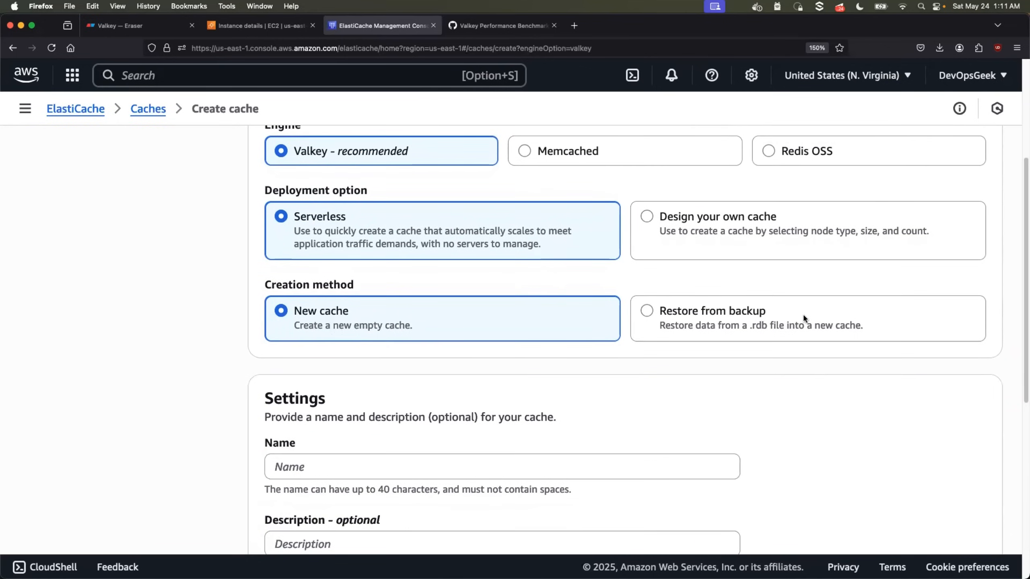
{"action": "scroll", "scroll_direction": "down", "scroll_amount": 3}
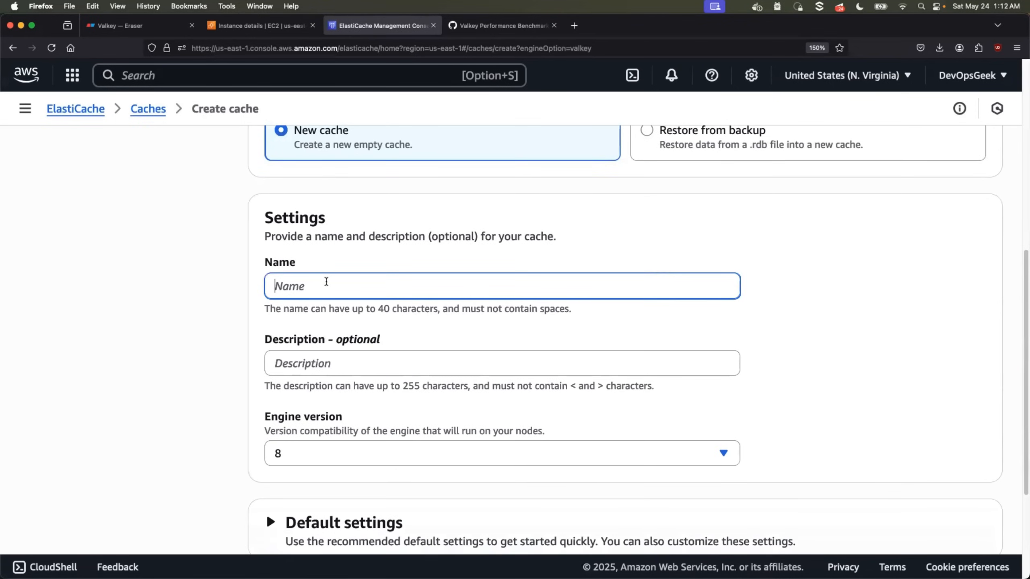
{"action": "type", "text": "valkey-"}
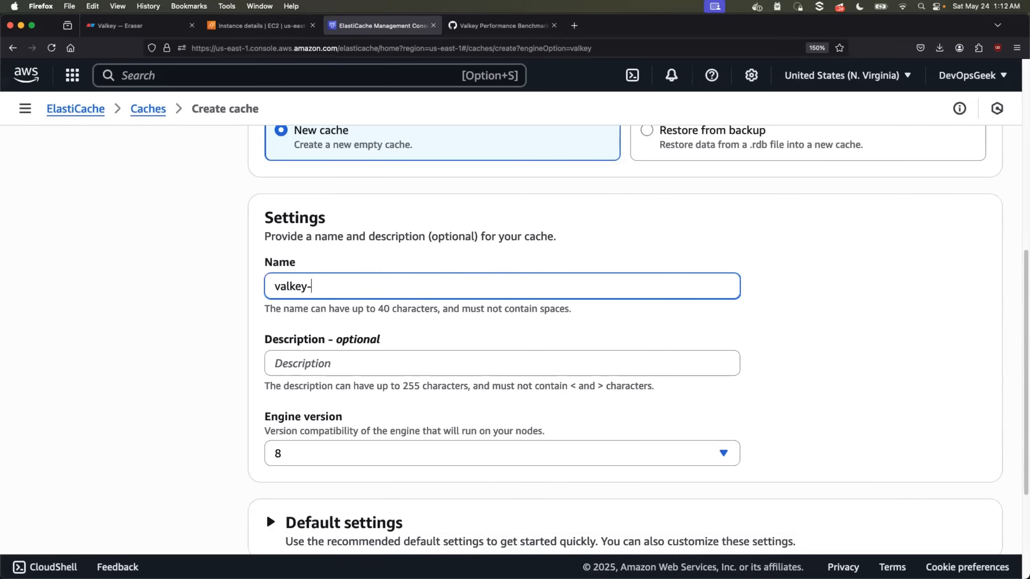
{"action": "type", "text": "demo"}
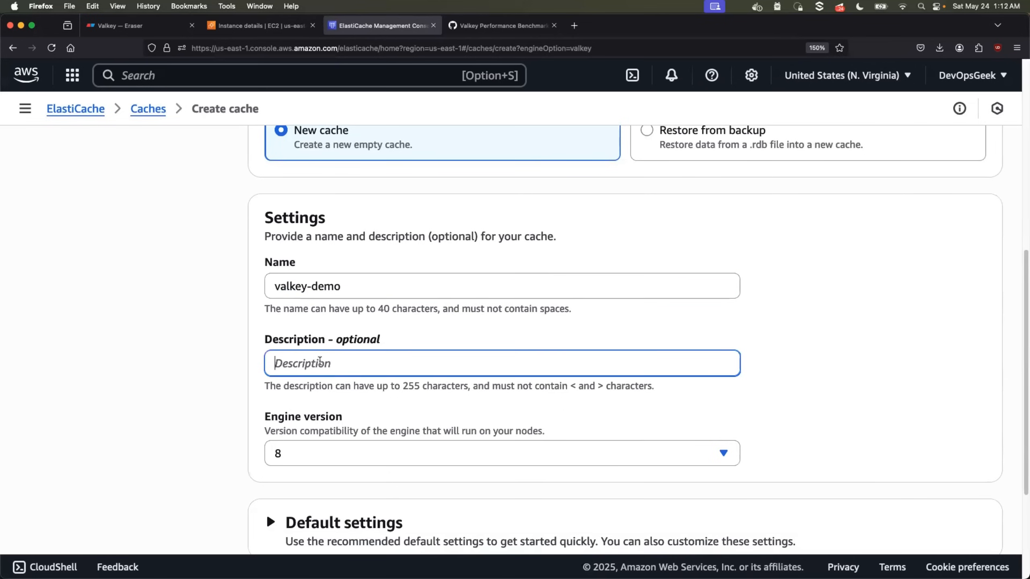
{"action": "type", "text": "Demo for lear"}
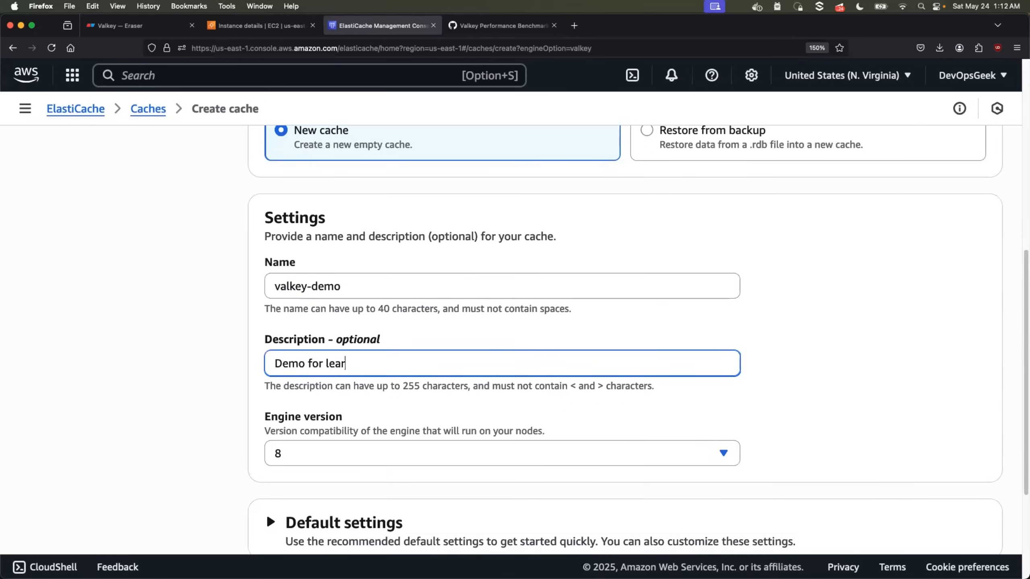
{"action": "type", "text": "ning Valkey"}
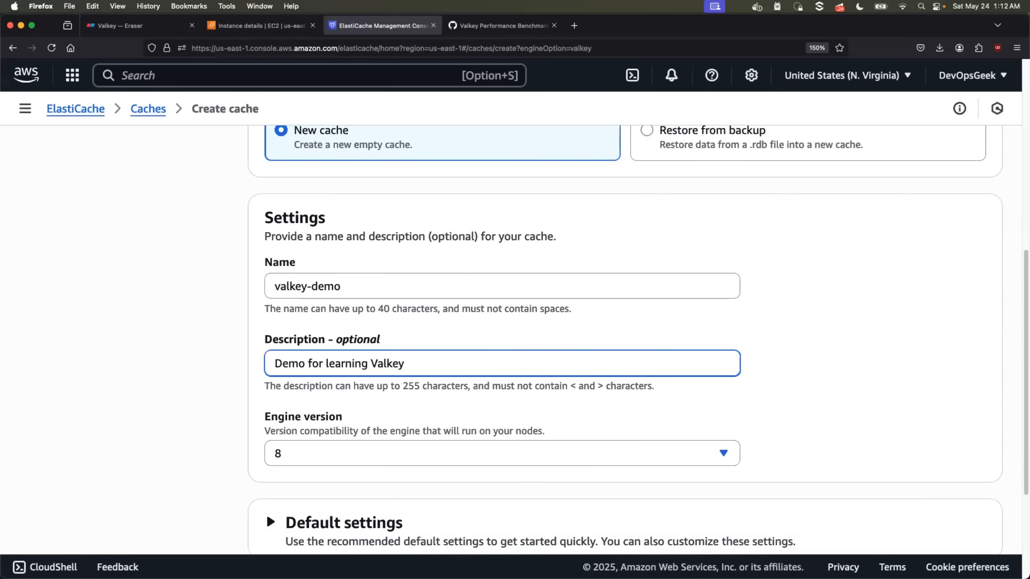
{"action": "scroll", "scroll_direction": "down", "scroll_amount": 3}
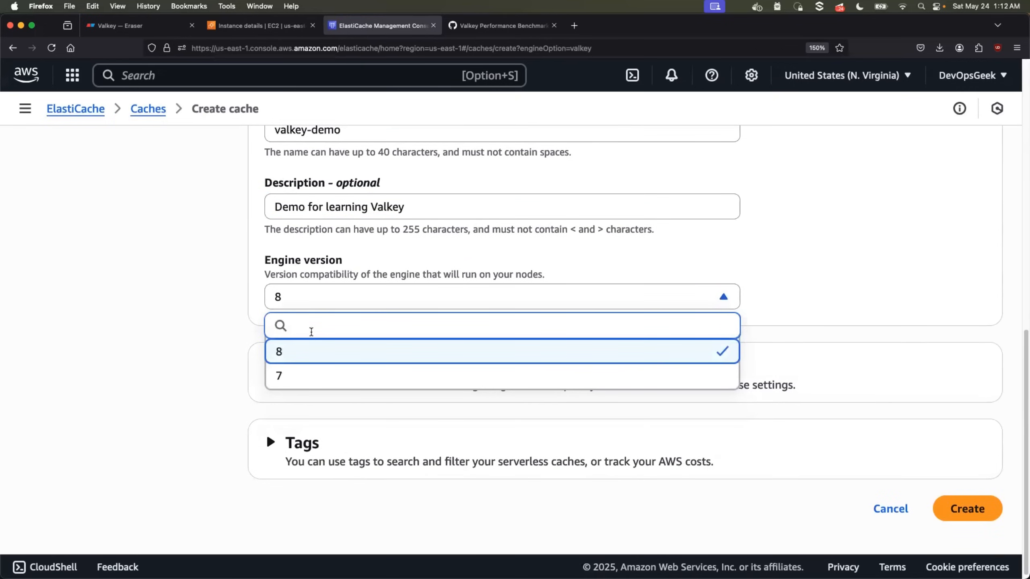
{"action": "mouse_move", "coordinate": [310, 353]}
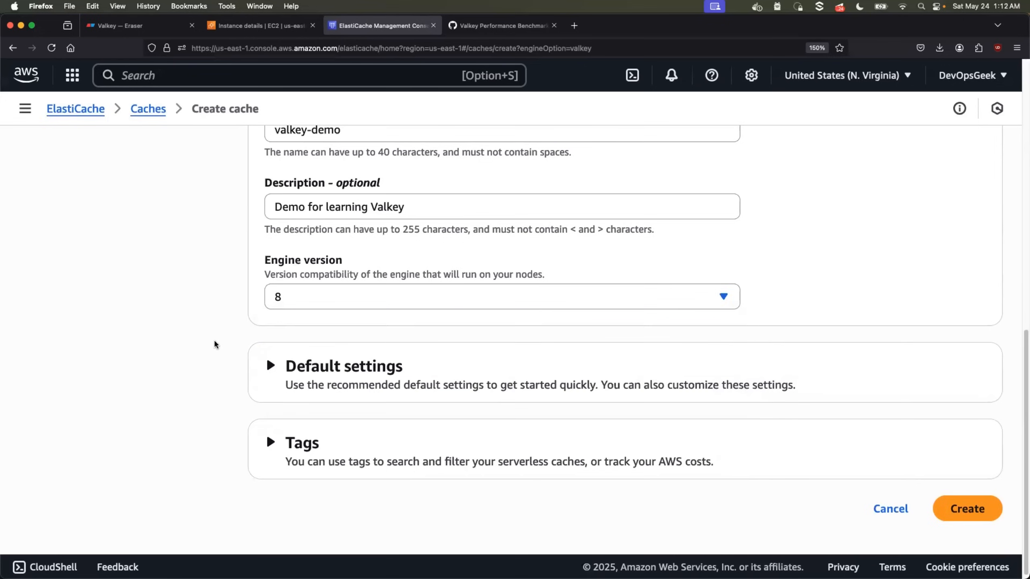
Step: Review the recommended default serverless settings and create the valkey-demo cache
{"action": "left_click", "coordinate": [270, 366]}
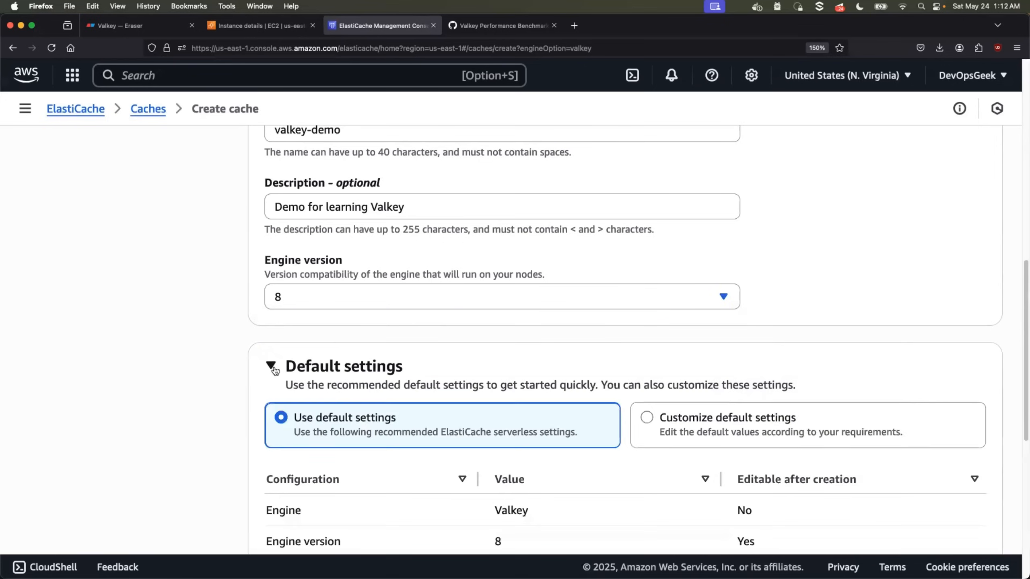
{"action": "scroll", "scroll_direction": "down", "scroll_amount": 3}
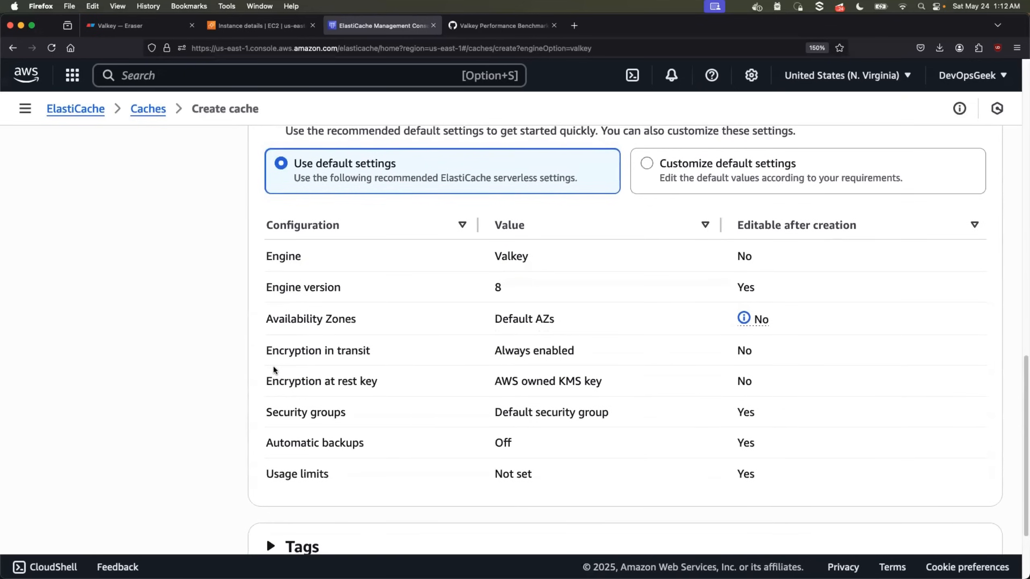
{"action": "mouse_move", "coordinate": [286, 316]}
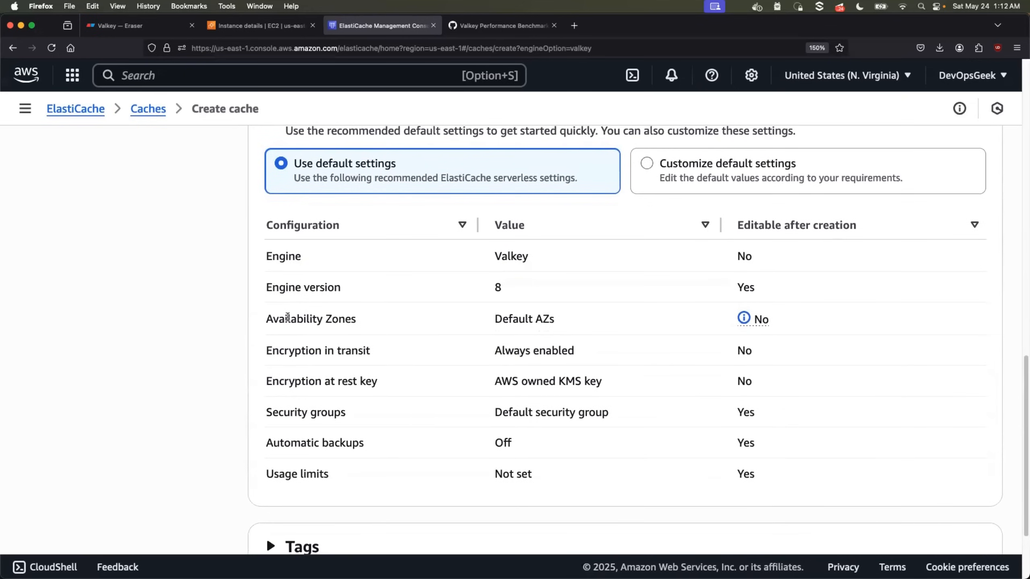
{"action": "mouse_move", "coordinate": [293, 359]}
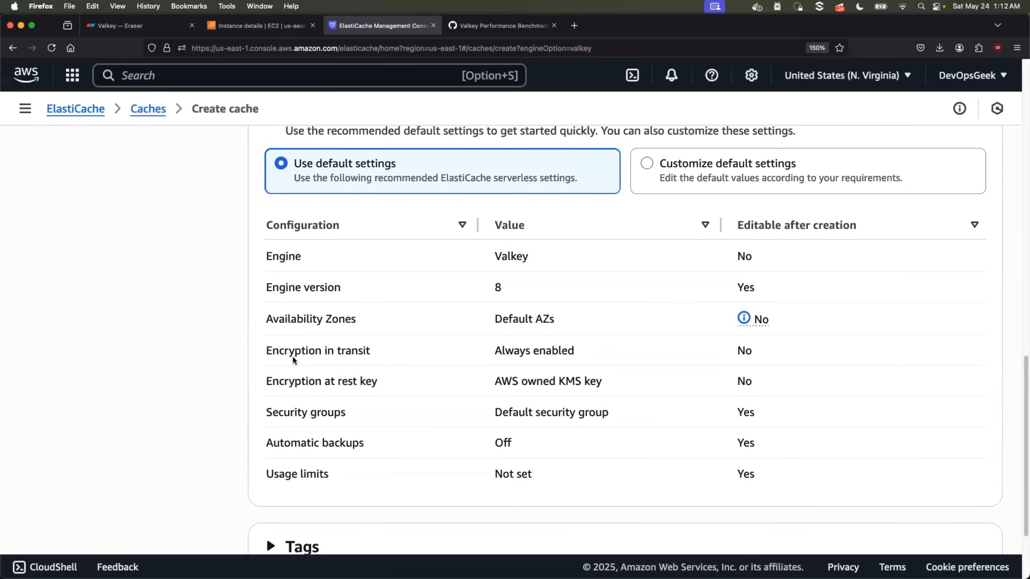
{"action": "mouse_move", "coordinate": [294, 376]}
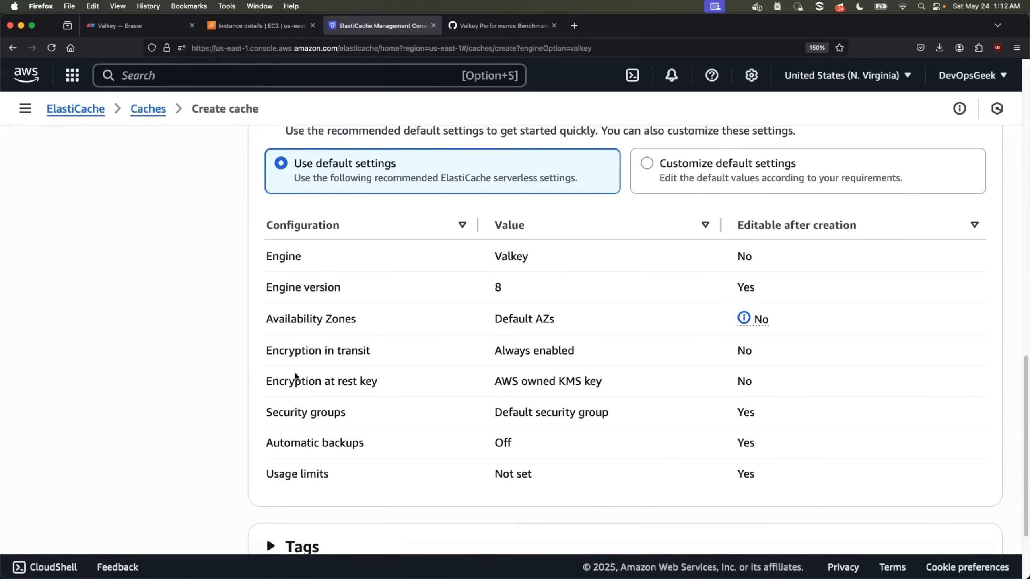
{"action": "scroll", "scroll_direction": "down", "scroll_amount": 3}
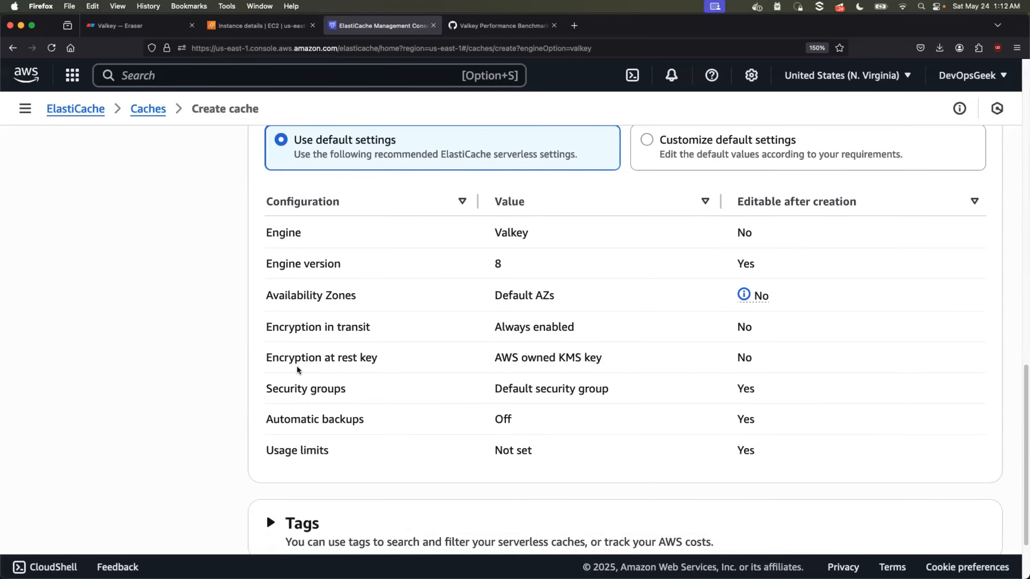
{"action": "scroll", "scroll_direction": "down", "scroll_amount": 3}
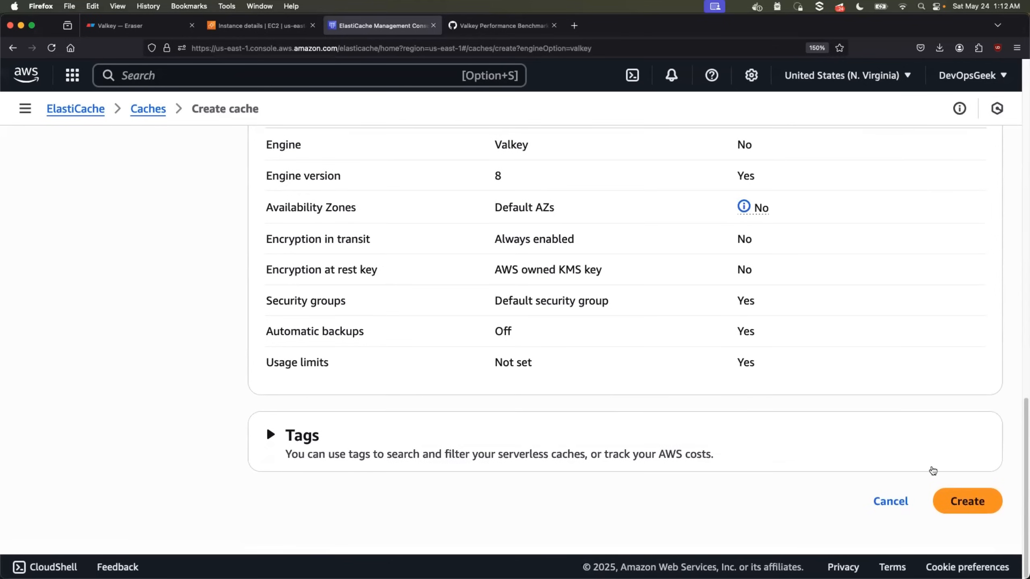
{"action": "left_click", "coordinate": [966, 501]}
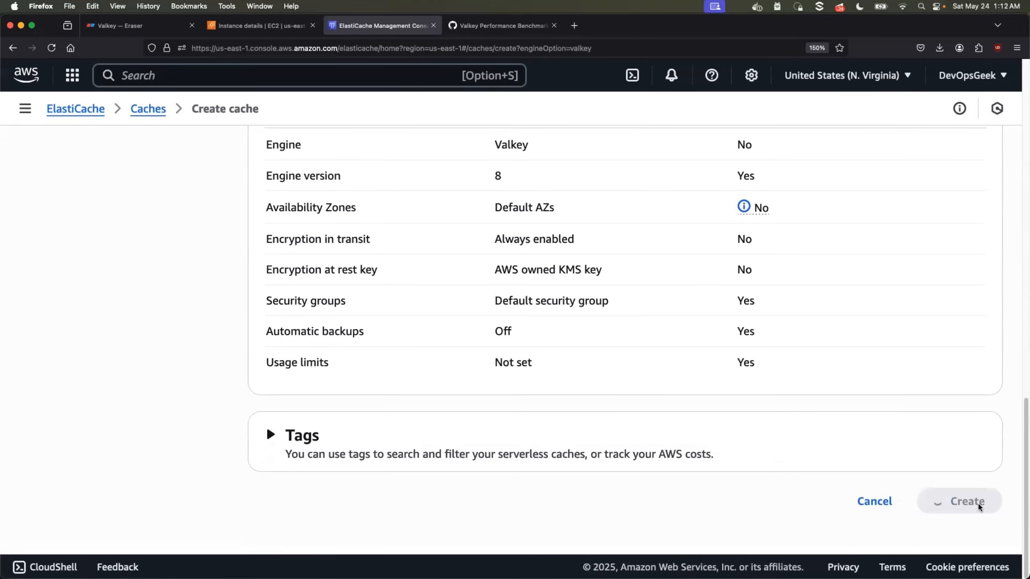
Step: Open the valkey-demo cache's details page from the Valkey caches list
{"action": "left_click", "coordinate": [966, 501]}
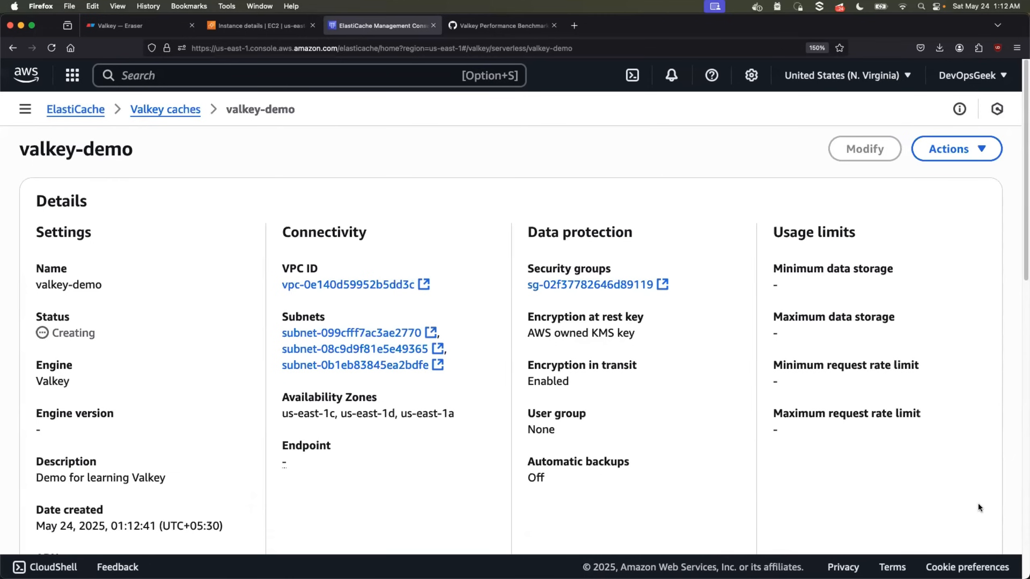
{"action": "mouse_move", "coordinate": [1006, 413]}
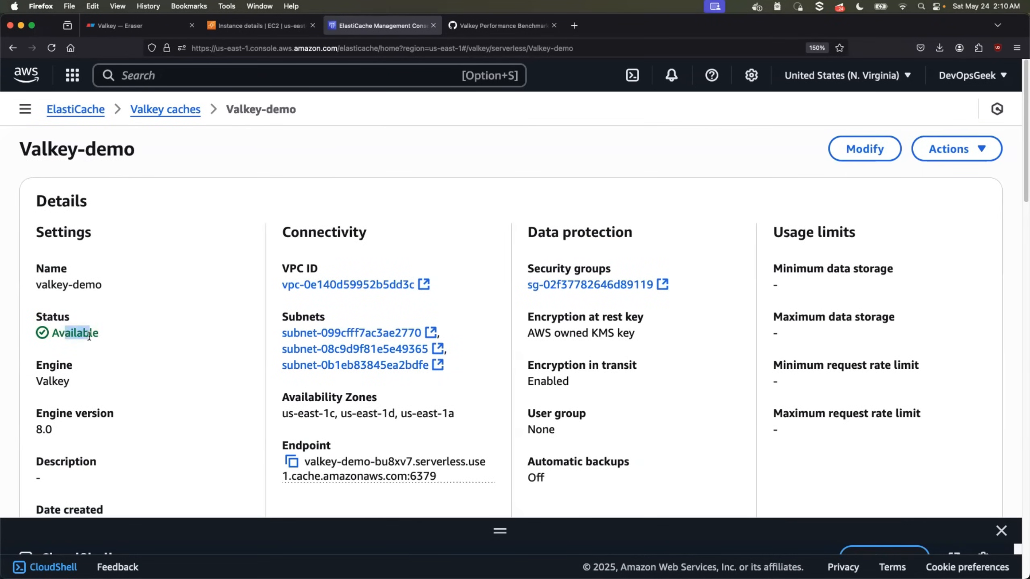
Step: Scroll the valkey-demo page to the CloudShell / CLI connection instructions under Connectivity and security
{"action": "scroll", "scroll_direction": "down", "scroll_amount": 3}
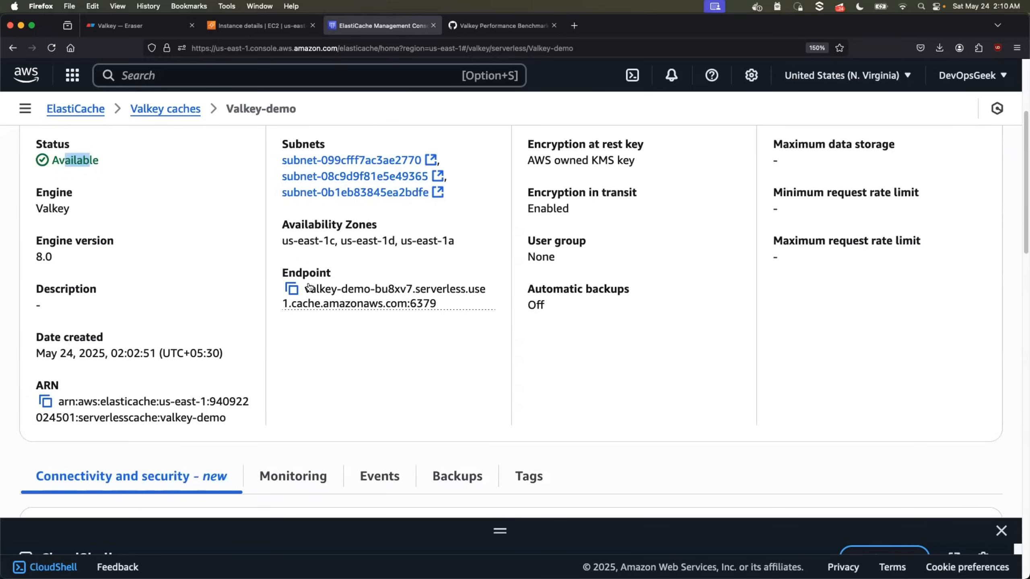
{"action": "scroll", "scroll_direction": "down", "scroll_amount": 3}
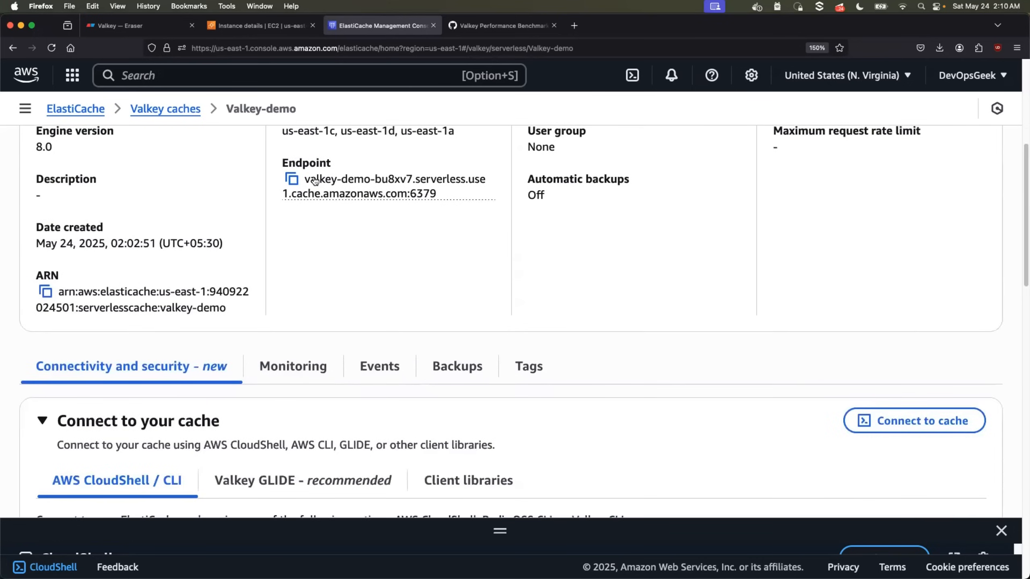
{"action": "scroll", "scroll_direction": "down", "scroll_amount": 3}
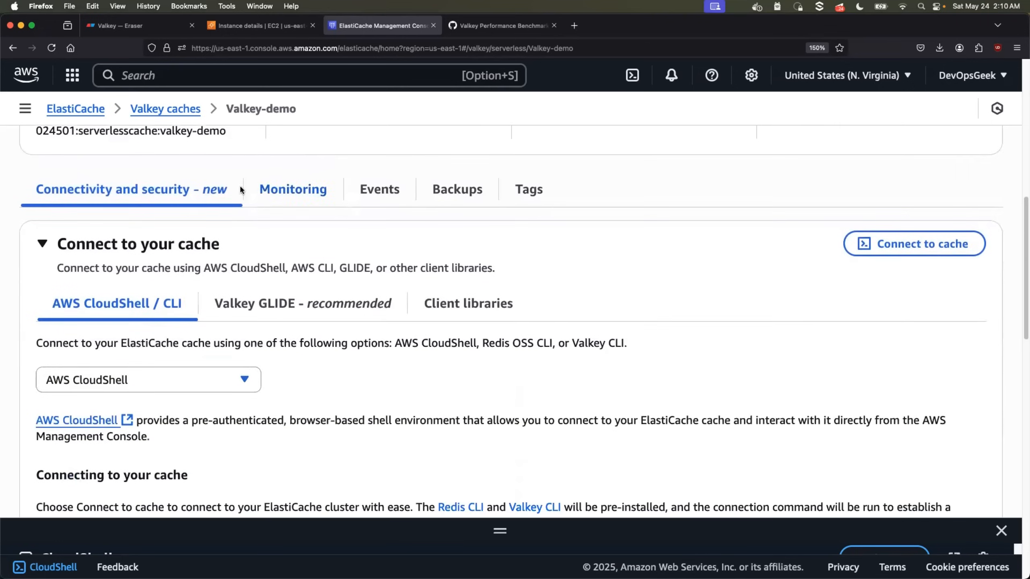
{"action": "scroll", "scroll_direction": "up", "scroll_amount": 3}
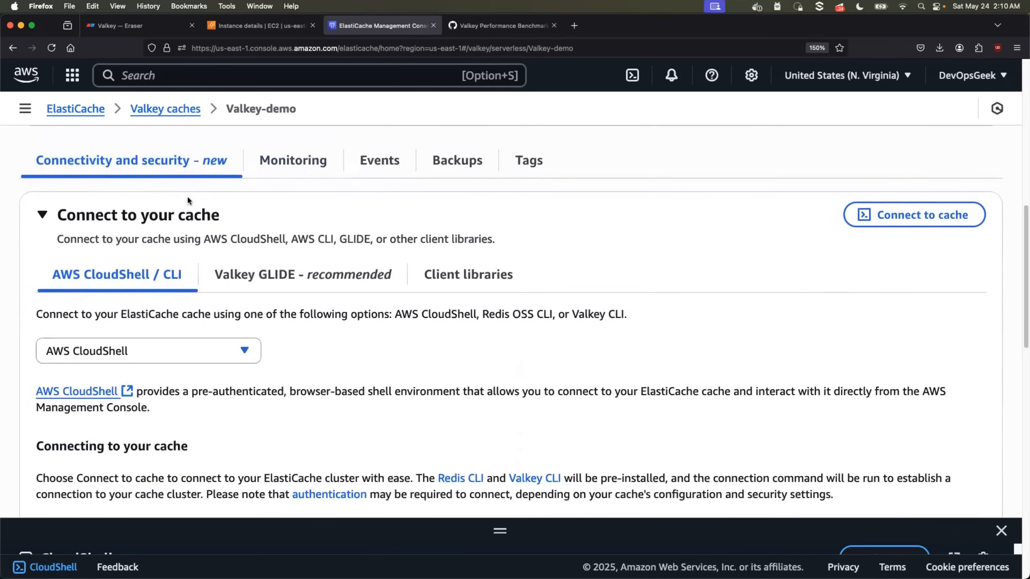
{"action": "scroll", "scroll_direction": "down", "scroll_amount": 3}
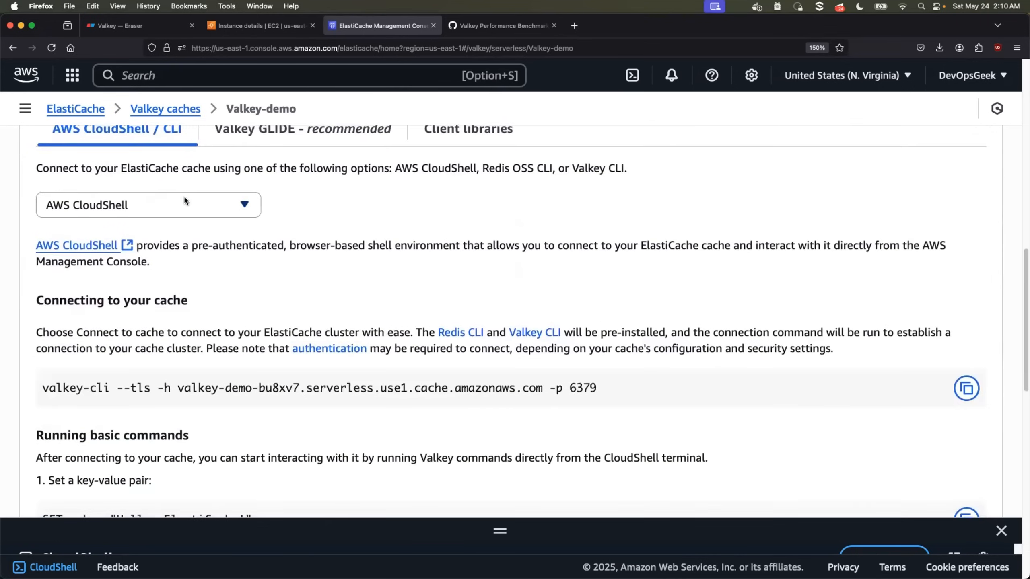
{"action": "scroll", "scroll_direction": "up", "scroll_amount": 3}
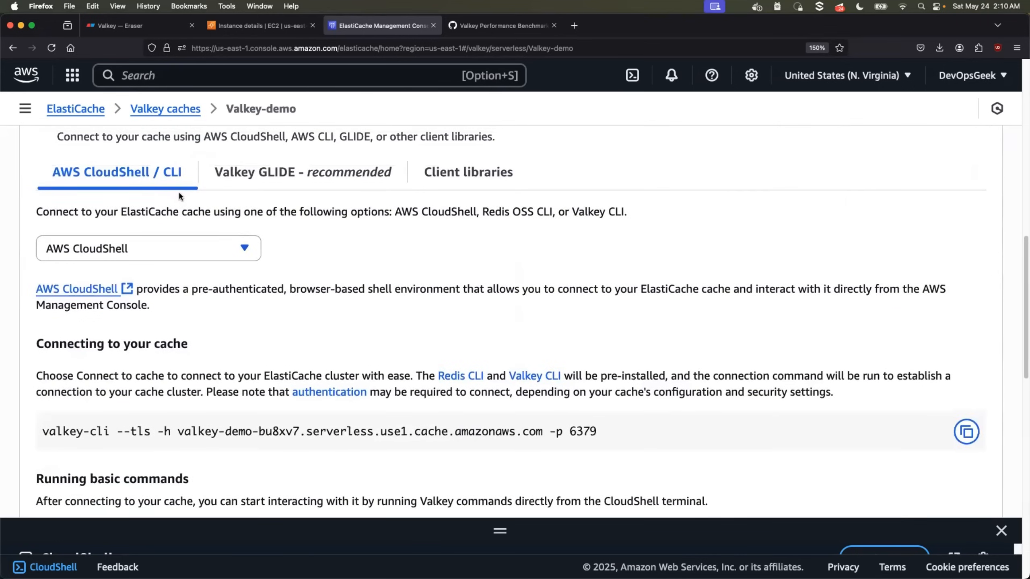
{"action": "mouse_move", "coordinate": [210, 190]}
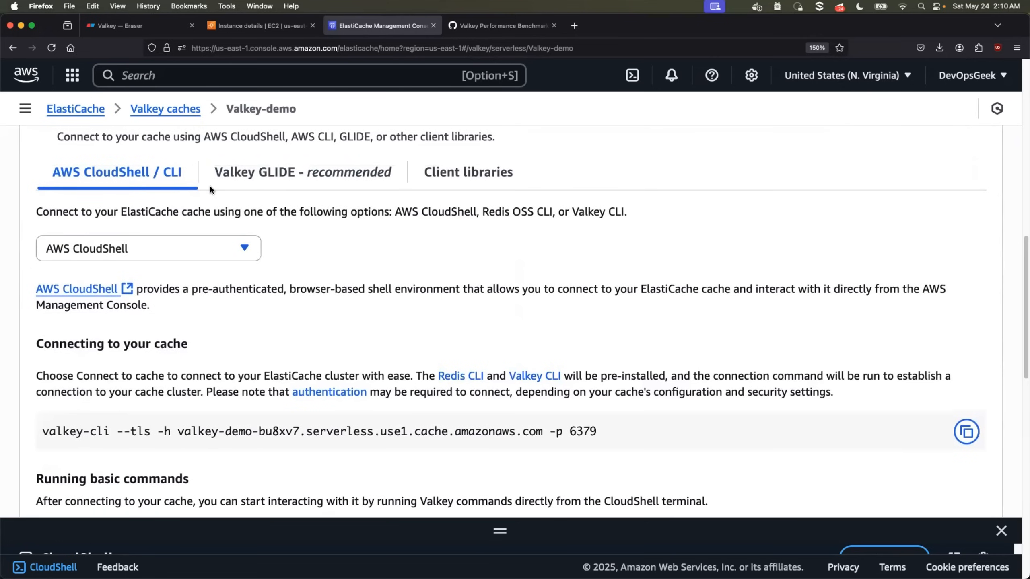
{"action": "scroll", "scroll_direction": "up", "scroll_amount": 3}
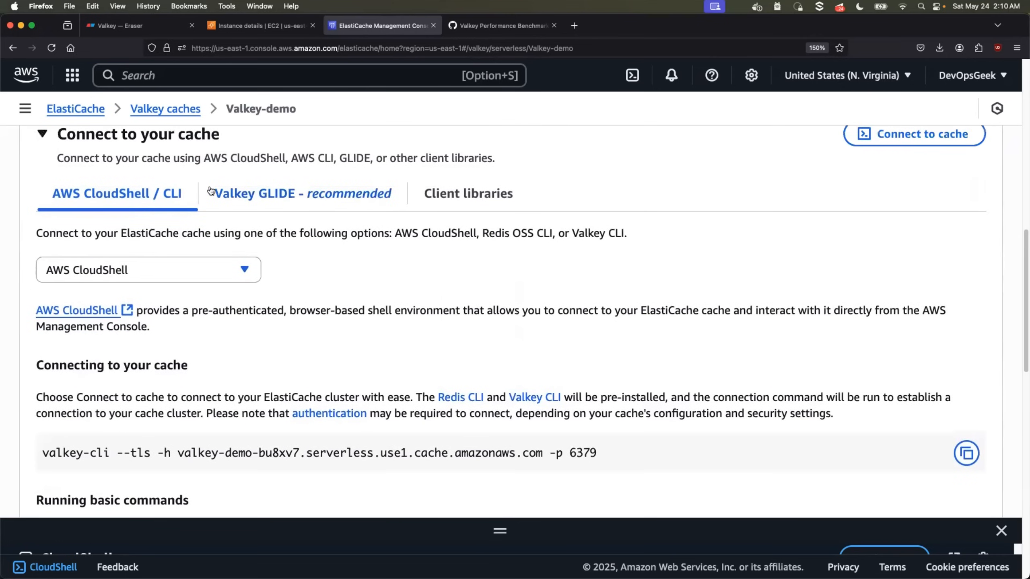
{"action": "mouse_move", "coordinate": [147, 224]}
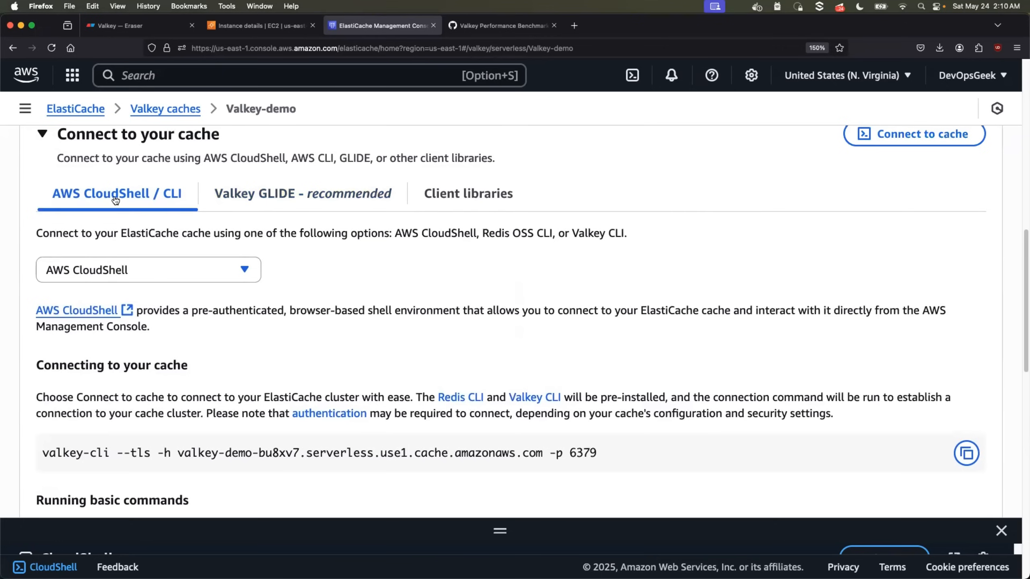
{"action": "scroll", "scroll_direction": "up", "scroll_amount": 3}
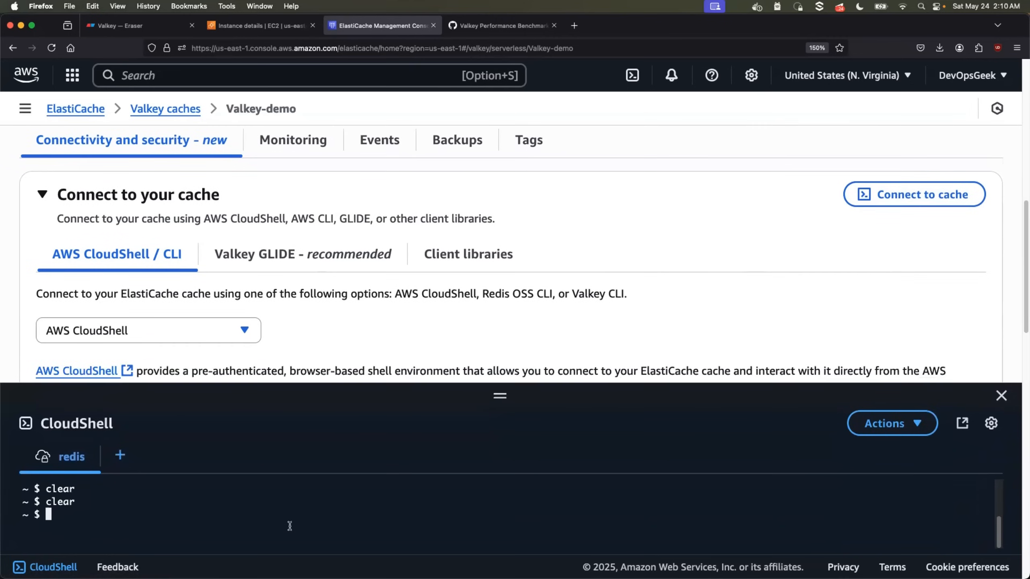
Step: Connect with valkey-cli --tls to valkey-demo-bu8xv7.serverless.use1.cache.amazonaws.com on port 6379
{"action": "scroll", "scroll_direction": "down", "scroll_amount": 3}
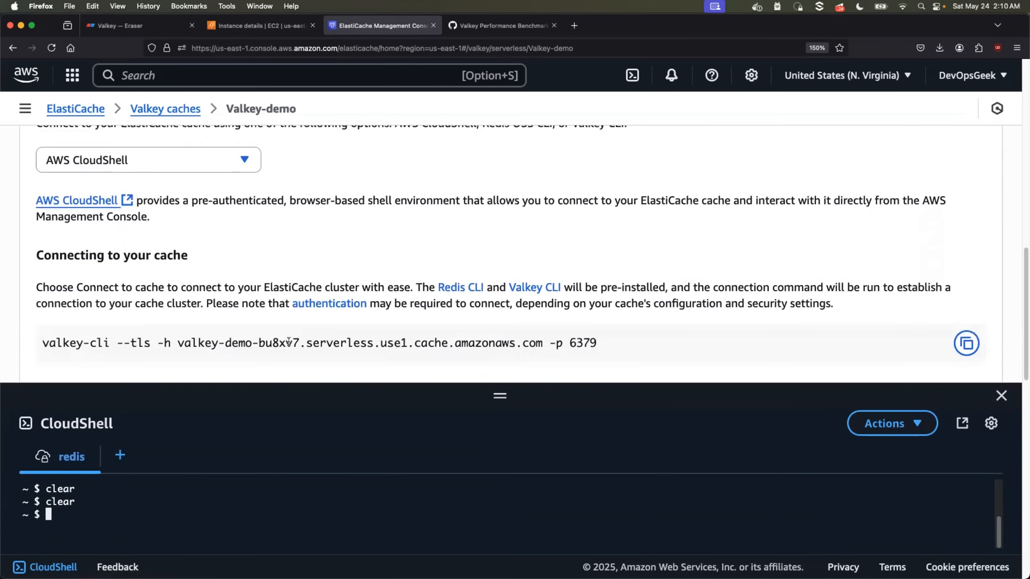
{"action": "scroll", "scroll_direction": "down", "scroll_amount": 3}
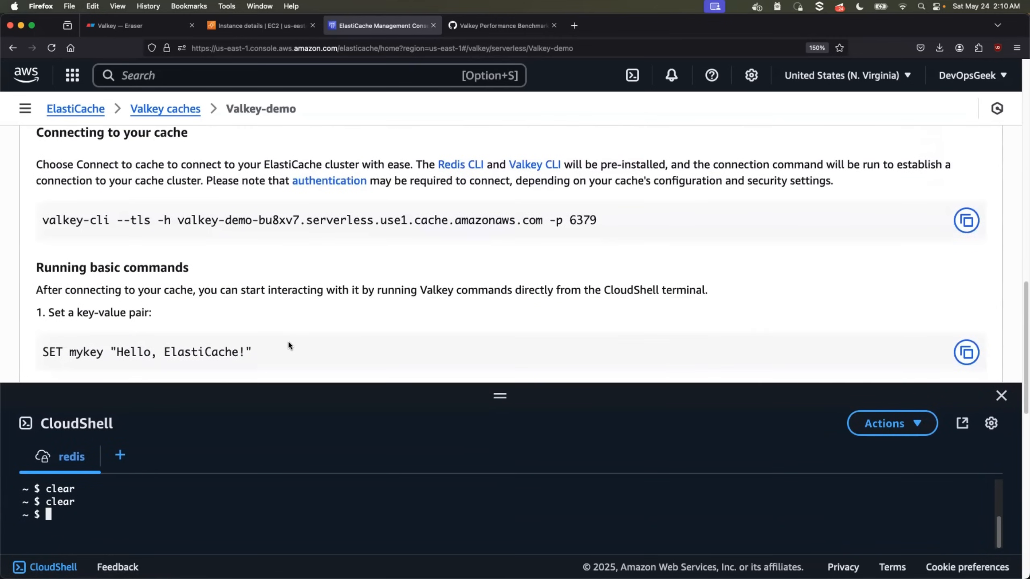
{"action": "mouse_move", "coordinate": [786, 241]}
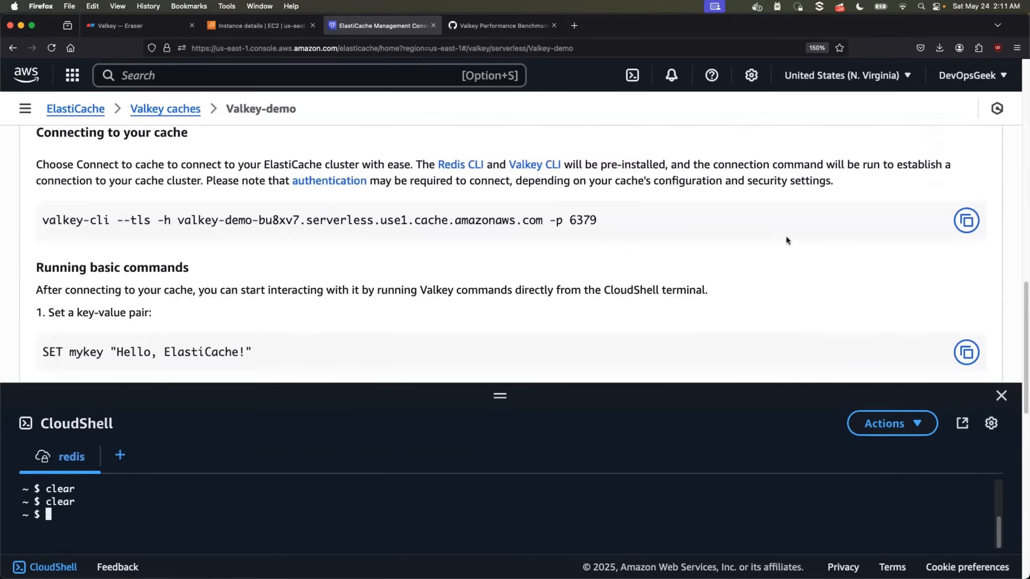
{"action": "left_click", "coordinate": [966, 220]}
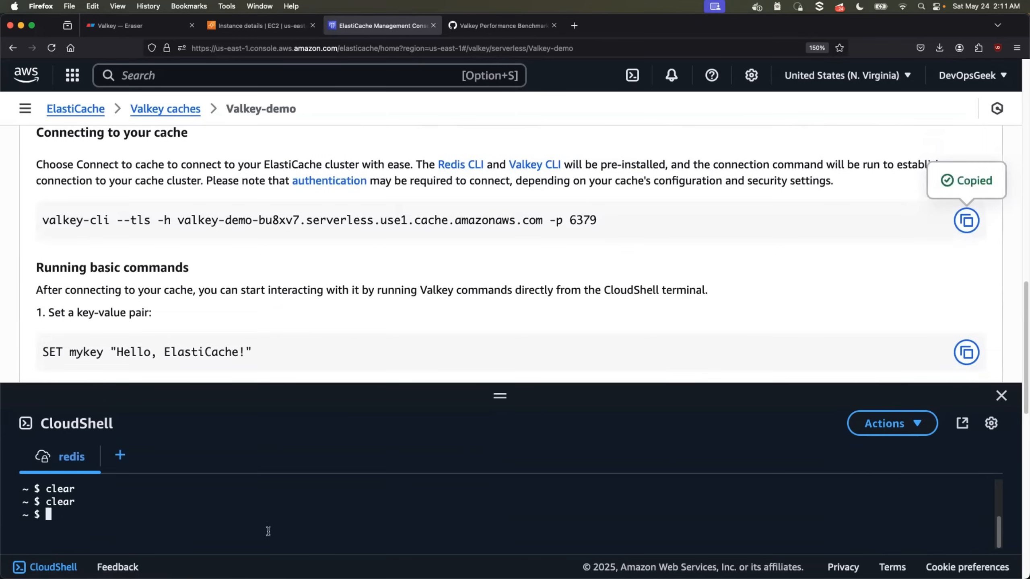
{"action": "type", "text": "valkey-cli --tls -h valkey-demo-bu8xv7.serverless.use1.cache.amazonaws.com -p 6379"}
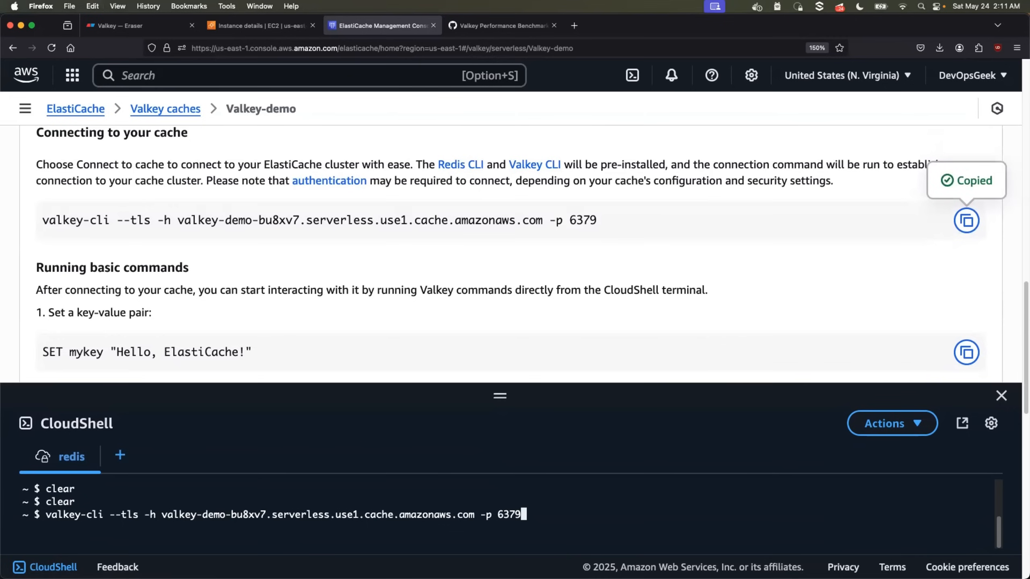
{"action": "key", "text": "Return"}
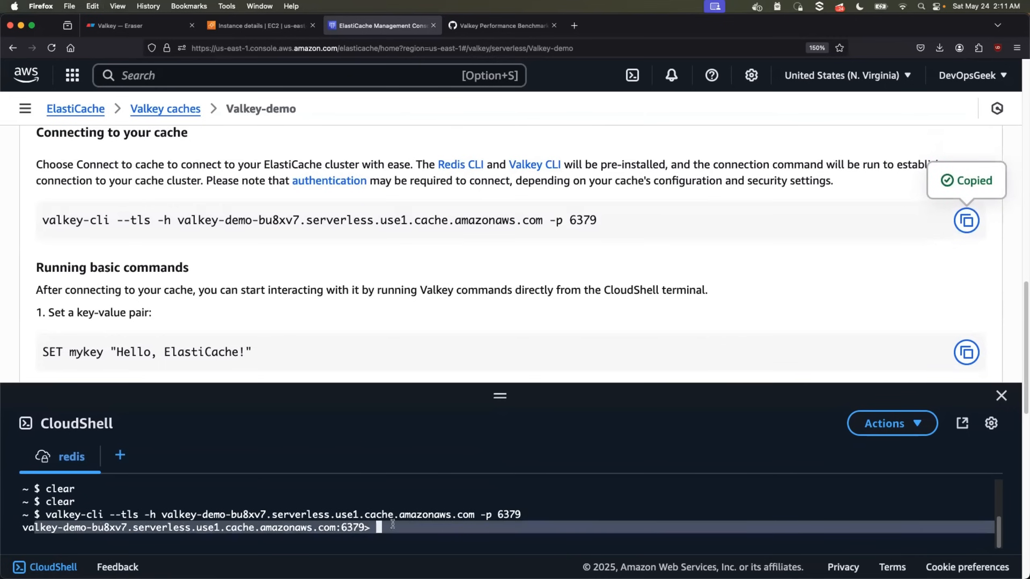
Step: Run PING and confirm the cache replies PONG
{"action": "scroll", "scroll_direction": "up", "scroll_amount": 3}
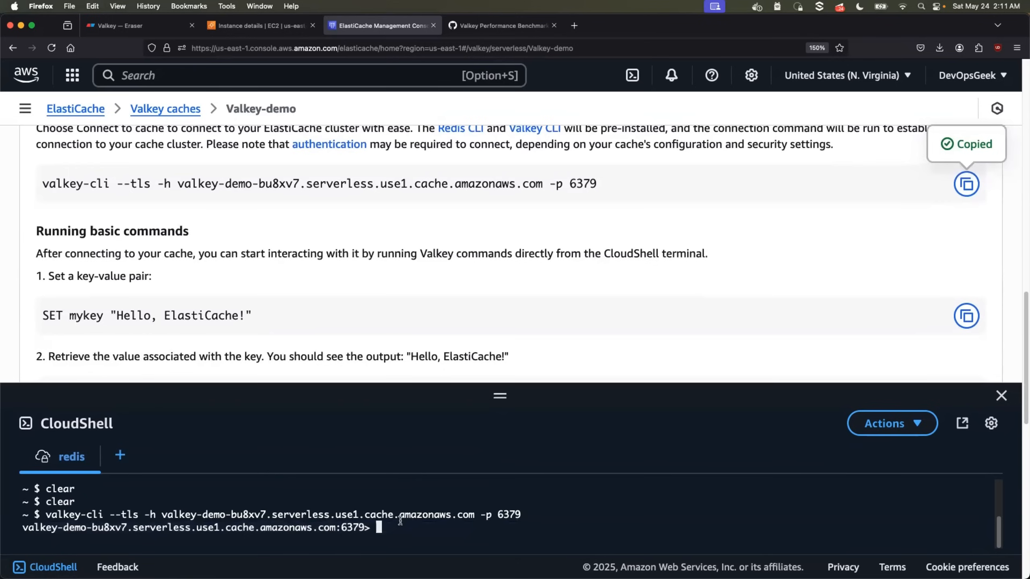
{"action": "type", "text": "PING"}
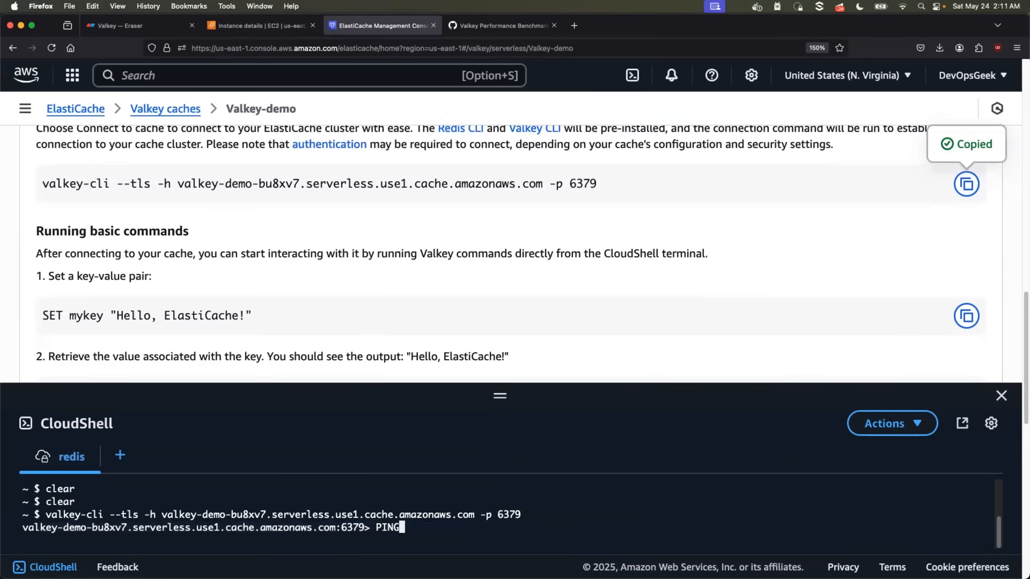
{"action": "key", "text": "Return"}
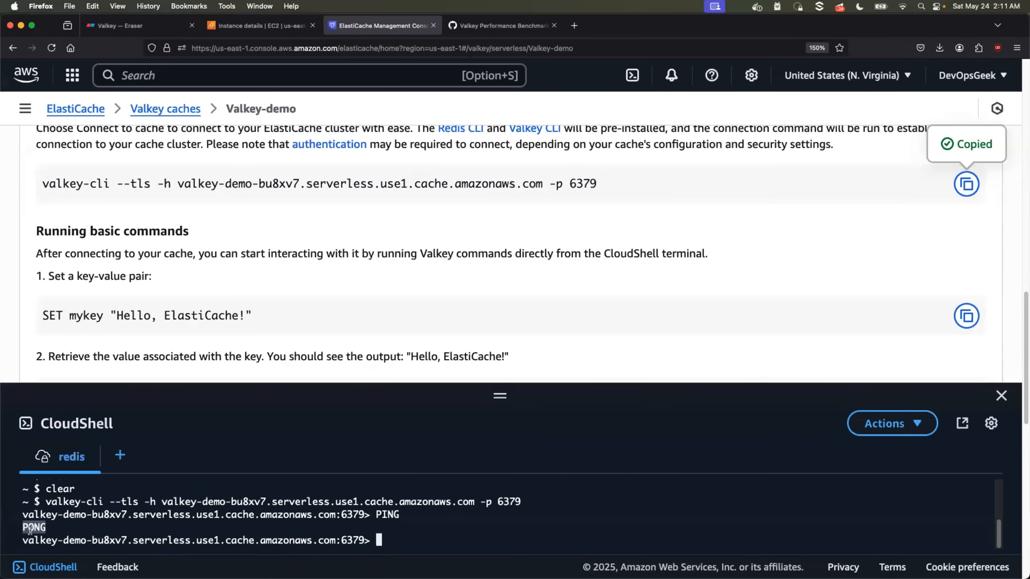
Step: Store "Hello, ElastiCache!" under mykey with SET
{"action": "scroll", "scroll_direction": "up", "scroll_amount": 3}
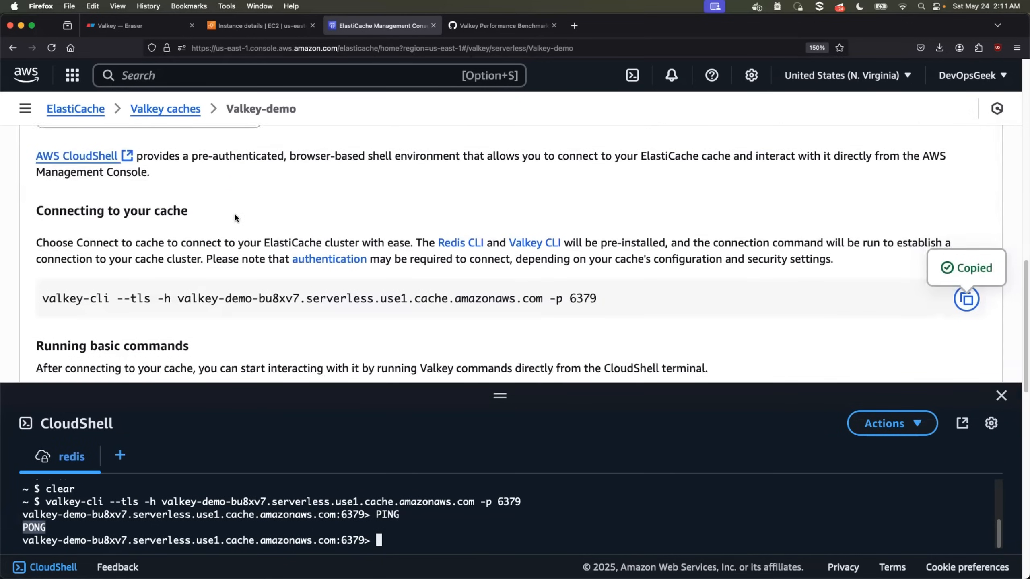
{"action": "scroll", "scroll_direction": "down", "scroll_amount": 3}
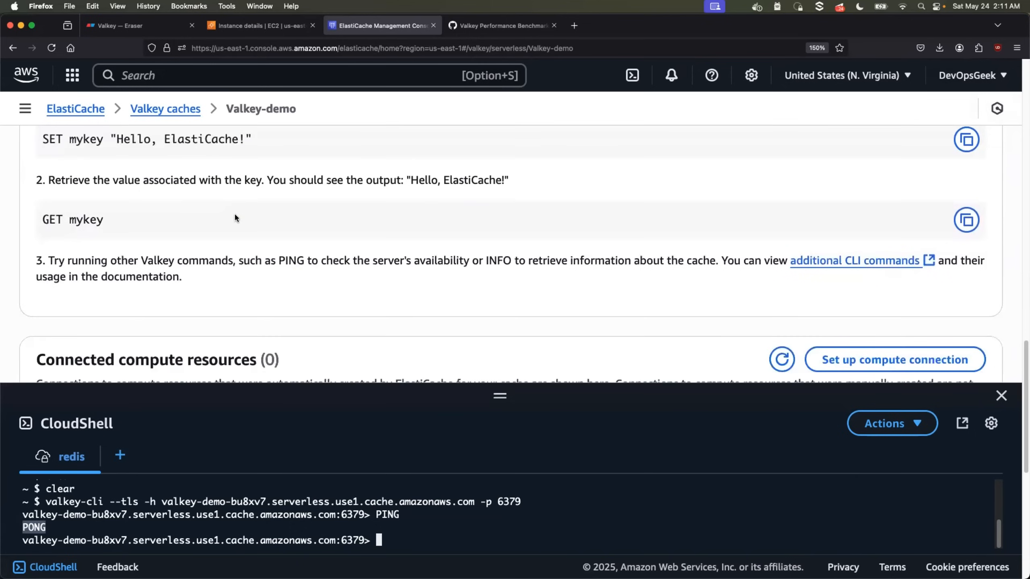
{"action": "scroll", "scroll_direction": "up", "scroll_amount": 3}
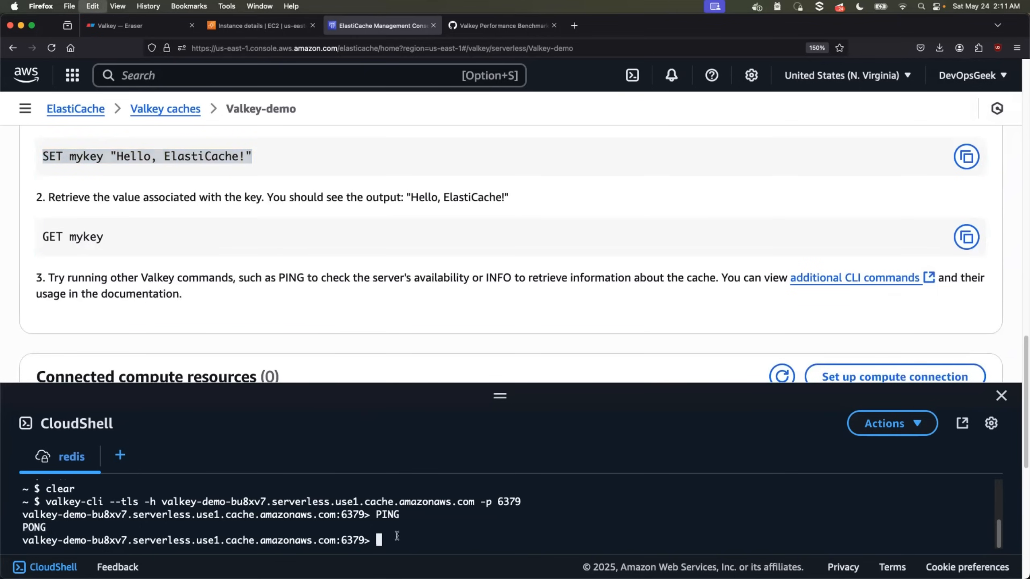
{"action": "type", "text": "SET mykey \"Hello, ElastiCache!\""}
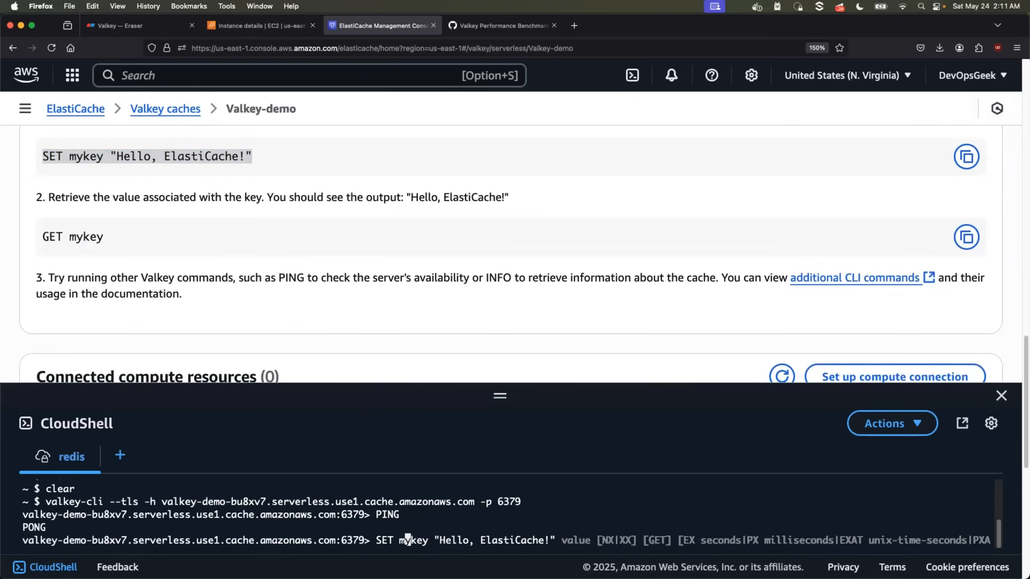
{"action": "key", "text": "Return"}
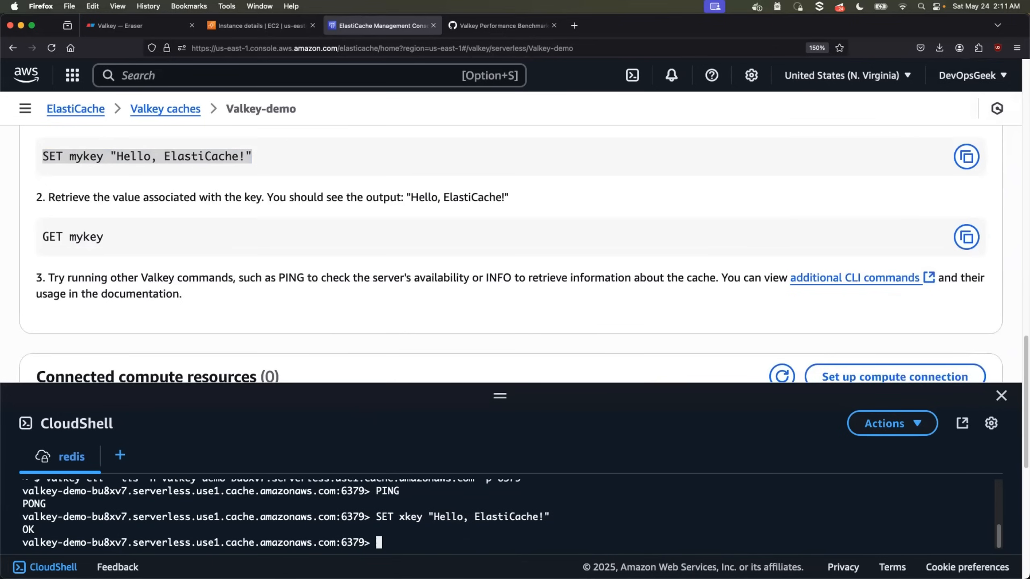
{"action": "mouse_move", "coordinate": [209, 310]}
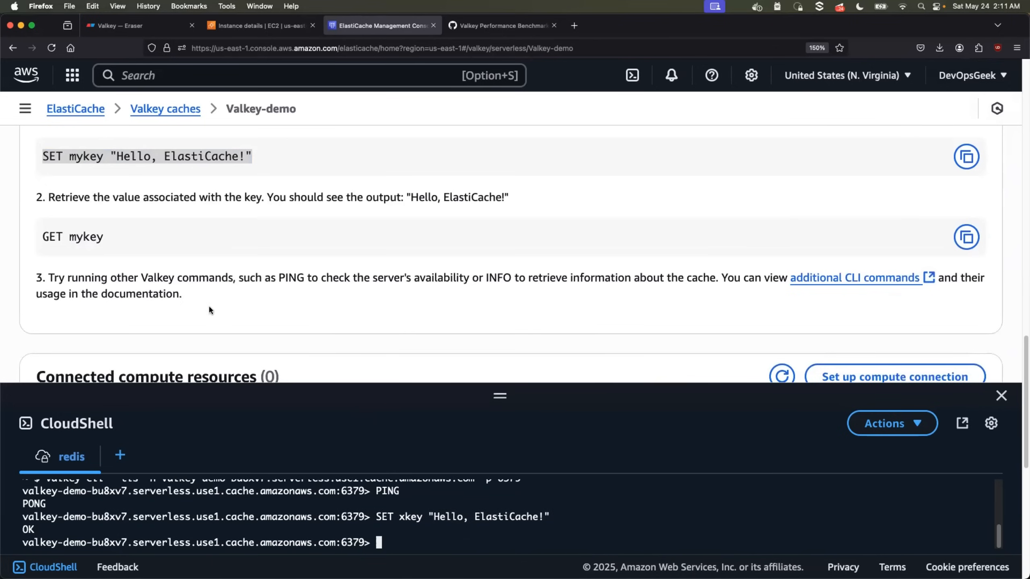
Step: Run GET mykey to read back the stored greeting
{"action": "double_click", "coordinate": [71, 236]}
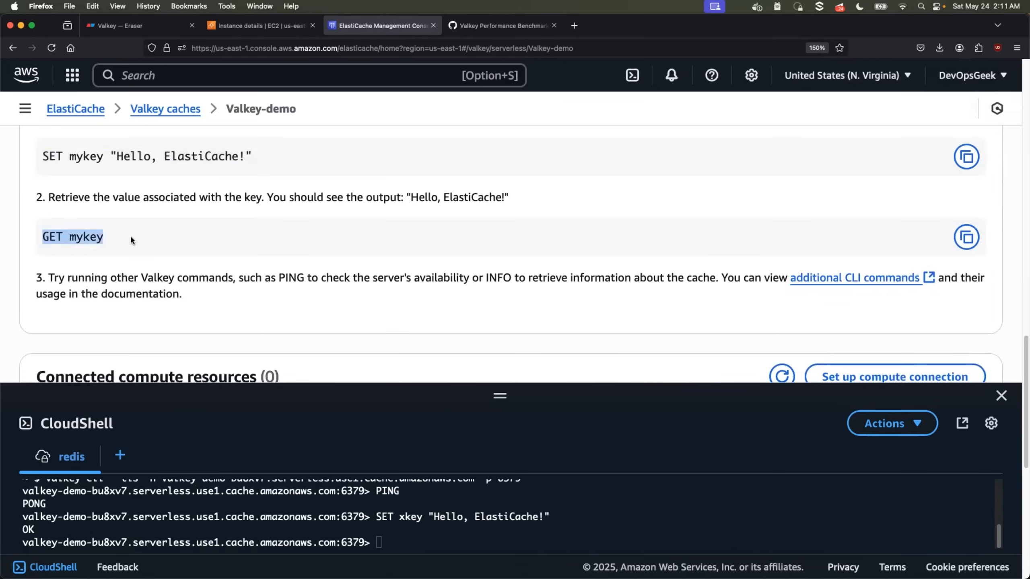
{"action": "type", "text": "GET mykey"}
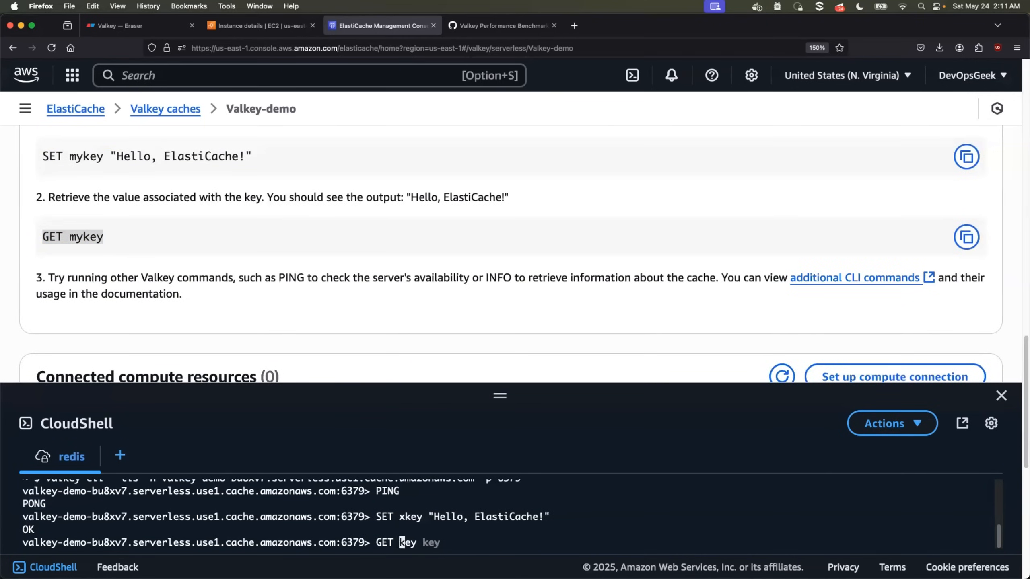
{"action": "key", "text": "Return"}
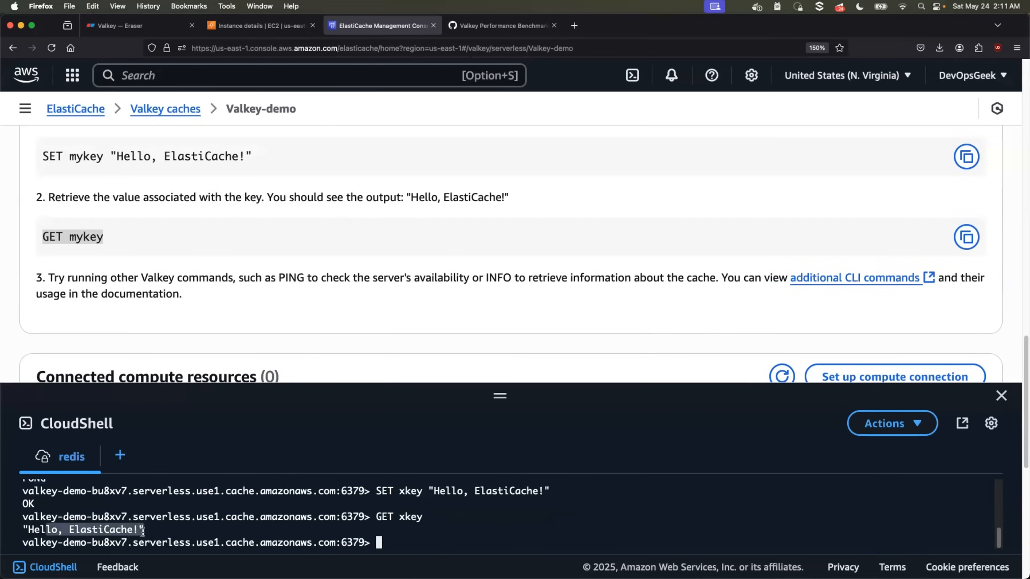
{"action": "mouse_move", "coordinate": [499, 395]}
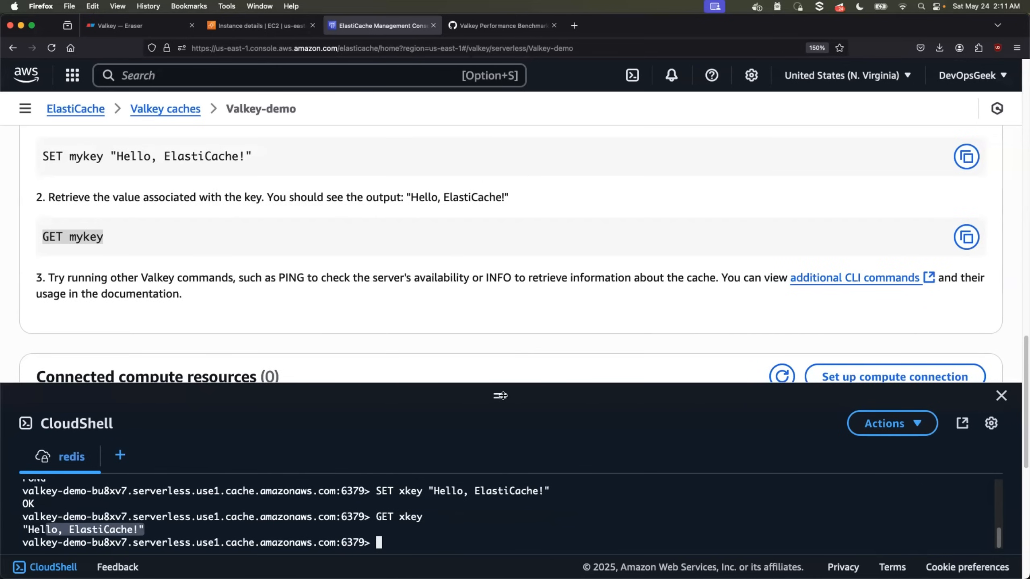
Step: Show the Valkey GLIDE connection instructions in the Connect to your cache section
{"action": "left_click", "coordinate": [500, 396]}
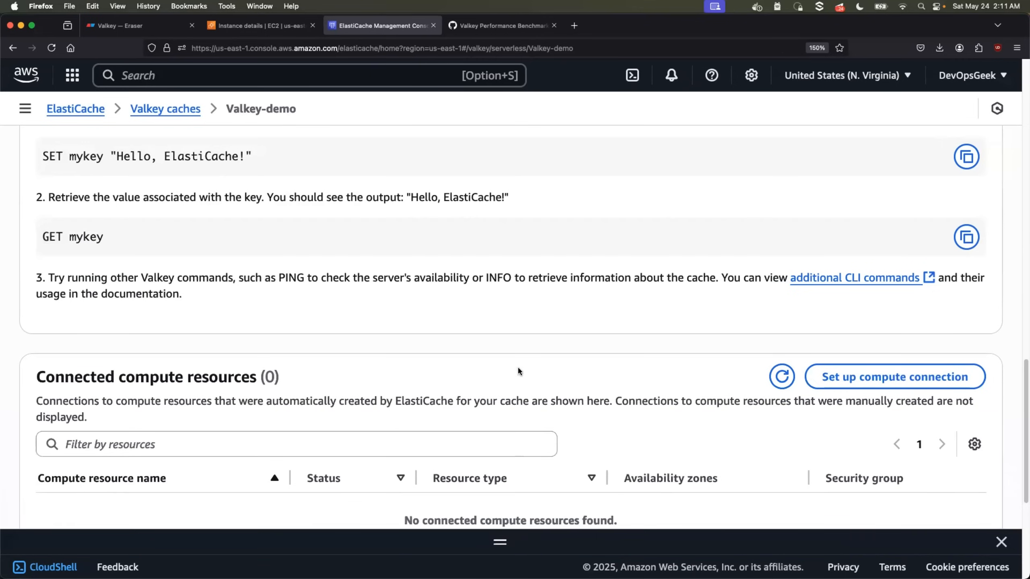
{"action": "scroll", "scroll_direction": "up", "scroll_amount": 3}
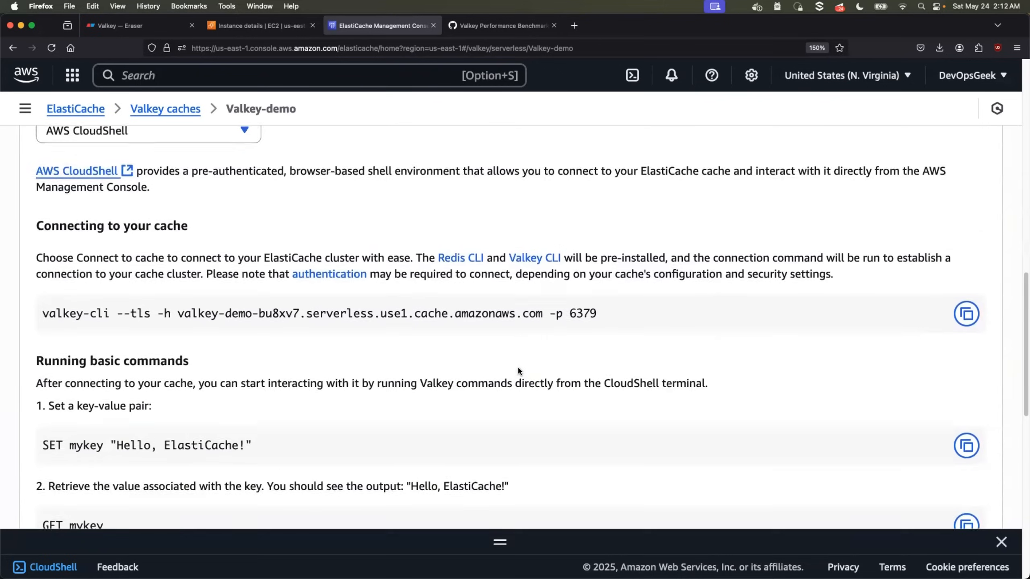
{"action": "scroll", "scroll_direction": "down", "scroll_amount": 3}
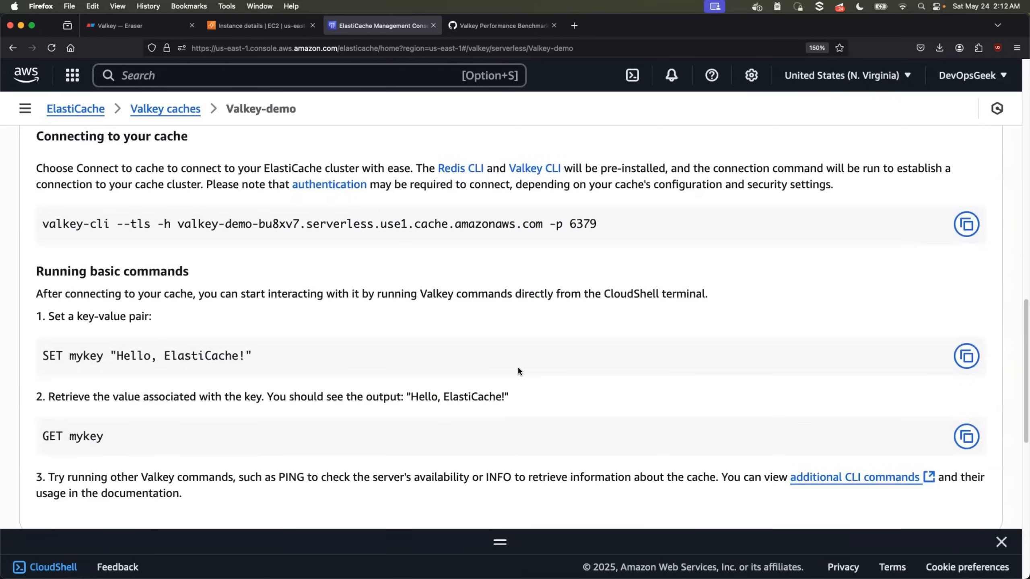
{"action": "scroll", "scroll_direction": "up", "scroll_amount": 3}
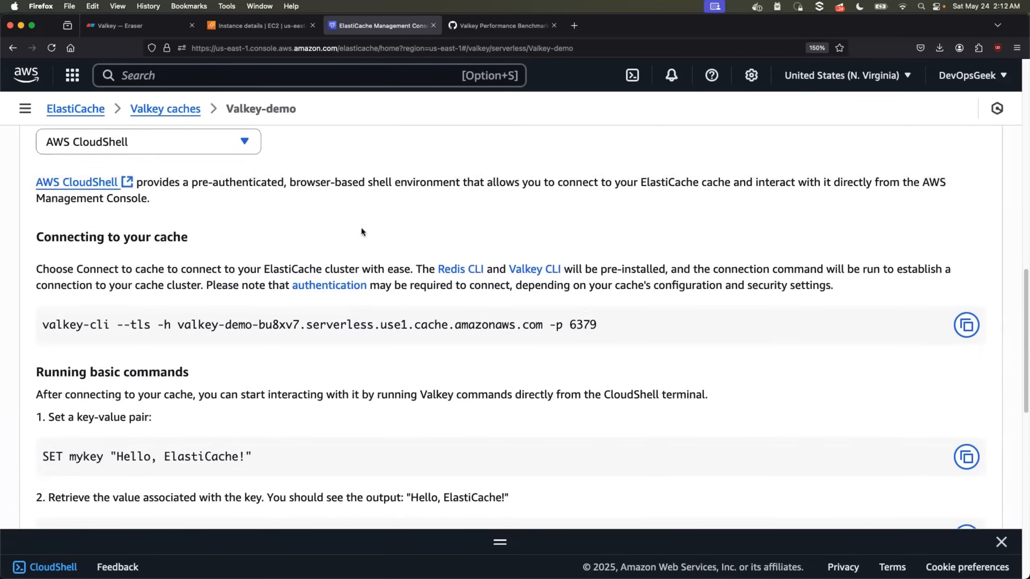
{"action": "scroll", "scroll_direction": "up", "scroll_amount": 3}
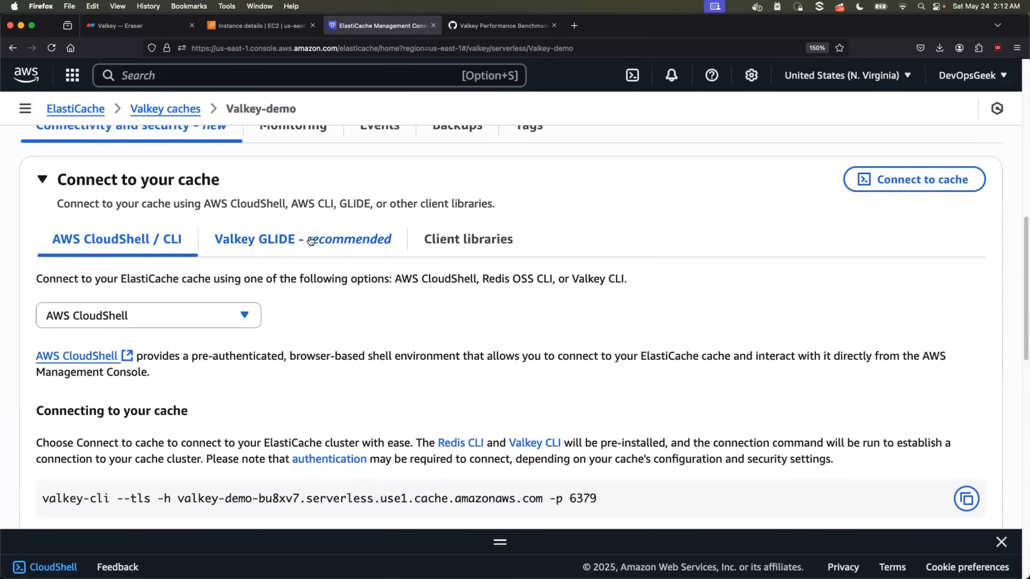
{"action": "left_click", "coordinate": [302, 239]}
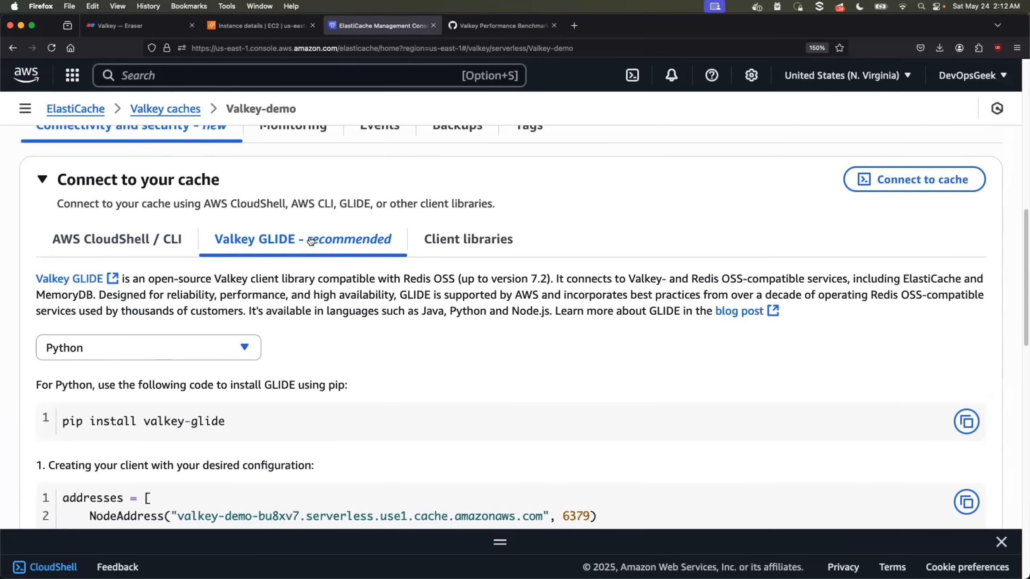
{"action": "mouse_move", "coordinate": [277, 306]}
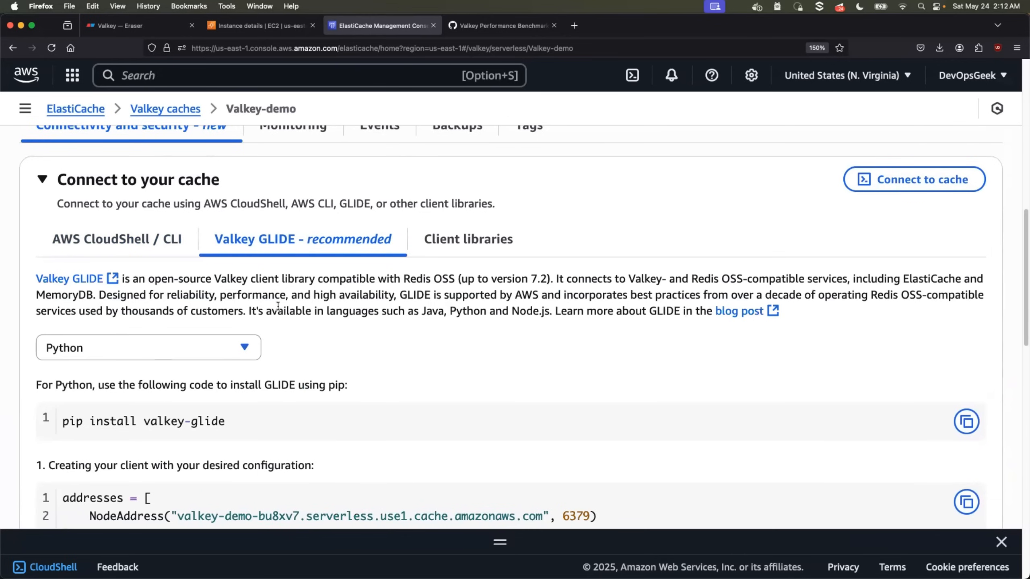
Step: Check the GLIDE language dropdown and review the Python and Java client example code
{"action": "scroll", "scroll_direction": "down", "scroll_amount": 3}
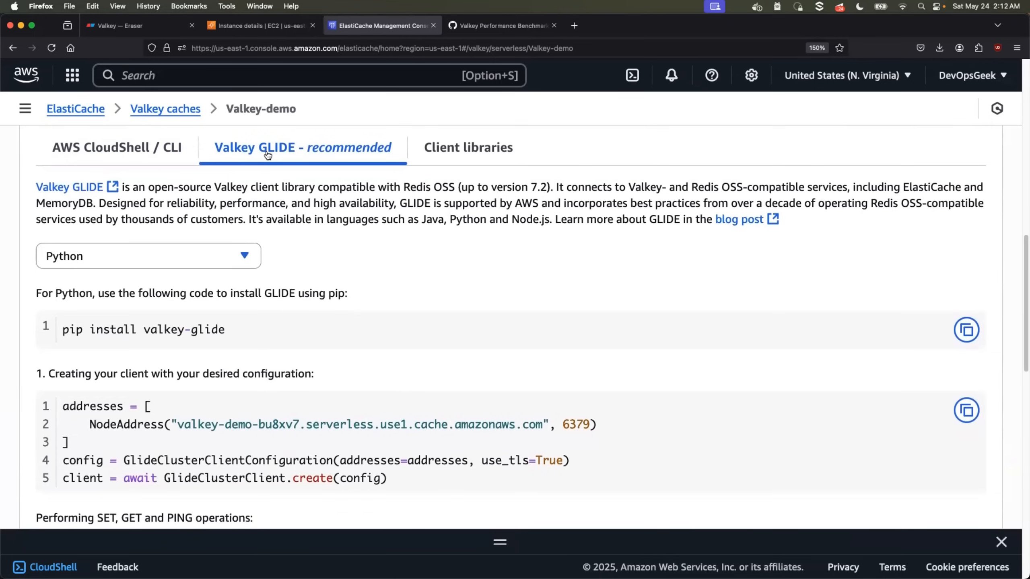
{"action": "left_click", "coordinate": [147, 256]}
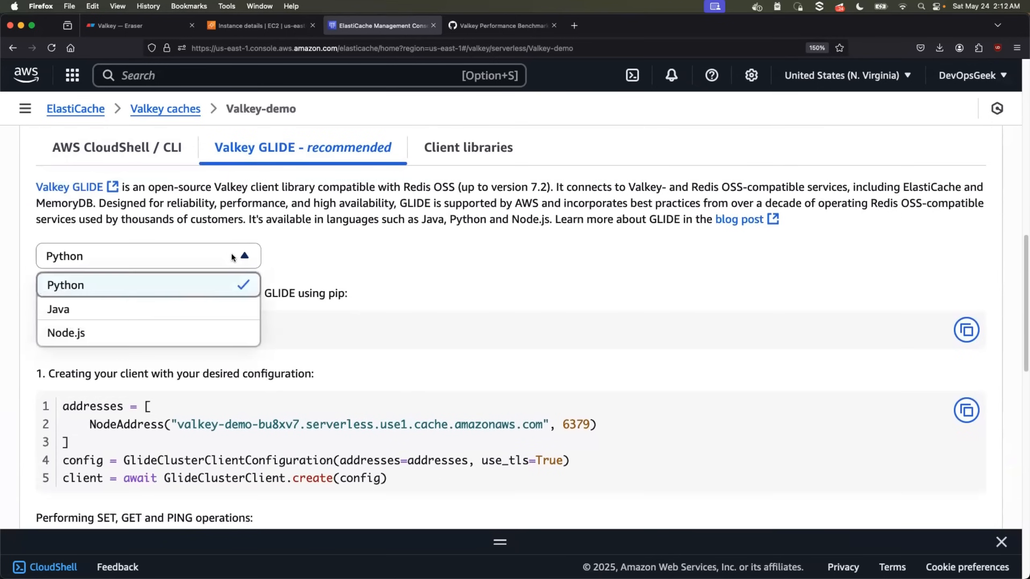
{"action": "mouse_move", "coordinate": [230, 292]}
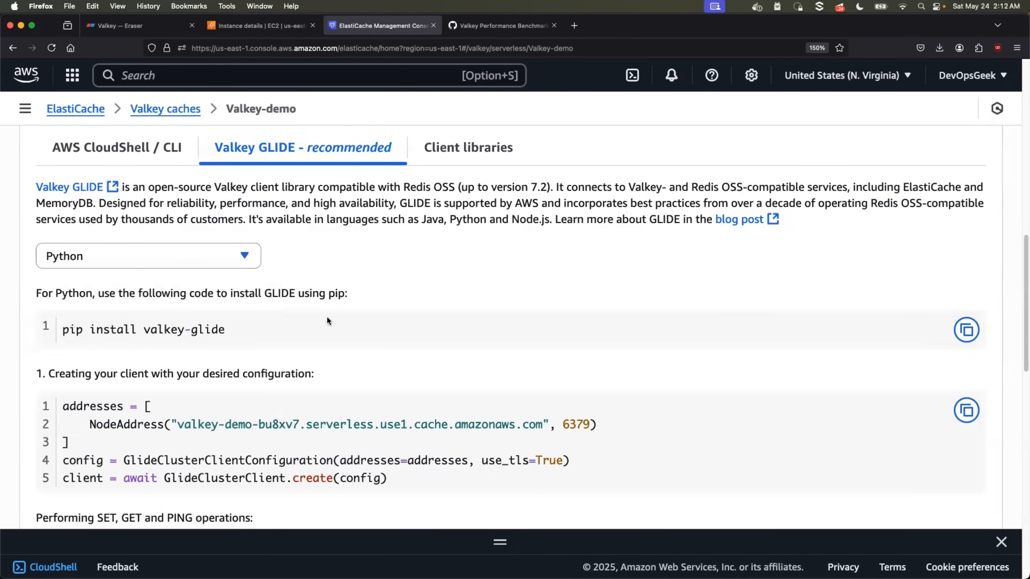
{"action": "scroll", "scroll_direction": "down", "scroll_amount": 3}
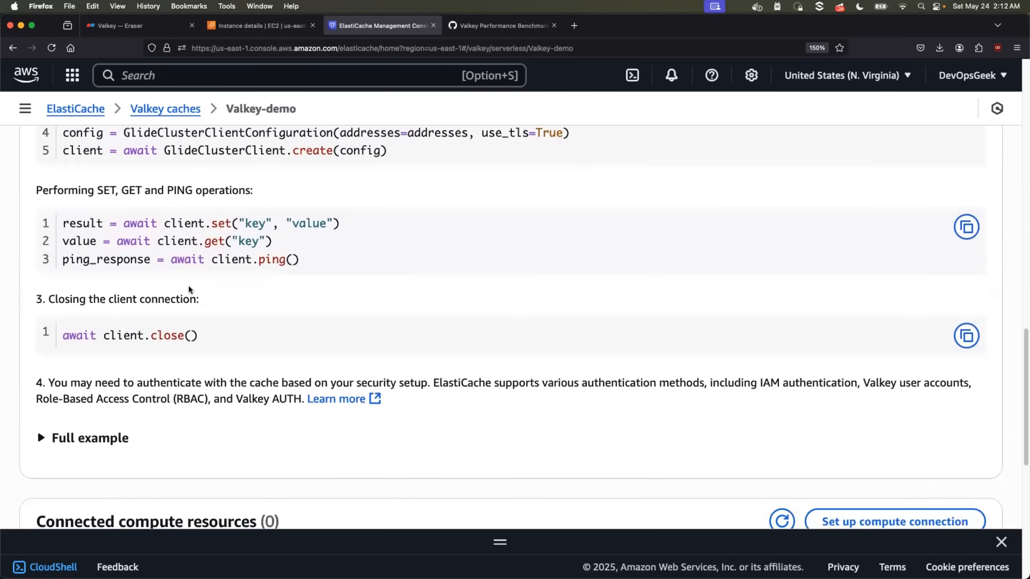
{"action": "scroll", "scroll_direction": "up", "scroll_amount": 3}
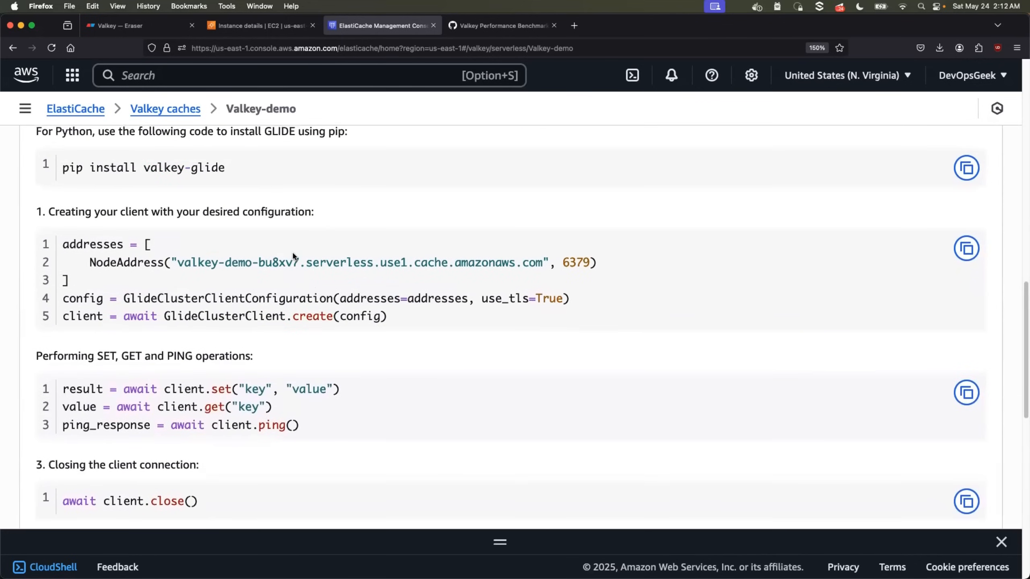
{"action": "scroll", "scroll_direction": "up", "scroll_amount": 3}
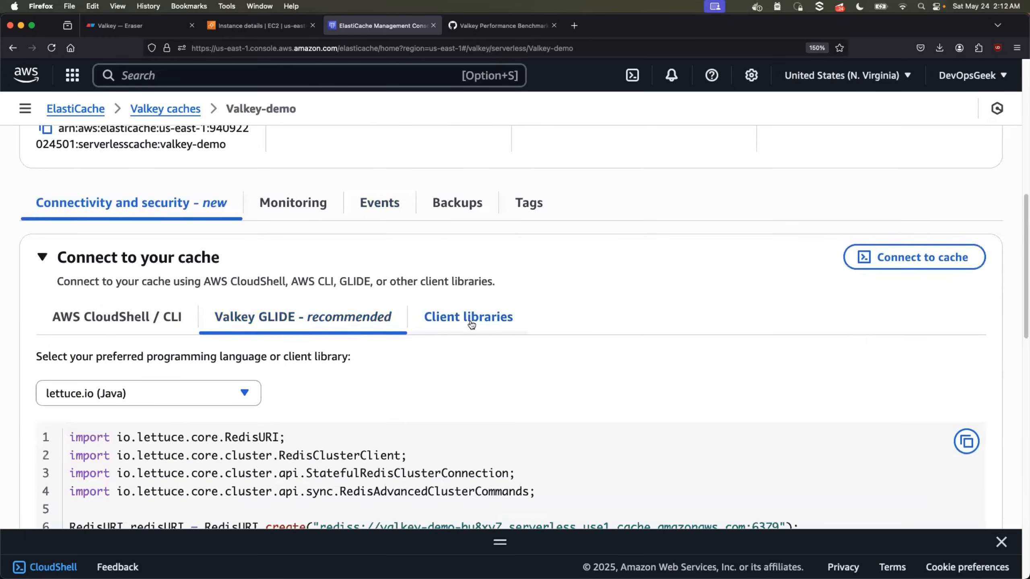
{"action": "scroll", "scroll_direction": "down", "scroll_amount": 3}
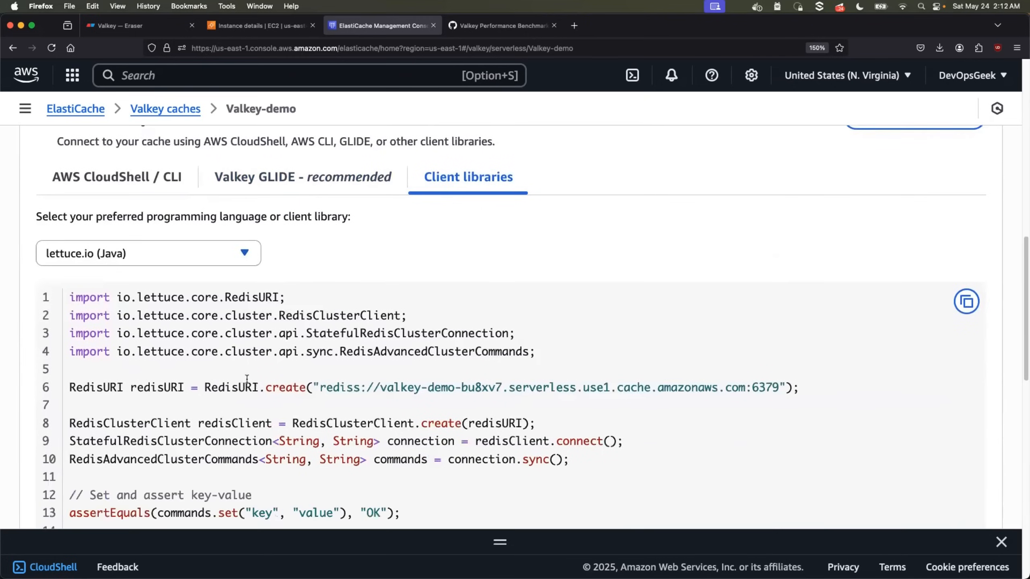
{"action": "scroll", "scroll_direction": "up", "scroll_amount": 3}
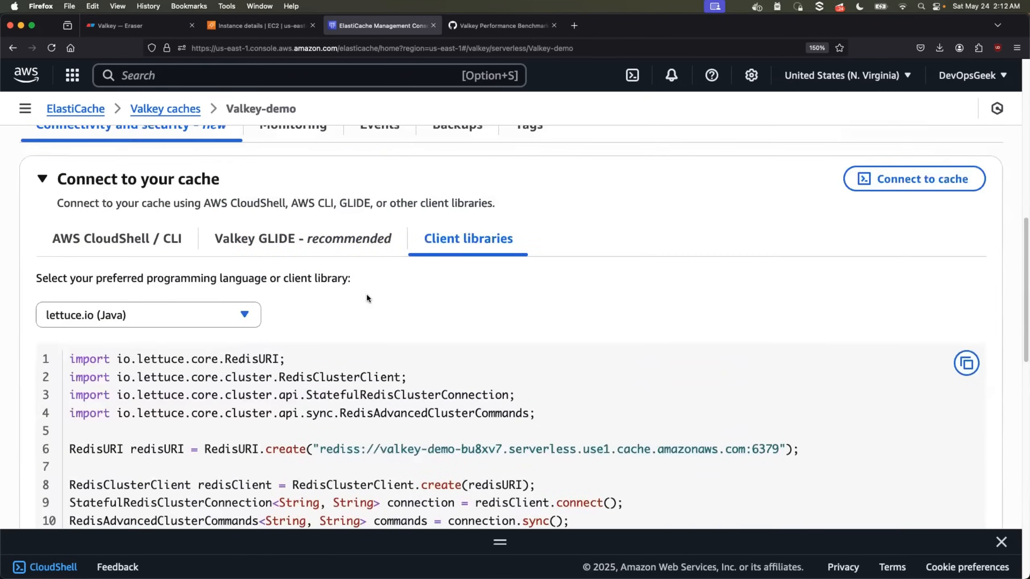
{"action": "scroll", "scroll_direction": "down", "scroll_amount": 3}
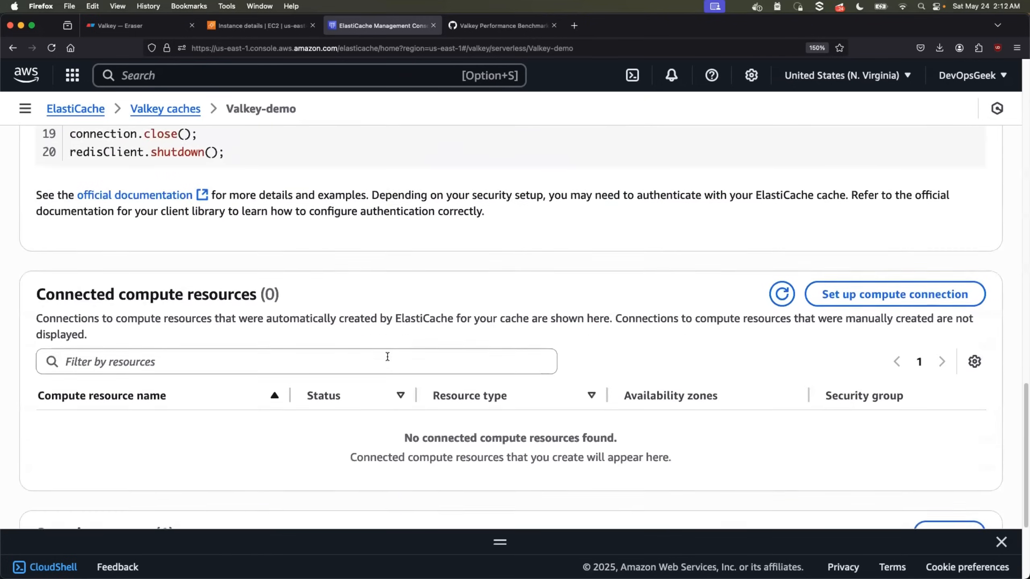
{"action": "scroll", "scroll_direction": "up", "scroll_amount": 3}
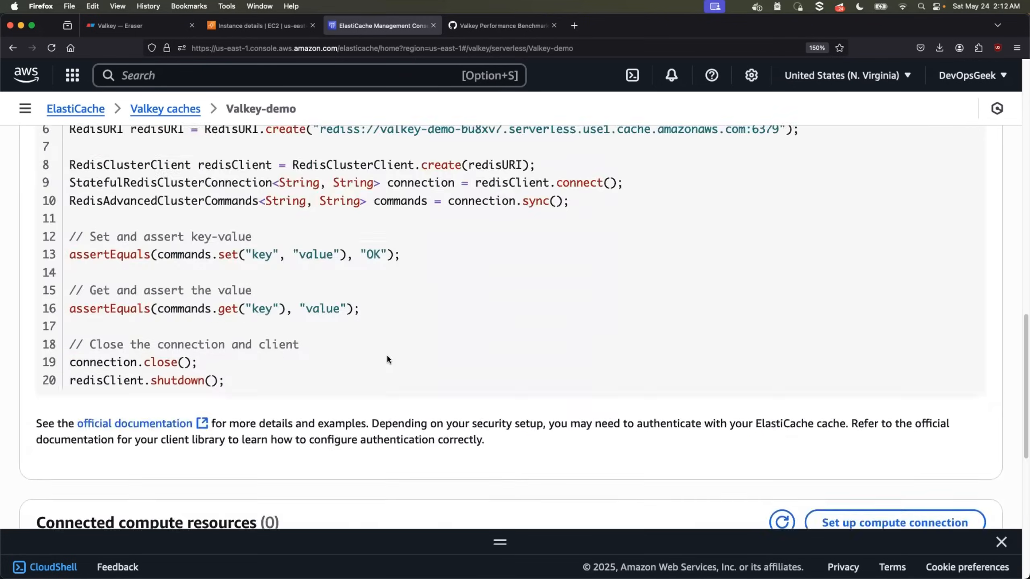
Step: Go to the ElastiCache home and list the Redis OSS caches, refreshing the list
{"action": "scroll", "scroll_direction": "up", "scroll_amount": 3}
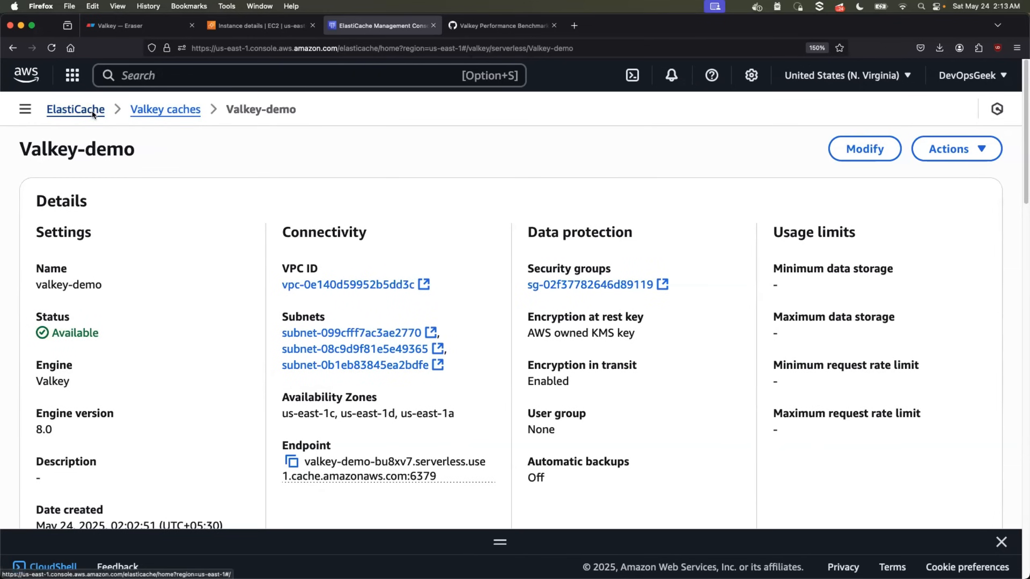
{"action": "left_click", "coordinate": [75, 109]}
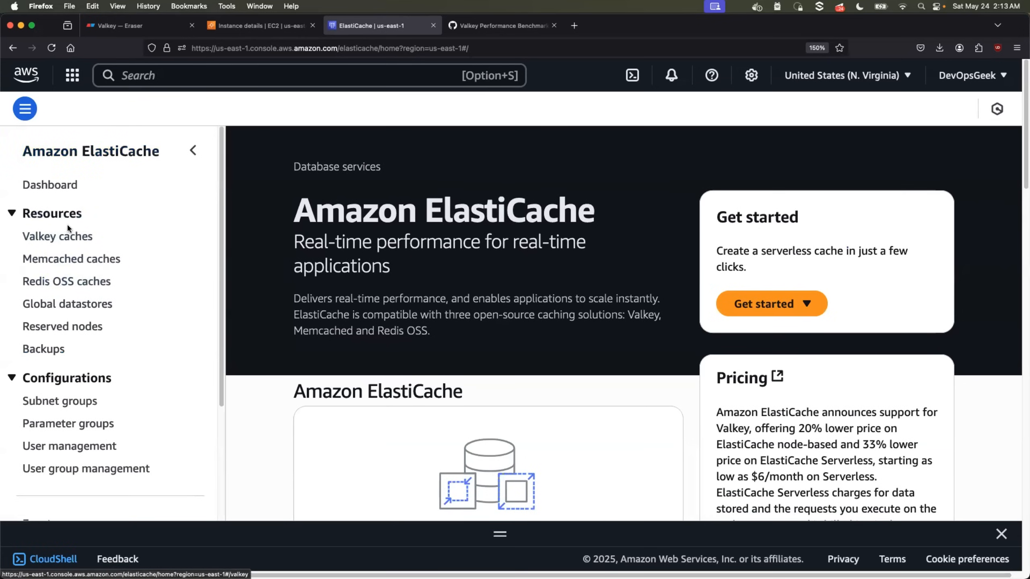
{"action": "left_click", "coordinate": [67, 281]}
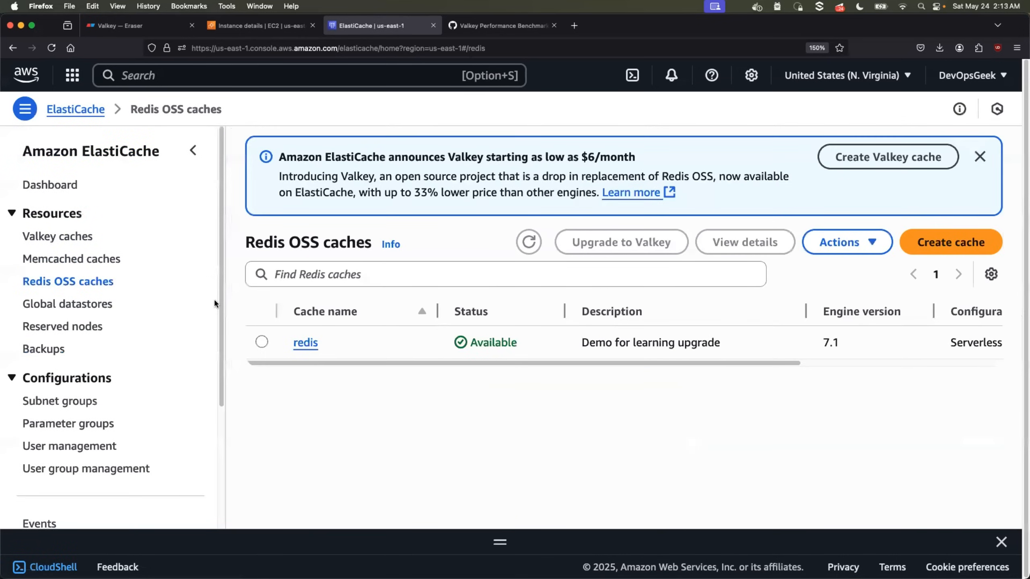
{"action": "left_click", "coordinate": [528, 241]}
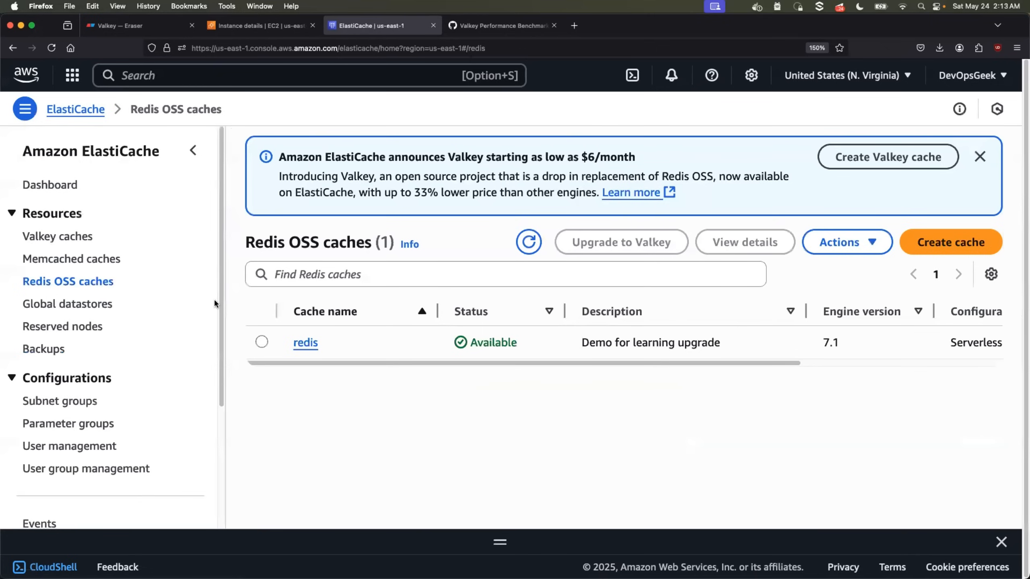
{"action": "mouse_move", "coordinate": [949, 253]}
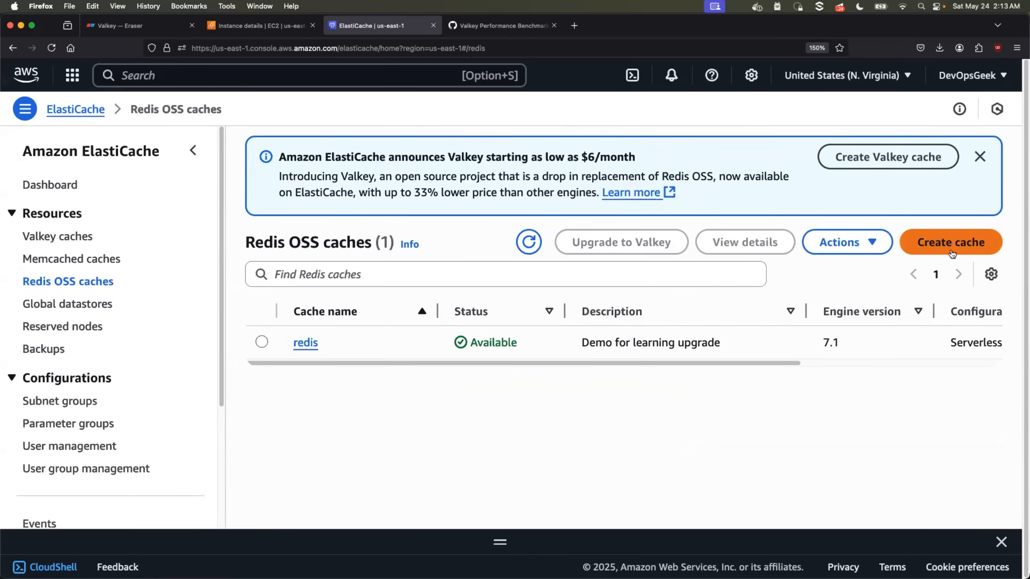
Step: Start a new Redis OSS cache, review the creation form, then cancel without creating
{"action": "left_click", "coordinate": [950, 242]}
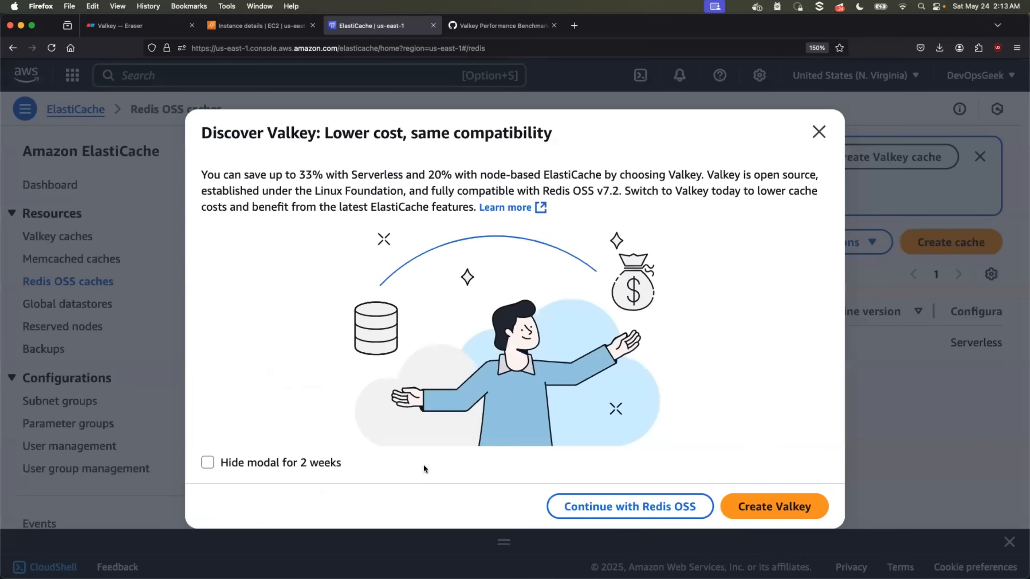
{"action": "left_click", "coordinate": [628, 507]}
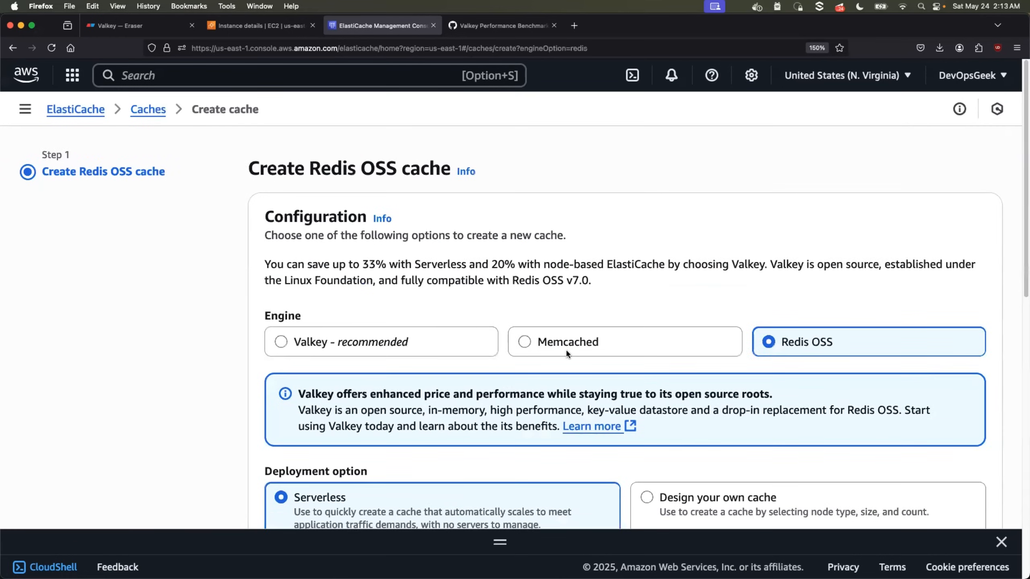
{"action": "scroll", "scroll_direction": "down", "scroll_amount": 3}
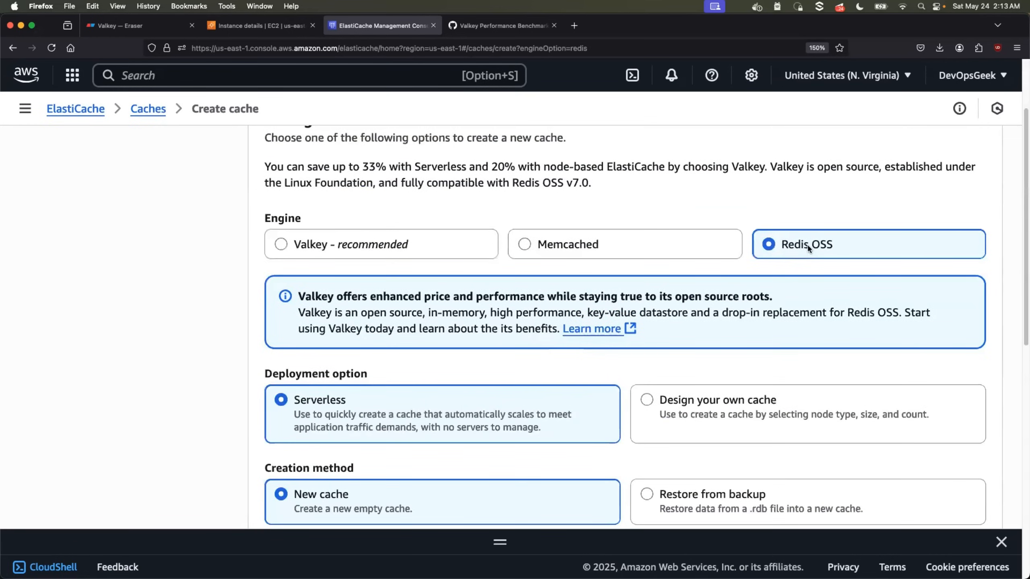
{"action": "scroll", "scroll_direction": "down", "scroll_amount": 3}
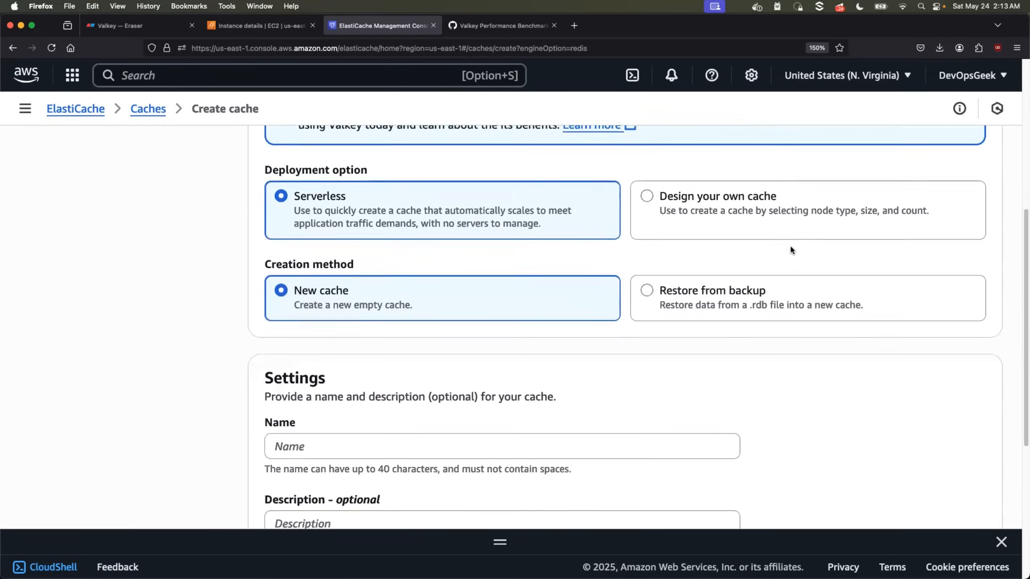
{"action": "scroll", "scroll_direction": "down", "scroll_amount": 3}
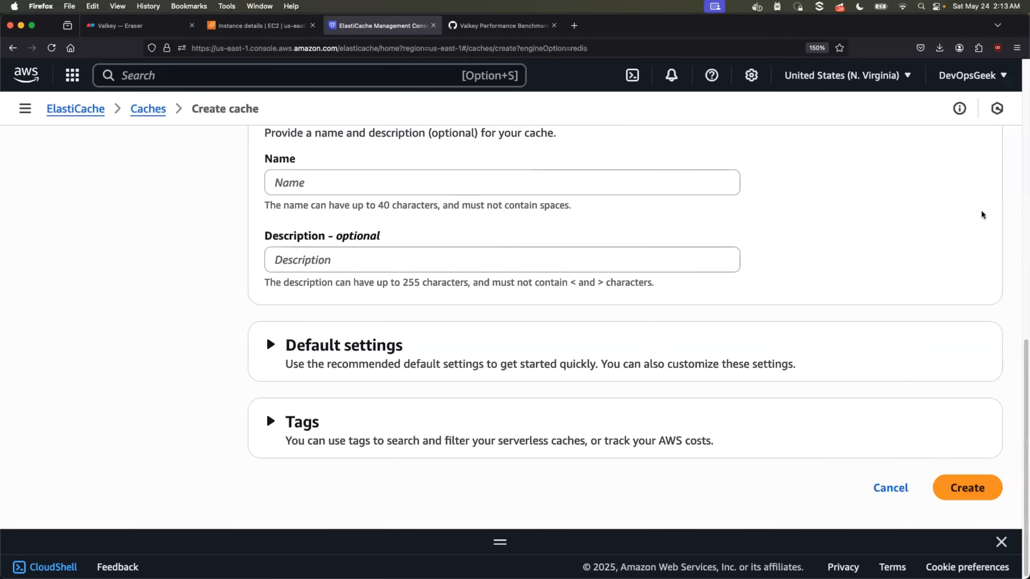
{"action": "left_click", "coordinate": [890, 487]}
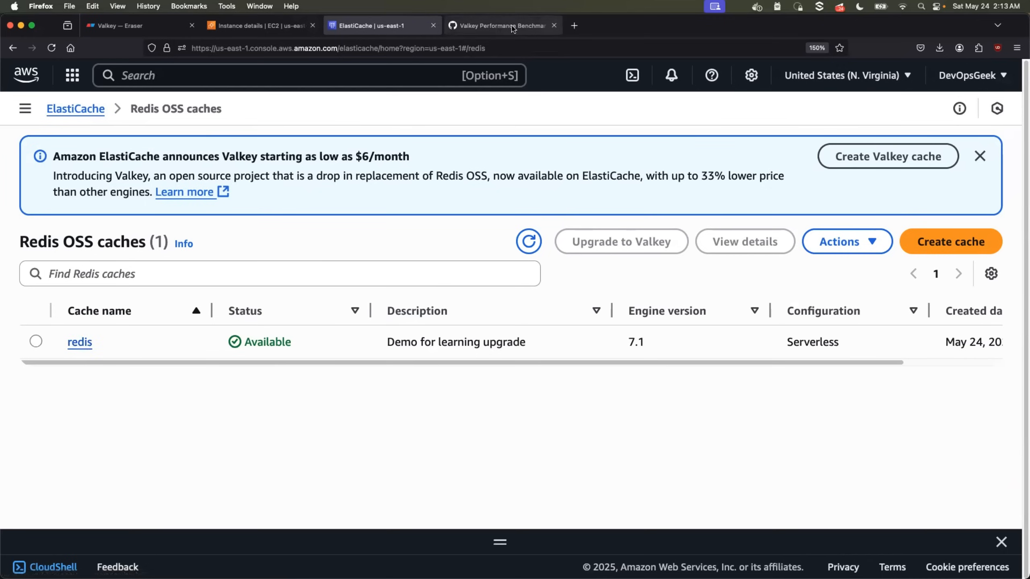
Step: Review the benchmarking.py gist's SET, GET and DEL benchmark functions in the Firefox tab
{"action": "left_click", "coordinate": [501, 25]}
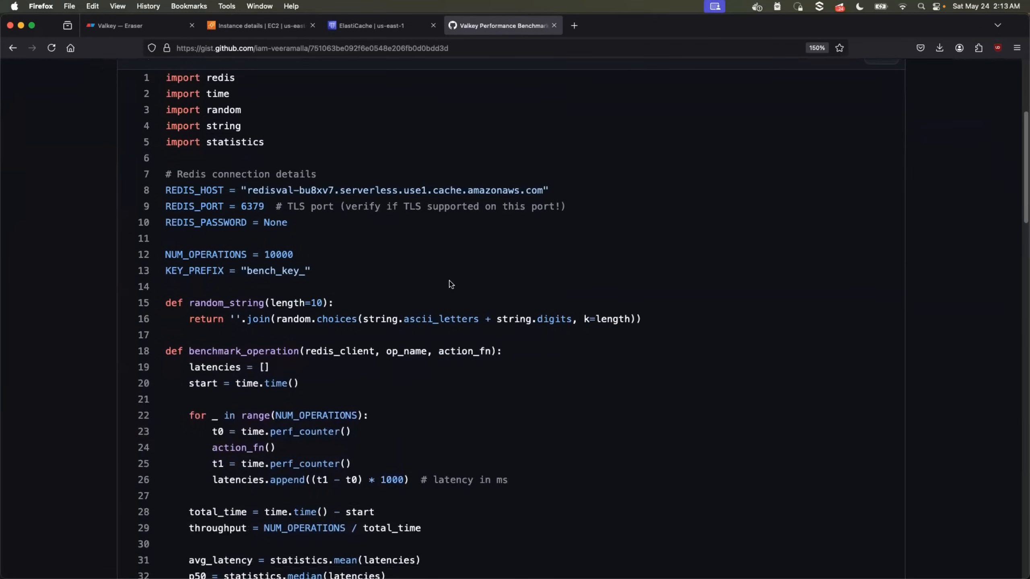
{"action": "scroll", "scroll_direction": "down", "scroll_amount": 3}
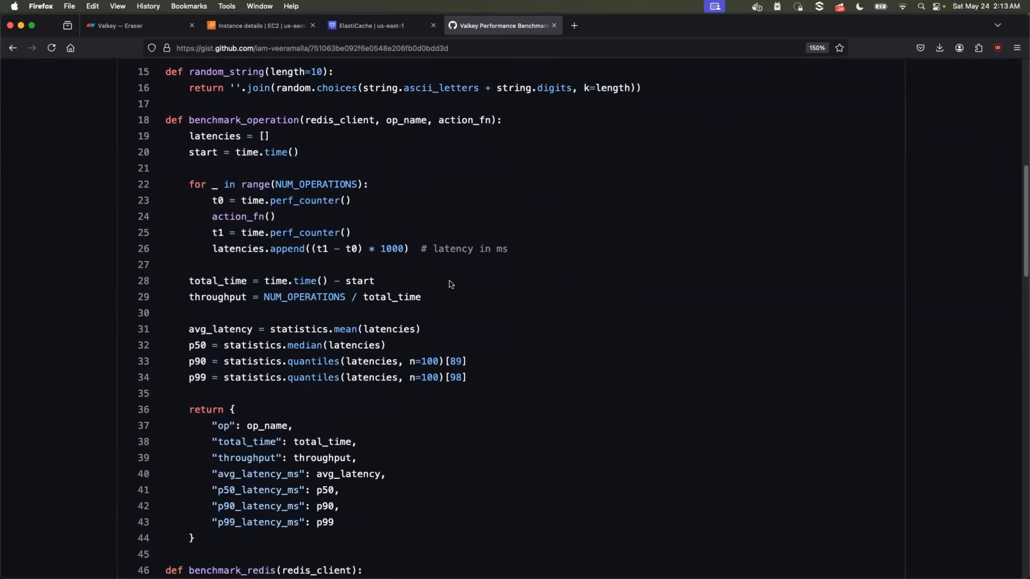
{"action": "scroll", "scroll_direction": "down", "scroll_amount": 3}
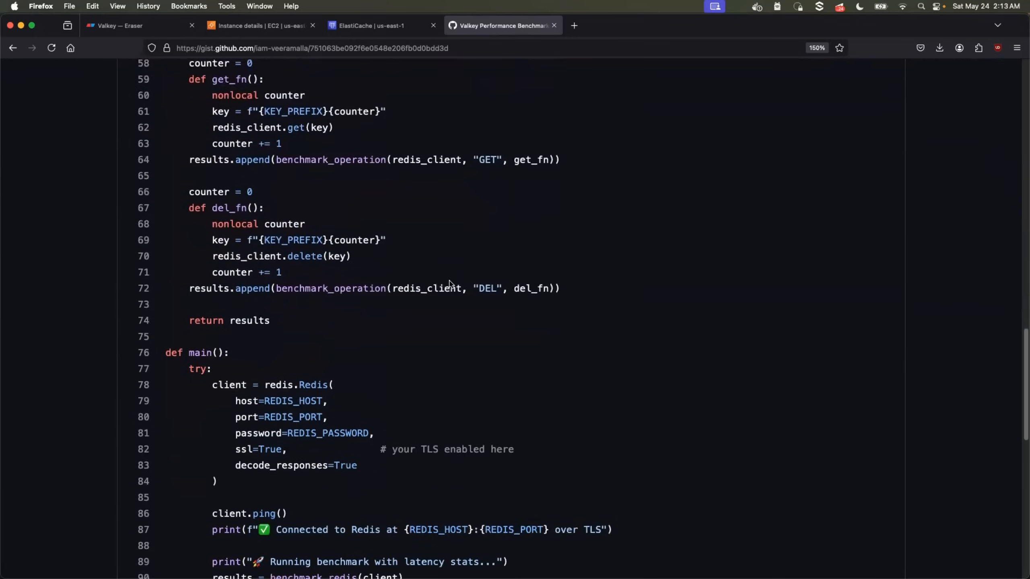
{"action": "scroll", "scroll_direction": "down", "scroll_amount": 3}
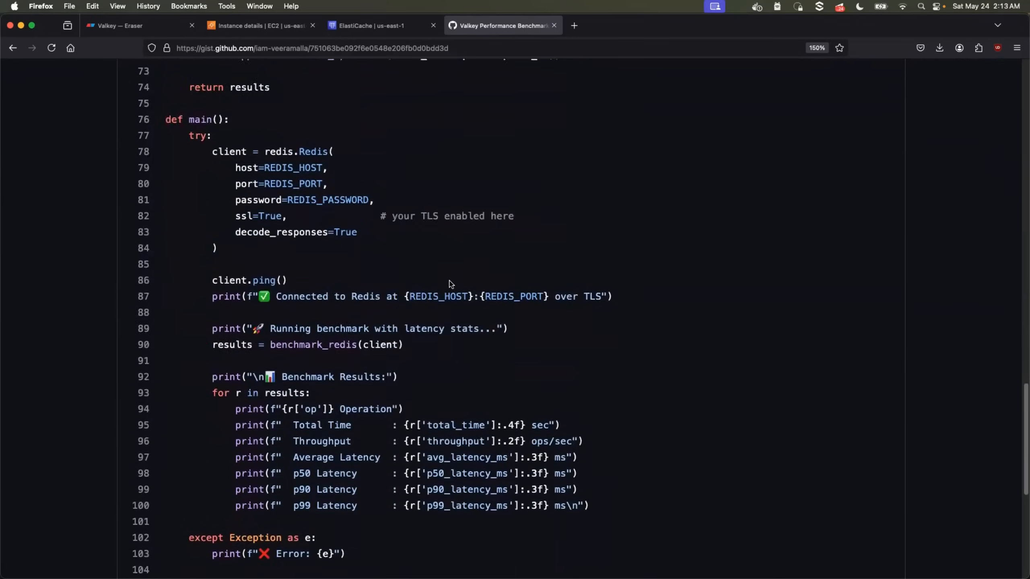
{"action": "scroll", "scroll_direction": "up", "scroll_amount": 3}
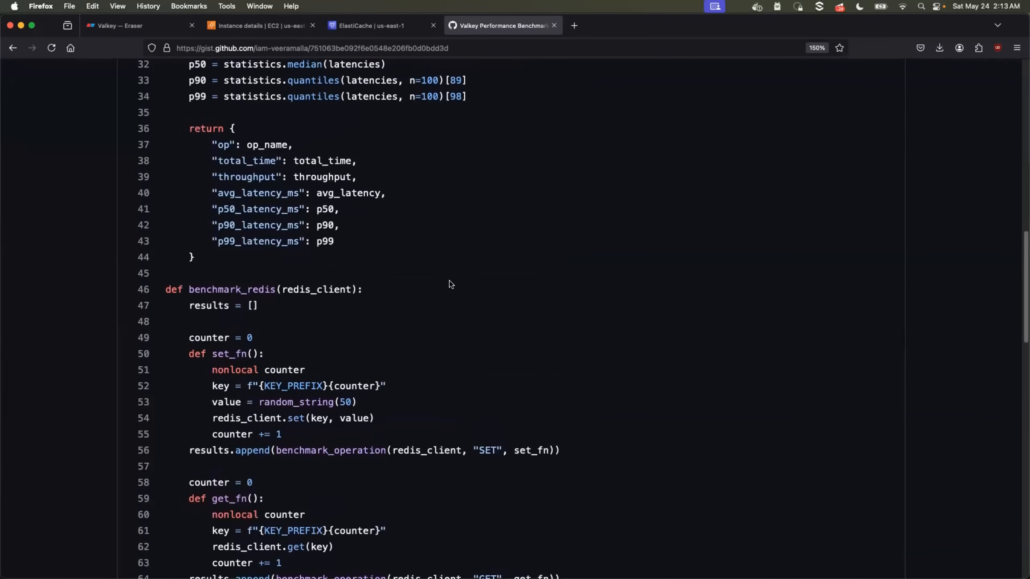
{"action": "mouse_move", "coordinate": [440, 300]}
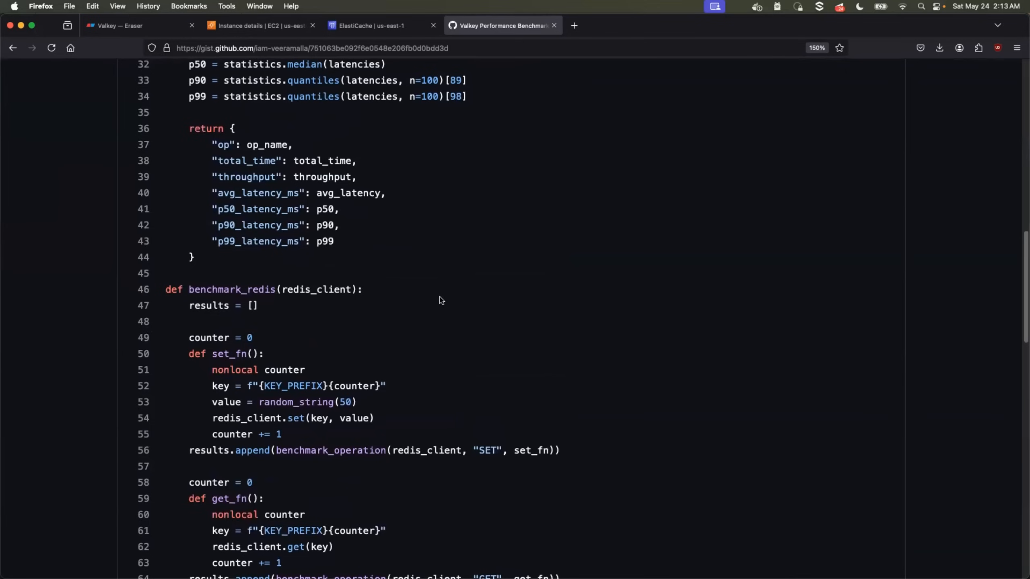
{"action": "mouse_move", "coordinate": [274, 181]}
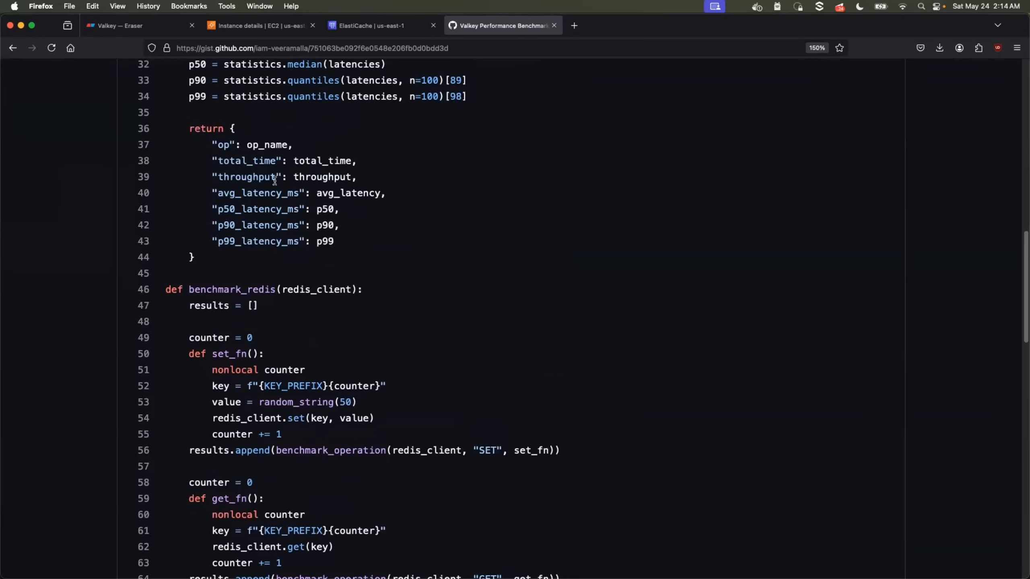
{"action": "double_click", "coordinate": [246, 224]}
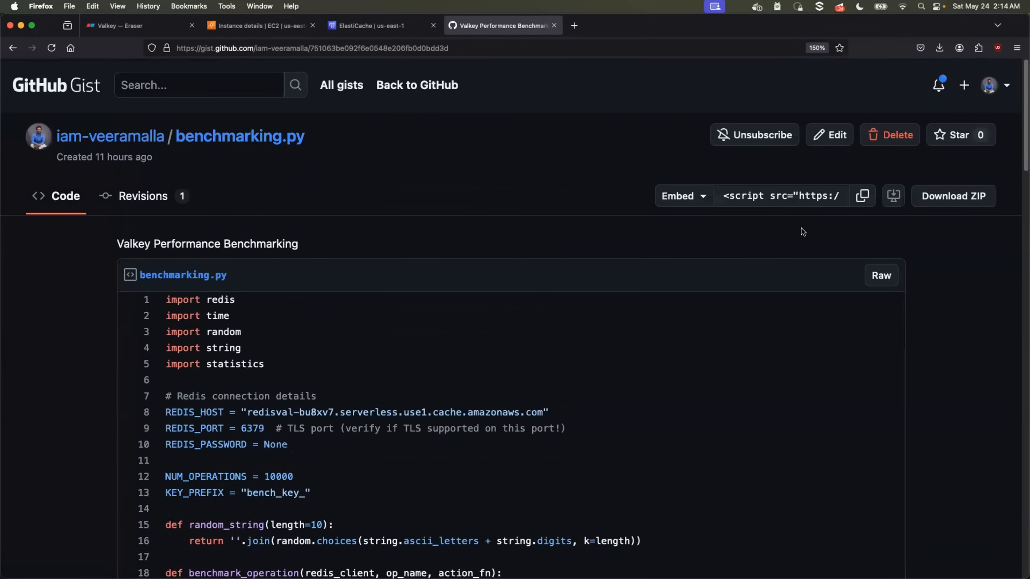
{"action": "mouse_move", "coordinate": [733, 271]}
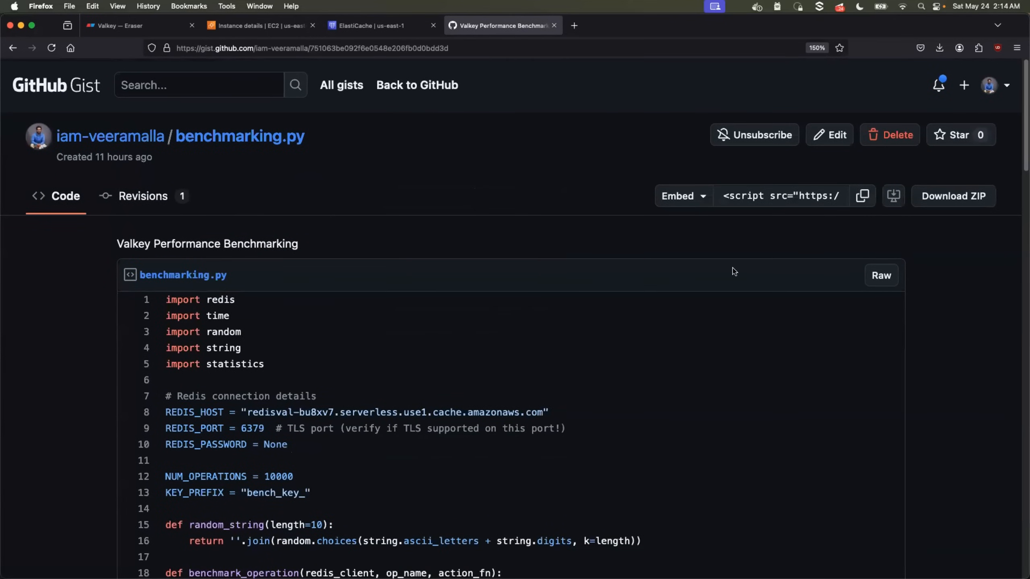
Step: Compare the EC2 instance's VPC and subnets with the redis cache's, then return to EC2
{"action": "left_click", "coordinate": [259, 25]}
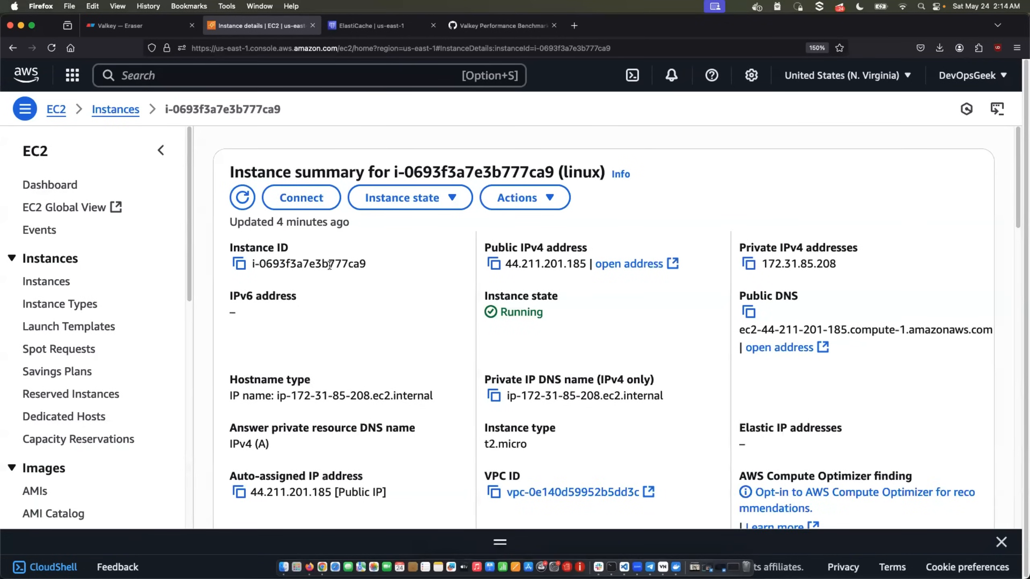
{"action": "scroll", "scroll_direction": "down", "scroll_amount": 3}
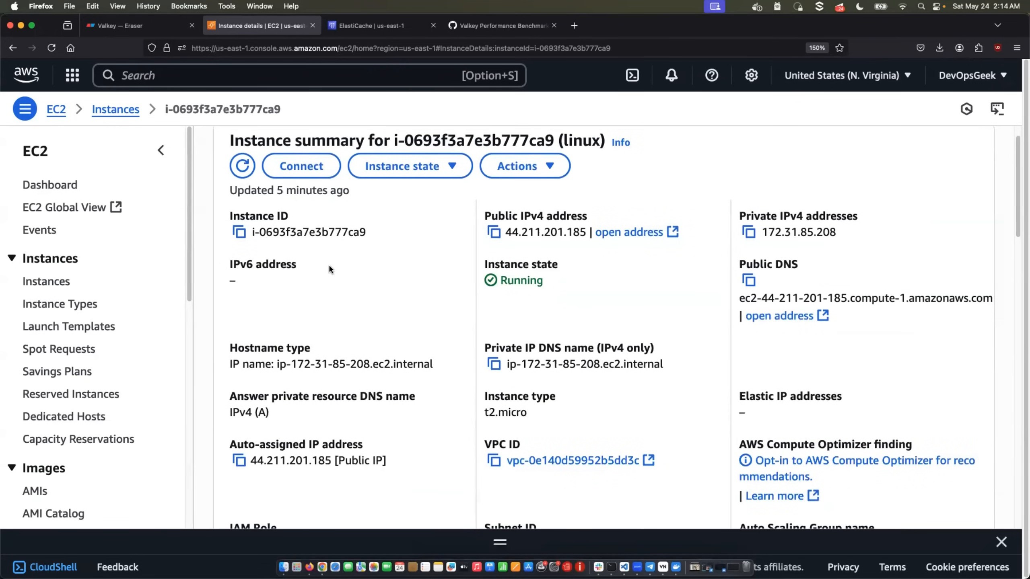
{"action": "left_click", "coordinate": [378, 25]}
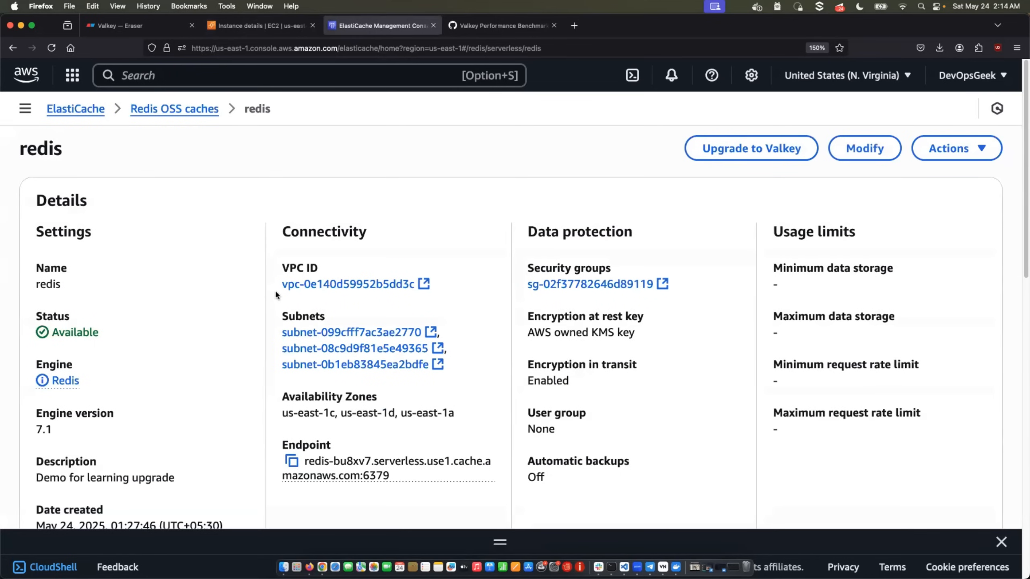
{"action": "scroll", "scroll_direction": "down", "scroll_amount": 3}
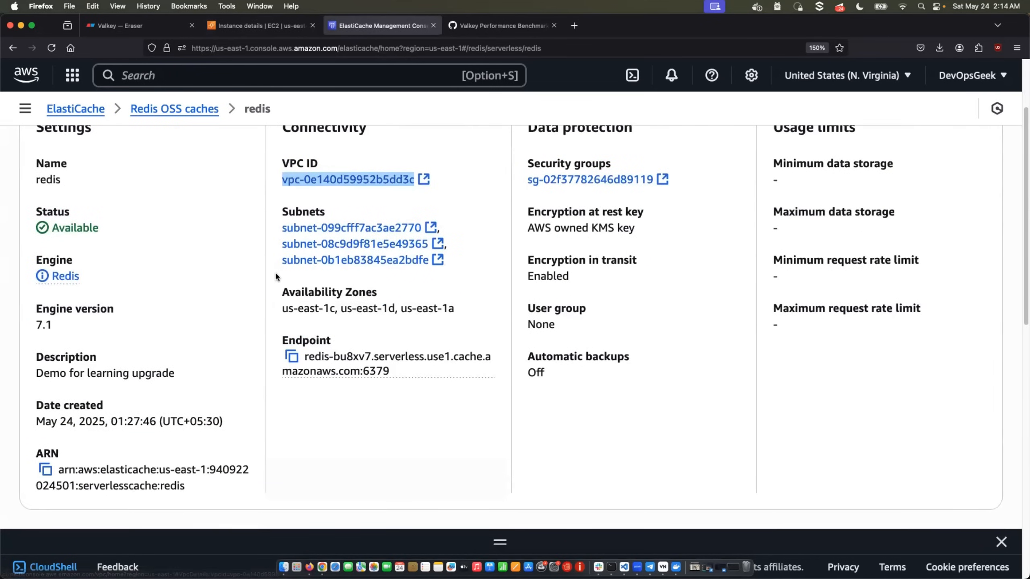
{"action": "scroll", "scroll_direction": "up", "scroll_amount": 3}
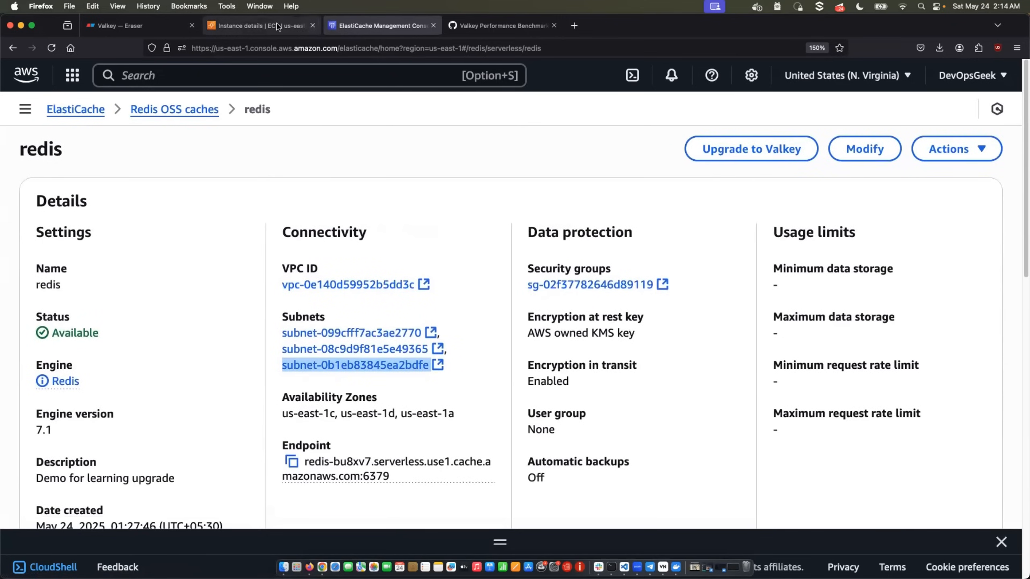
{"action": "left_click", "coordinate": [256, 24]}
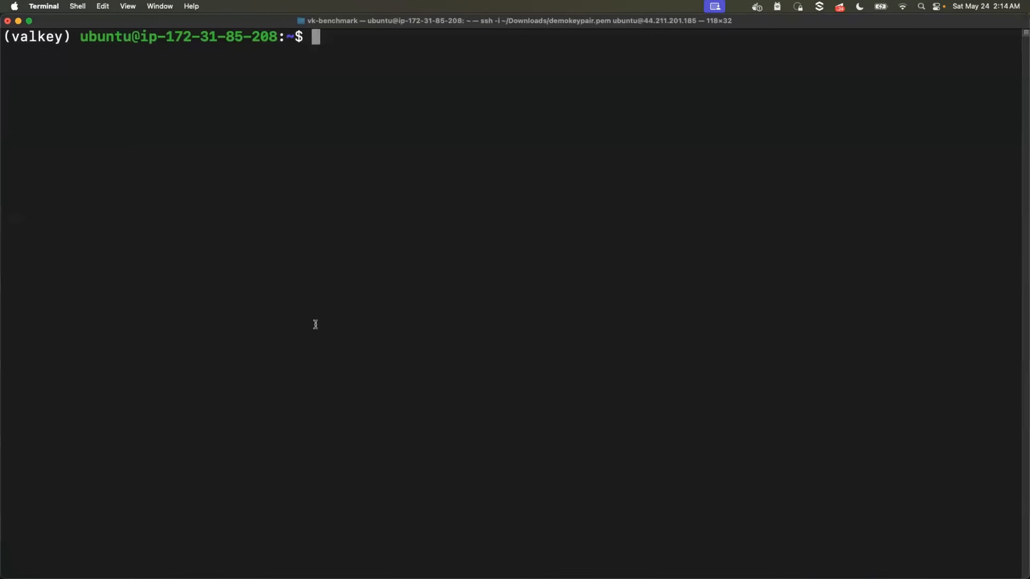
Step: List the home folder, clear the screen, and open benchmarking.py in vim
{"action": "double_click", "coordinate": [221, 36]}
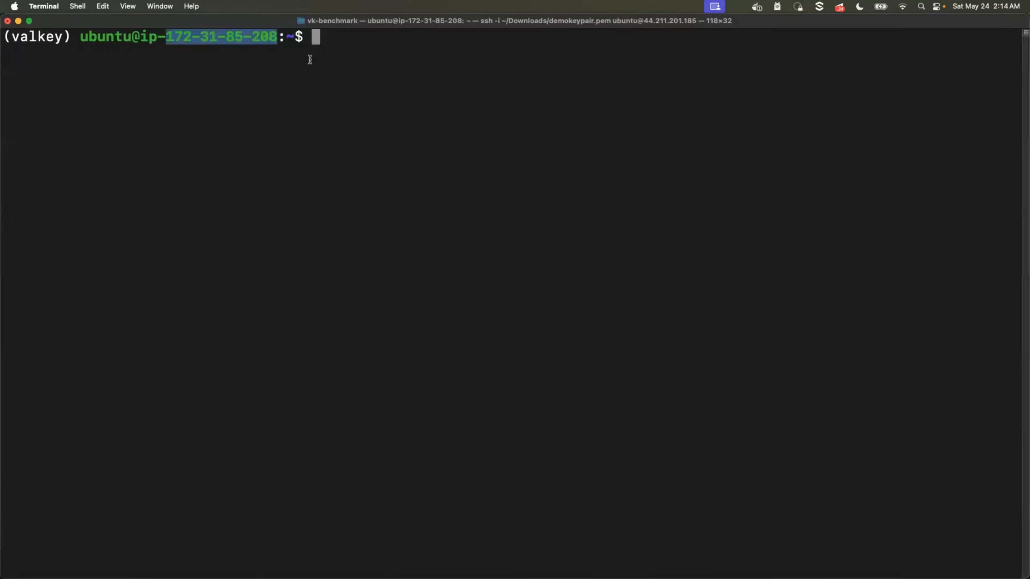
{"action": "type", "text": "ls"}
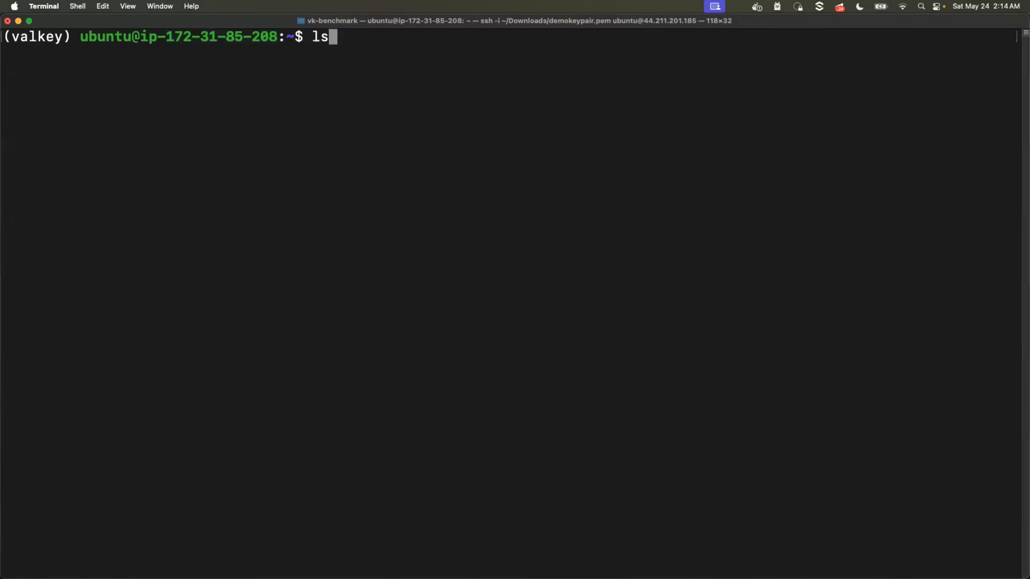
{"action": "key", "text": "Return"}
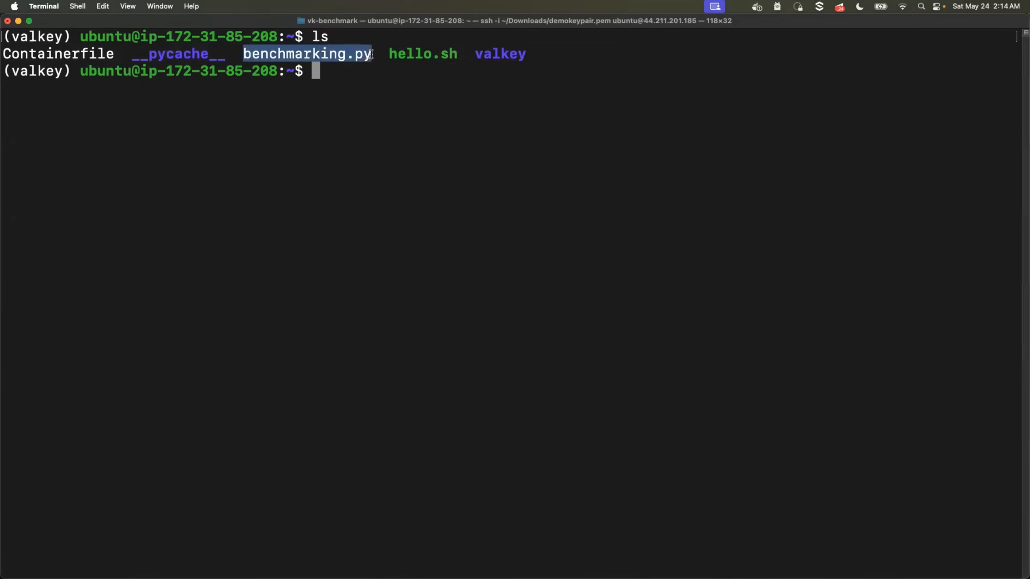
{"action": "type", "text": "cleart"}
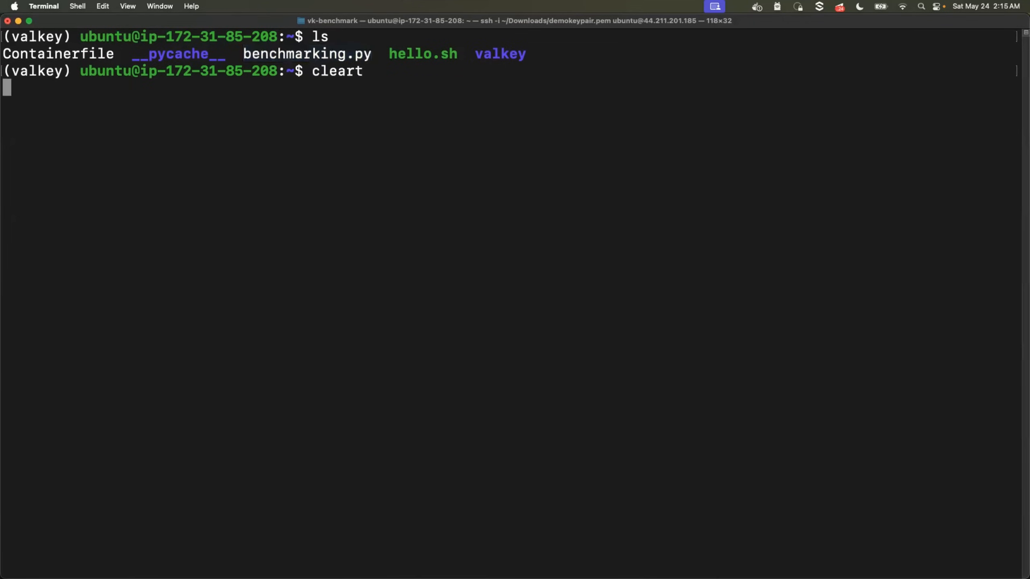
{"action": "key", "text": "Return"}
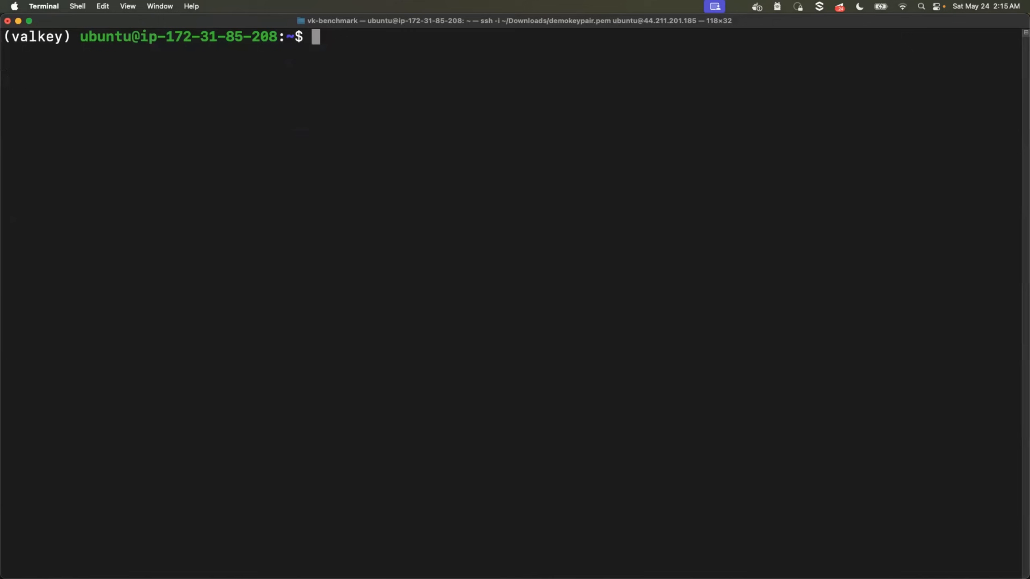
{"action": "type", "text": "vim bench"}
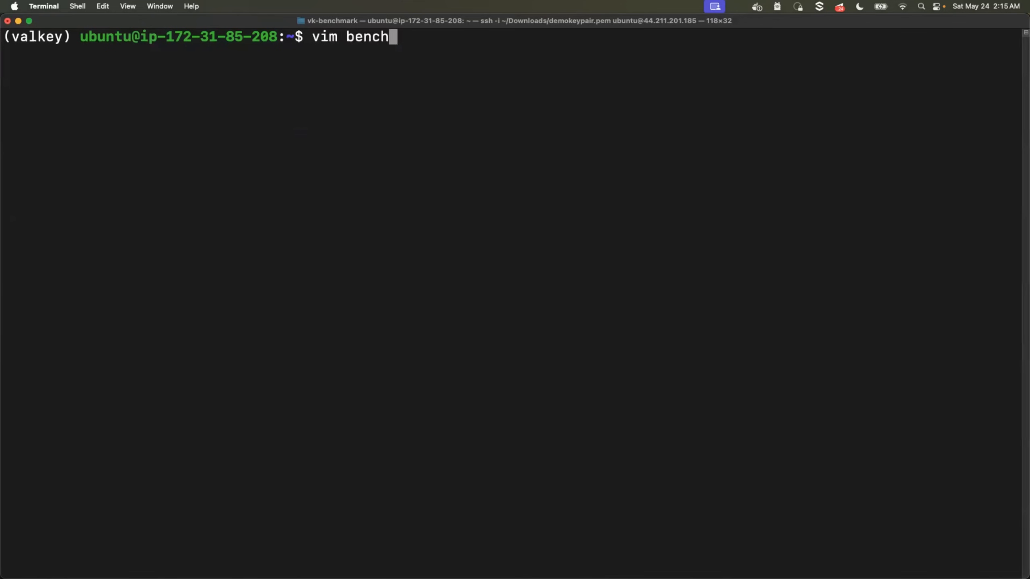
{"action": "key", "text": "Return"}
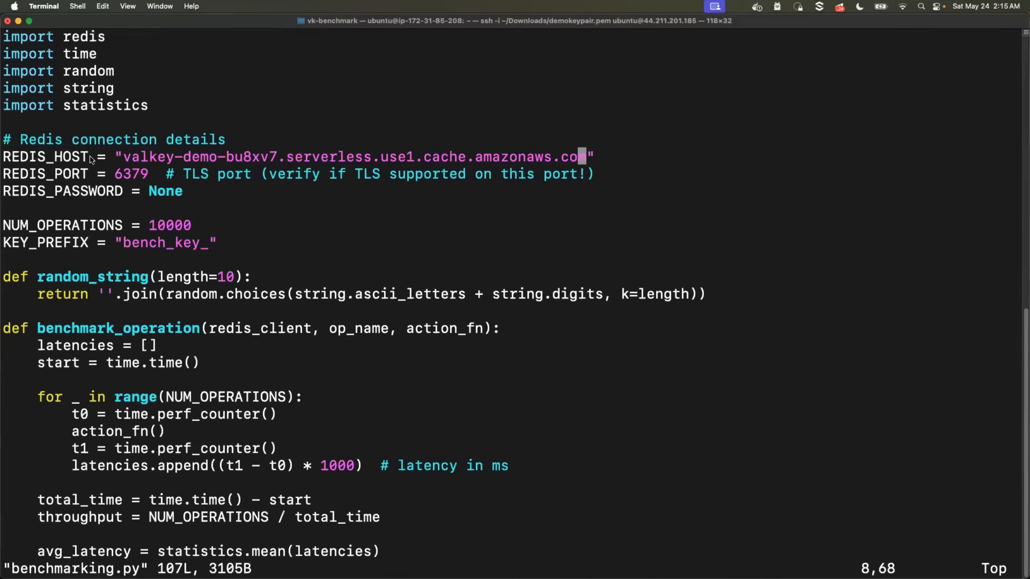
{"action": "mouse_move", "coordinate": [25, 173]}
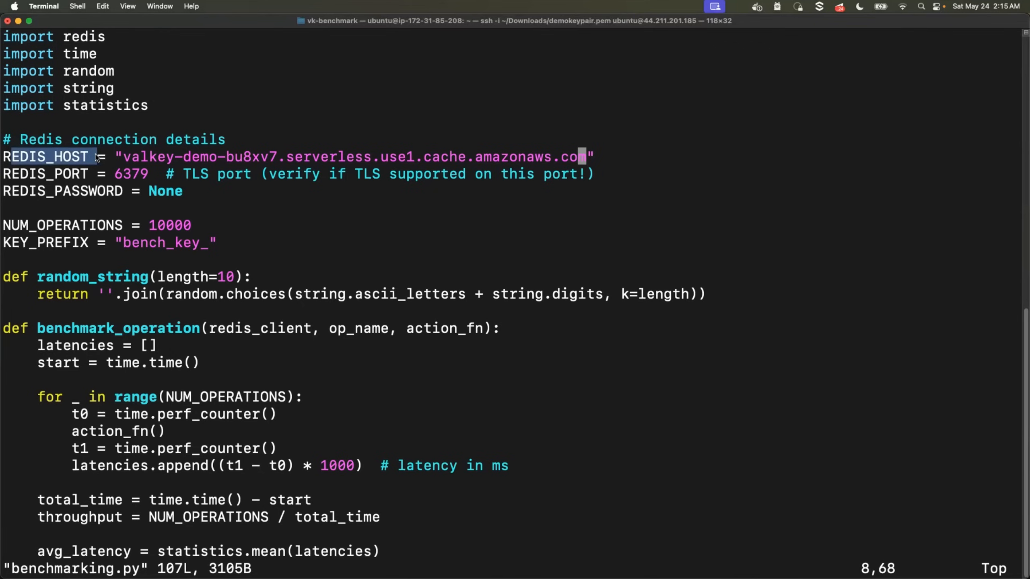
{"action": "mouse_move", "coordinate": [146, 163]}
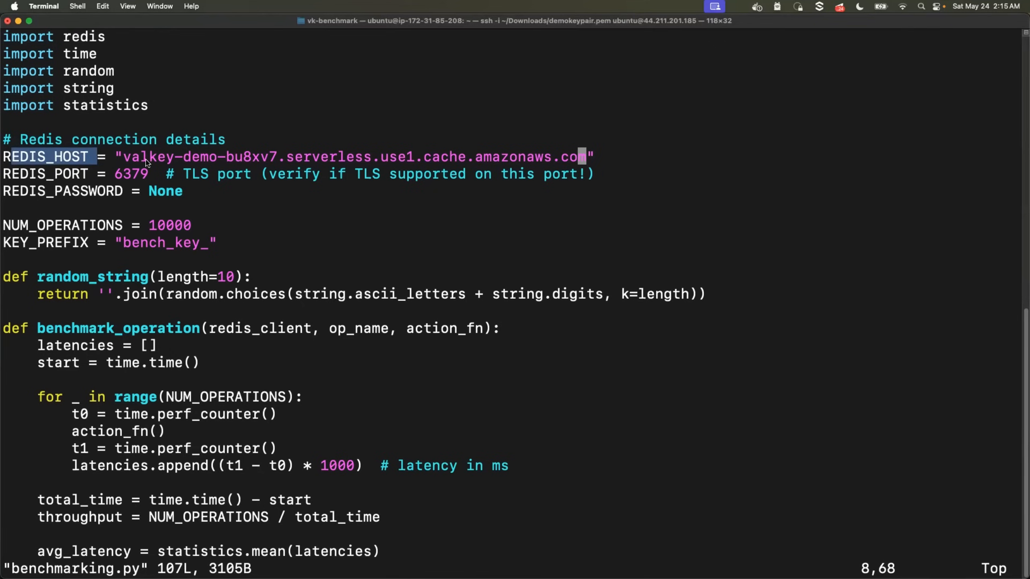
Step: Check the EC2 instance summary, then view the redis cache's redis-bu8xv7 endpoint on port 6379
{"action": "left_click", "coordinate": [259, 25]}
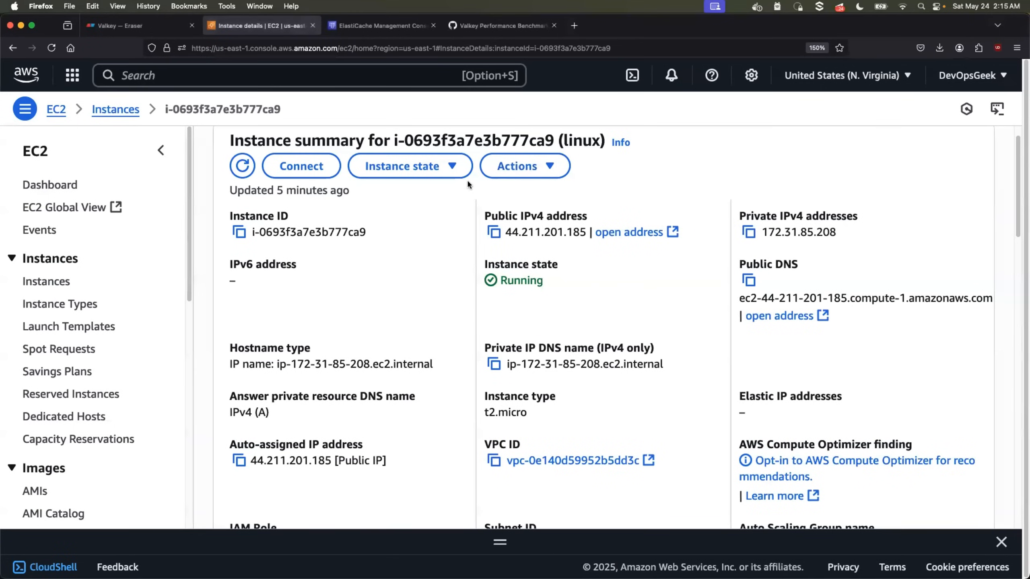
{"action": "scroll", "scroll_direction": "up", "scroll_amount": 3}
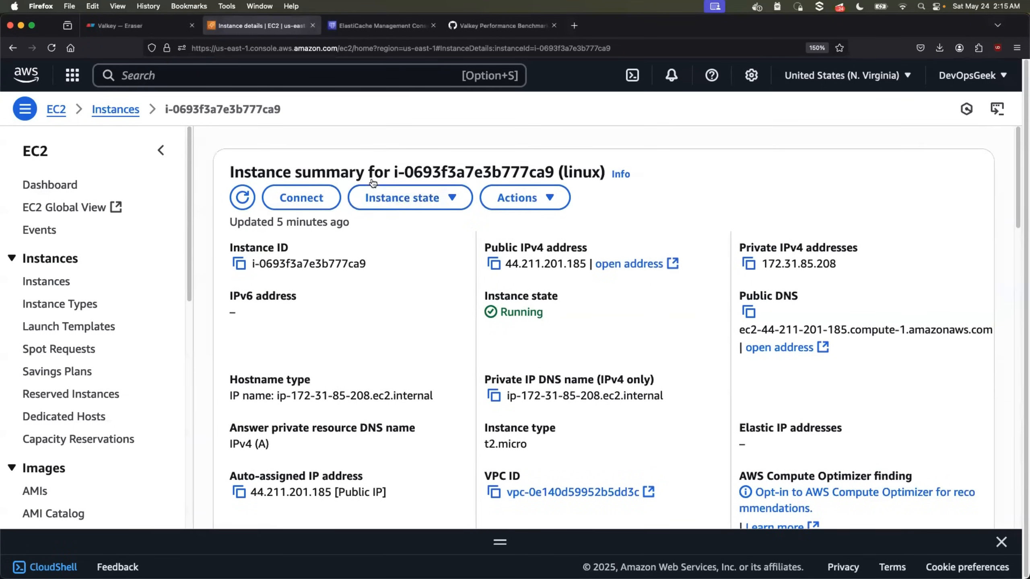
{"action": "left_click", "coordinate": [379, 26]}
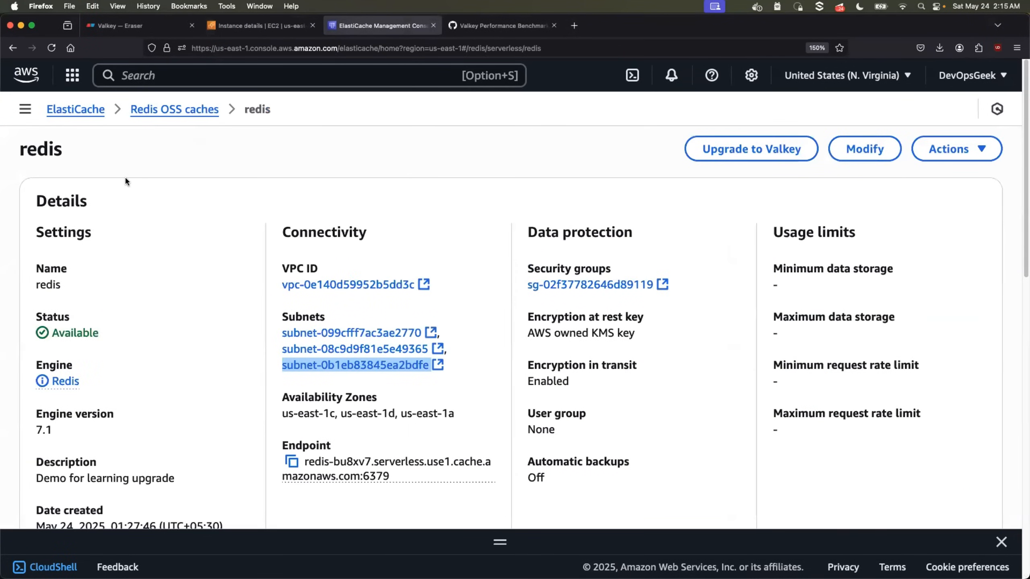
{"action": "mouse_move", "coordinate": [181, 237]}
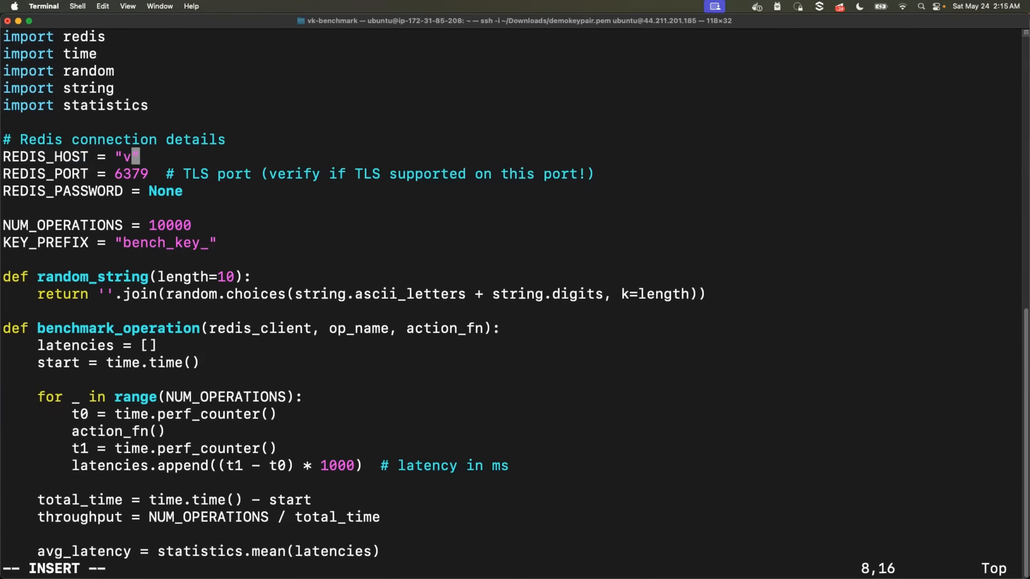
Step: Run benchmarking.py against the redis-bu8xv7 endpoint and copy the SET, GET and DEL results
{"action": "type", "text": "edis-bu8xv7.serverless.use1.cache.amazonaws.com:6379"}
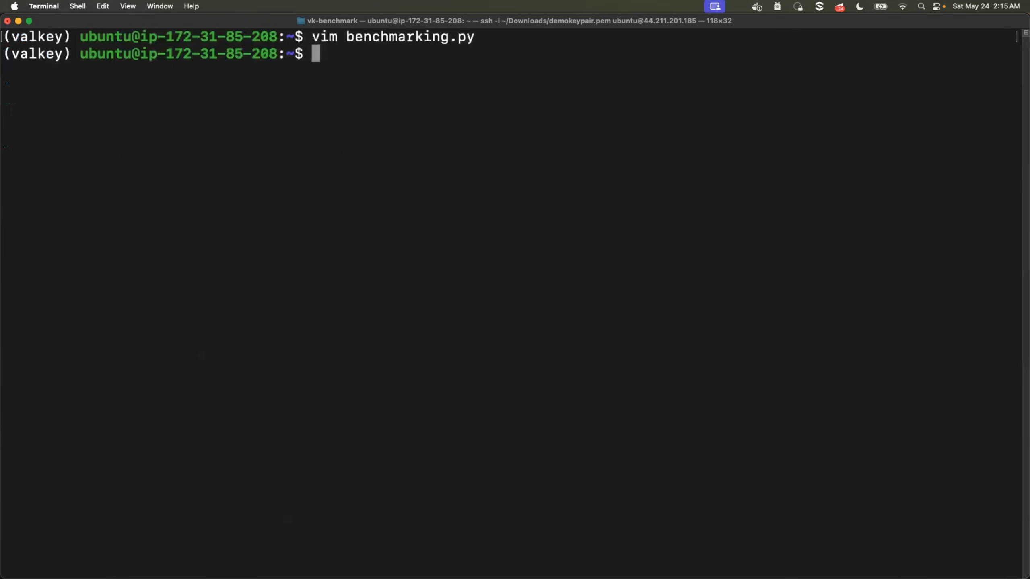
{"action": "type", "text": "python3"}
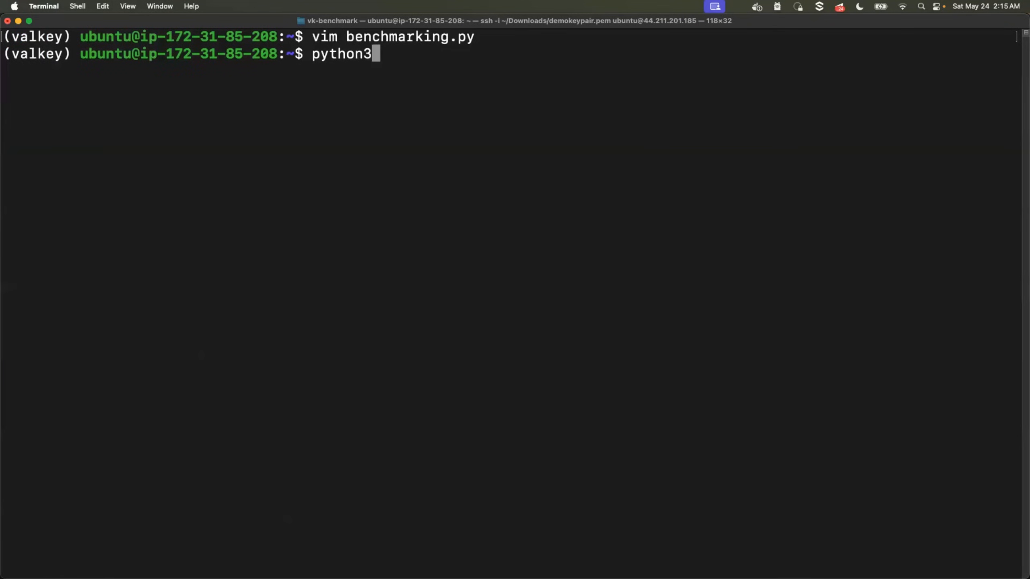
{"action": "type", "text": "benchmarking.py"}
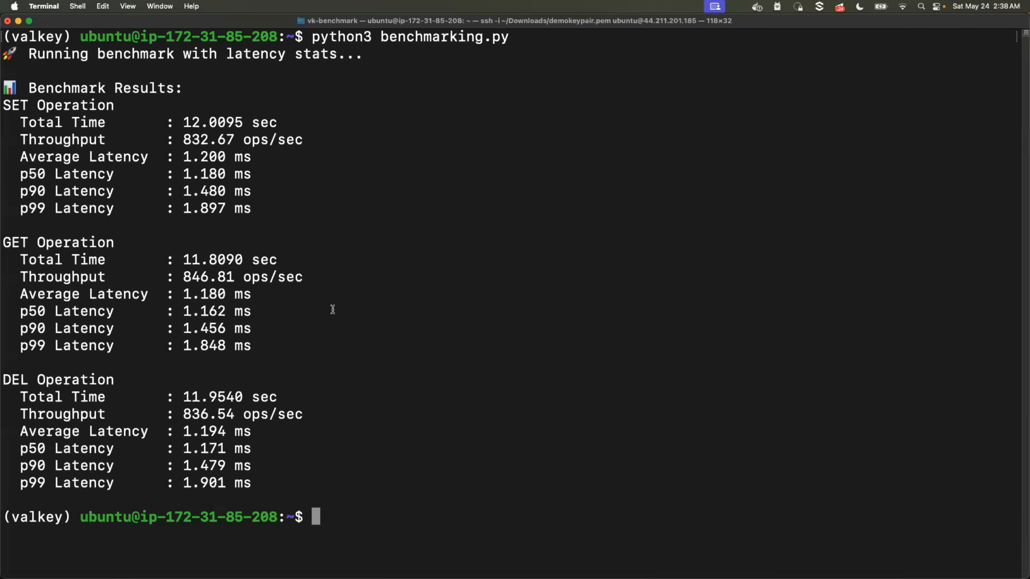
{"action": "mouse_move", "coordinate": [195, 103]}
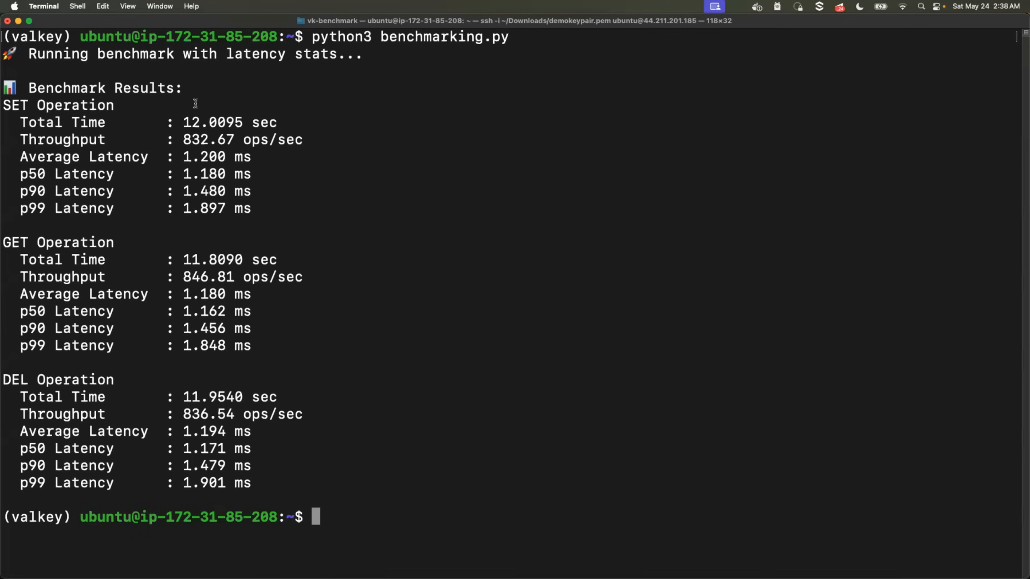
{"action": "left_click_drag", "start_coordinate": [195, 103], "coordinate": [228, 241]}
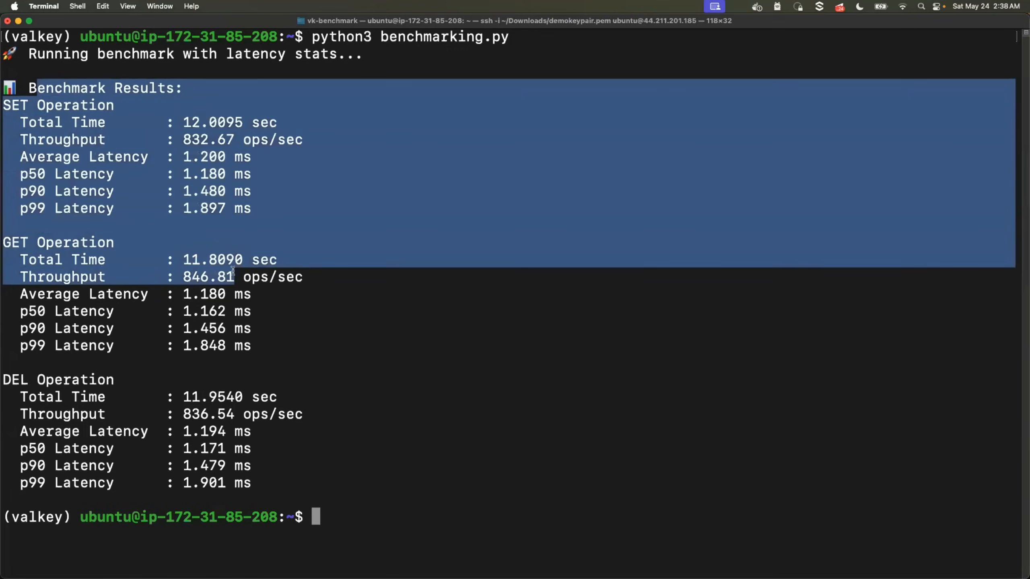
{"action": "left_click", "coordinate": [381, 337]}
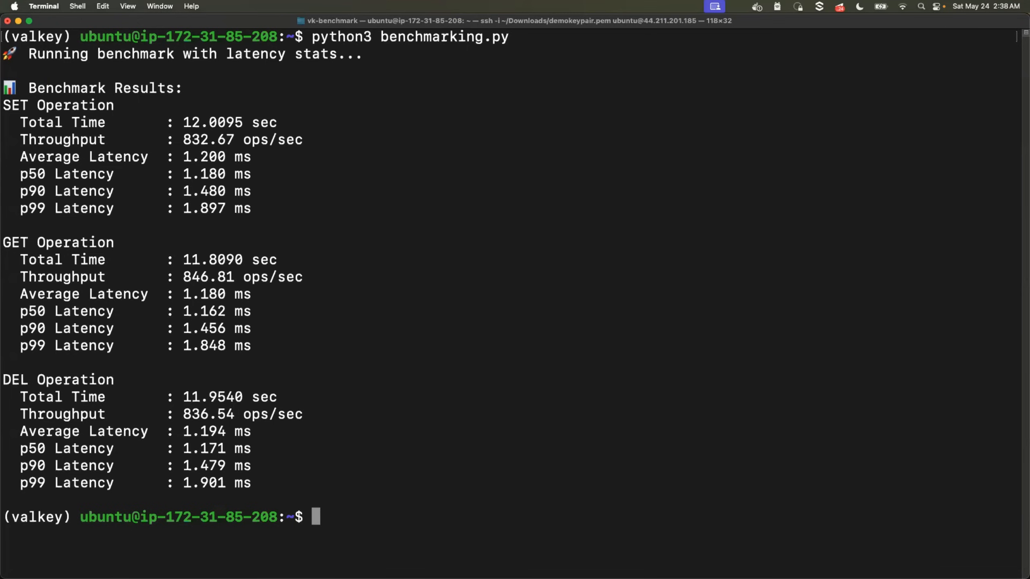
{"action": "mouse_move", "coordinate": [530, 199]}
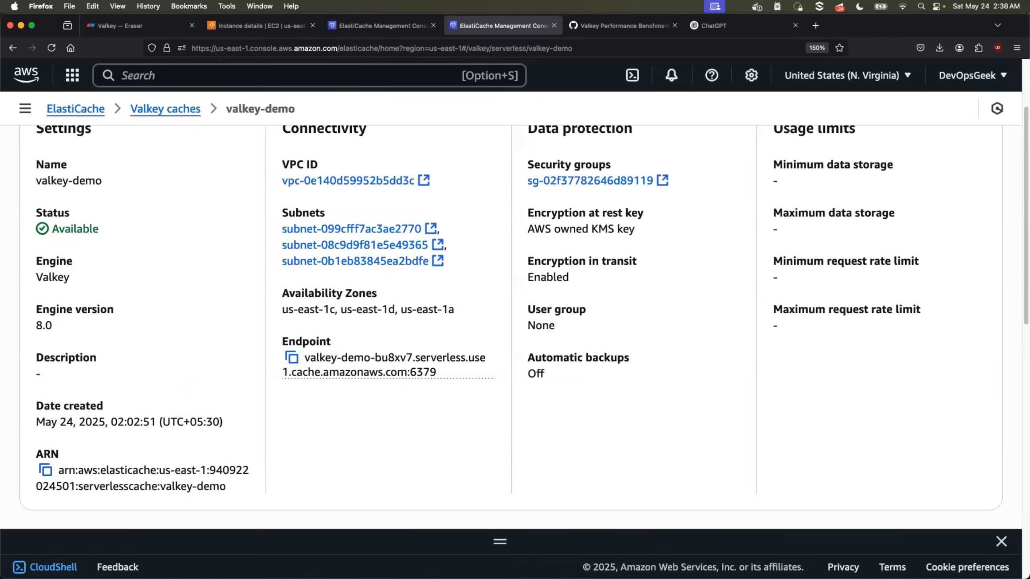
{"action": "mouse_move", "coordinate": [371, 423]}
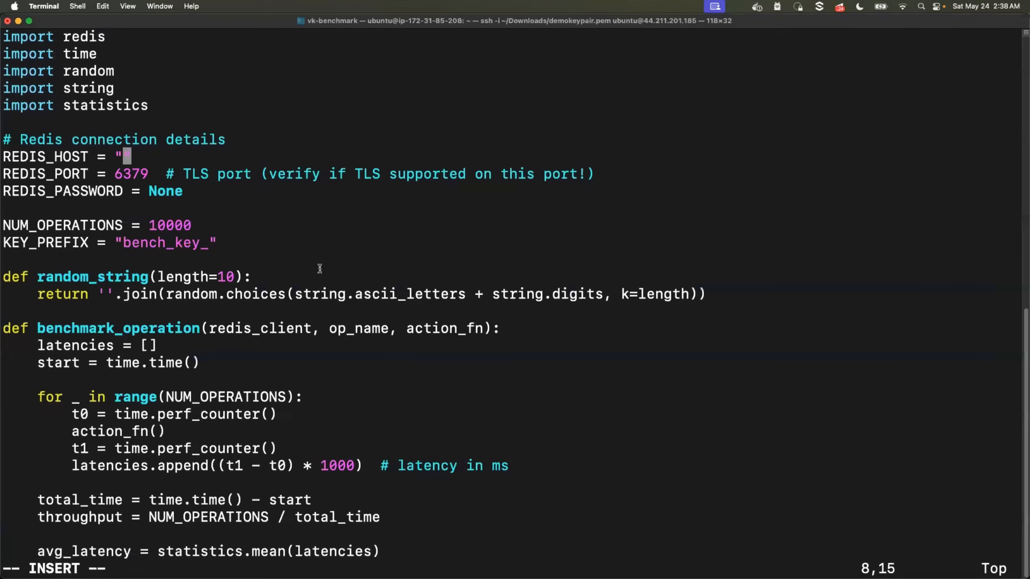
Step: Point REDIS_HOST at the valkey-demo-bu8xv7 endpoint and rerun python3 benchmarking.py
{"action": "type", "text": "valkey-demo-bu8xv7.serverless.use1.cache.amazonaws.com:6379"}
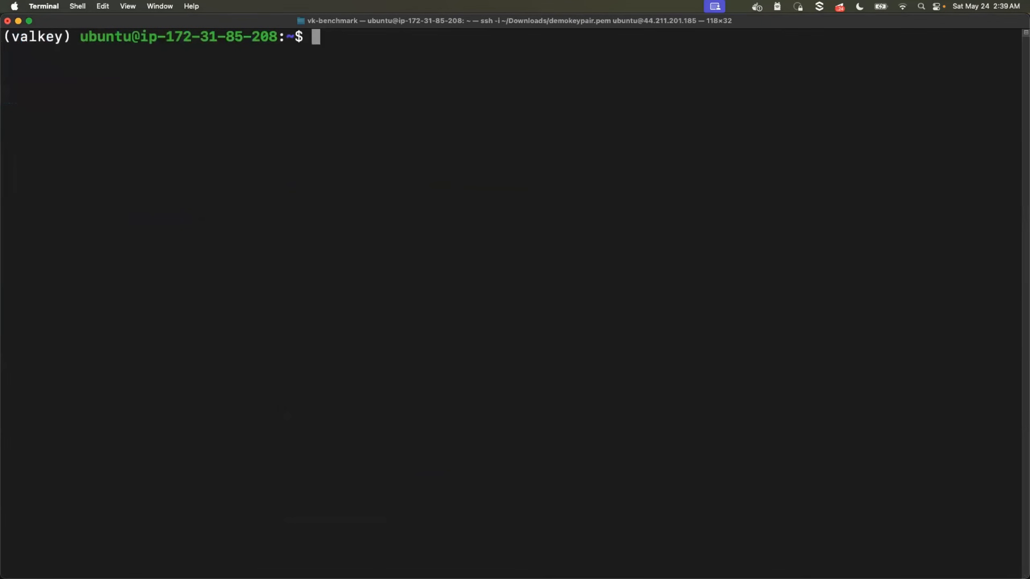
{"action": "type", "text": "python3 benchmarking.py"}
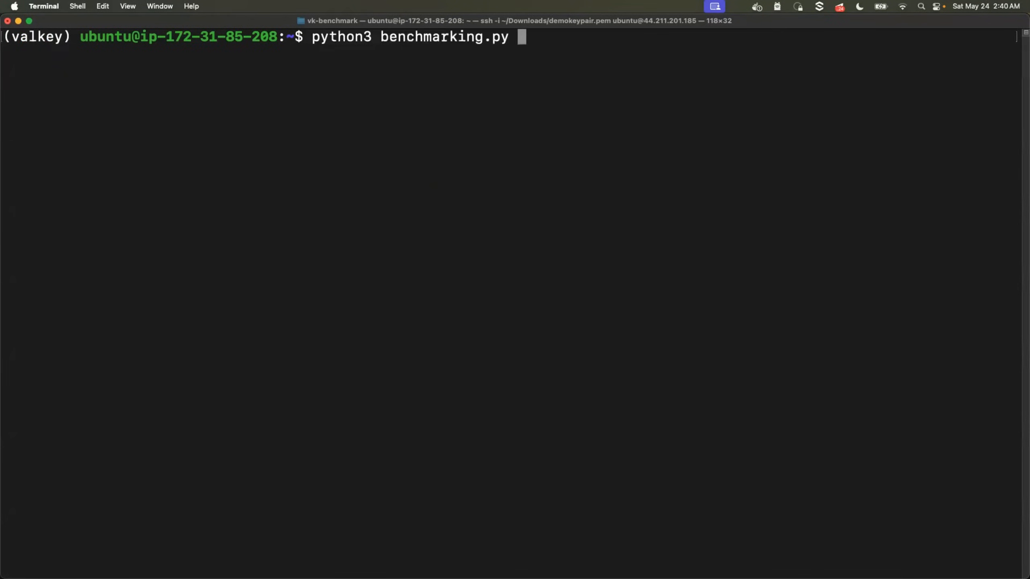
{"action": "key", "text": "Return"}
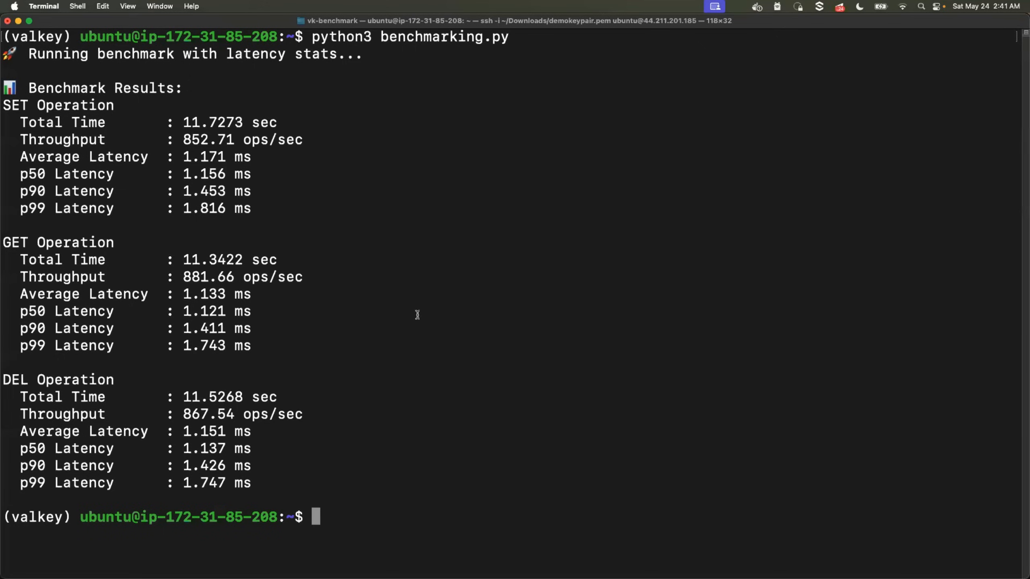
{"action": "mouse_move", "coordinate": [193, 90]}
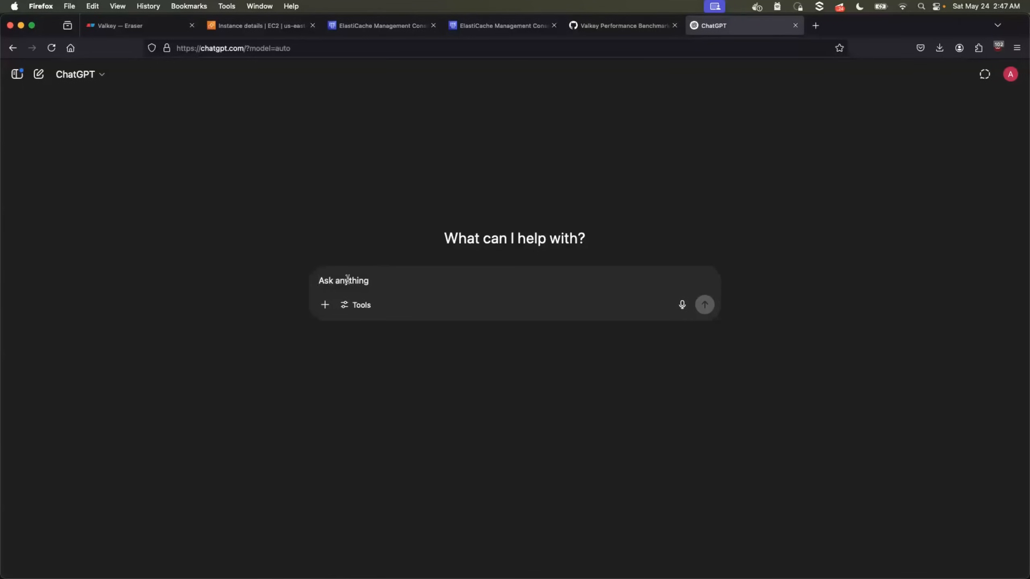
Step: Write a ChatGPT prompt to compare Redis (first) and Valkey (second) benchmark results and recommend a caching service
{"action": "type", "text": "co"}
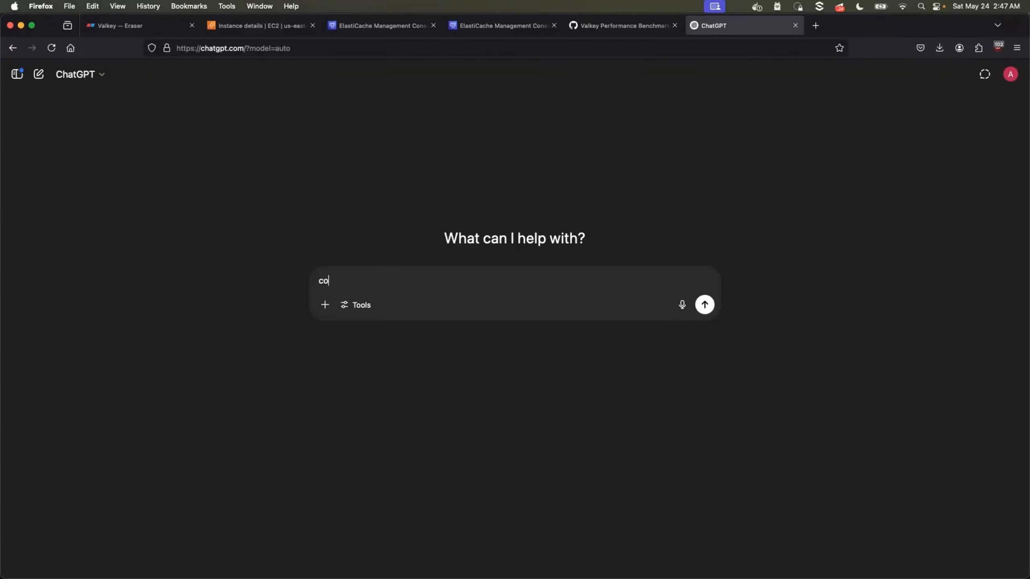
{"action": "type", "text": "mpare ben"}
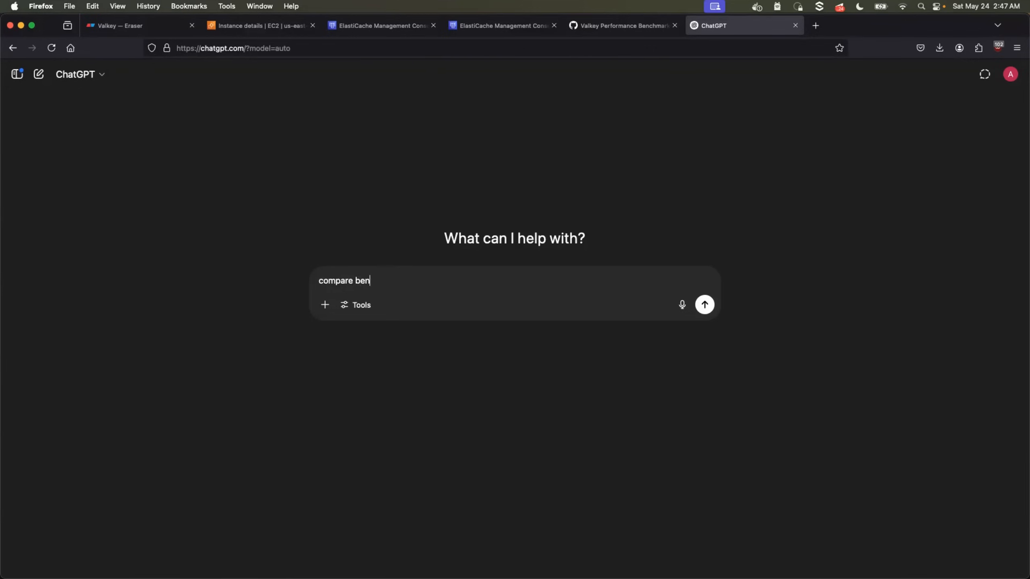
{"action": "type", "text": "chmarking results of tw"}
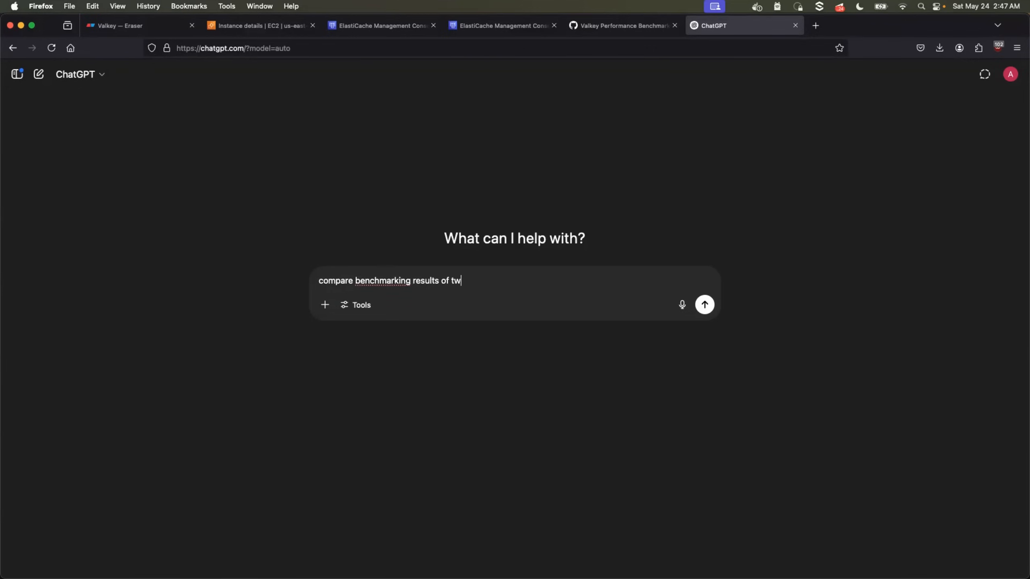
{"action": "type", "text": "o different caching"}
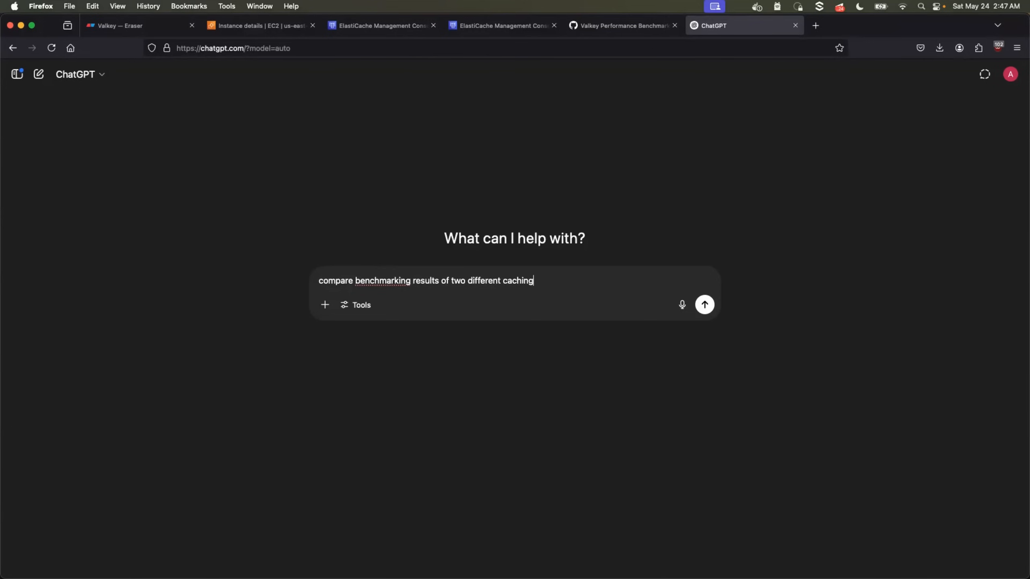
{"action": "type", "text": "services."}
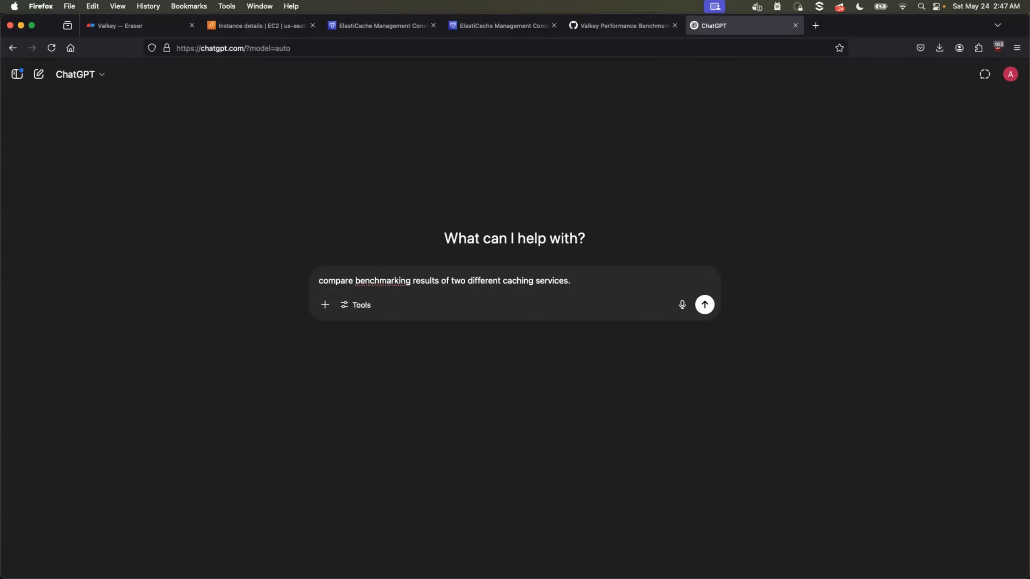
{"action": "type", "text": "Fi"}
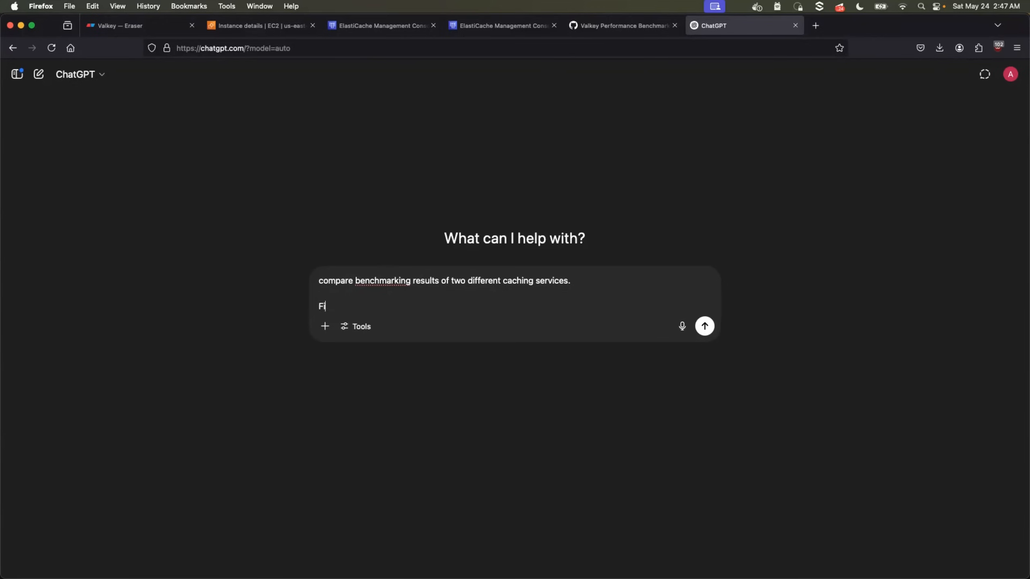
{"action": "type", "text": "rst one is"}
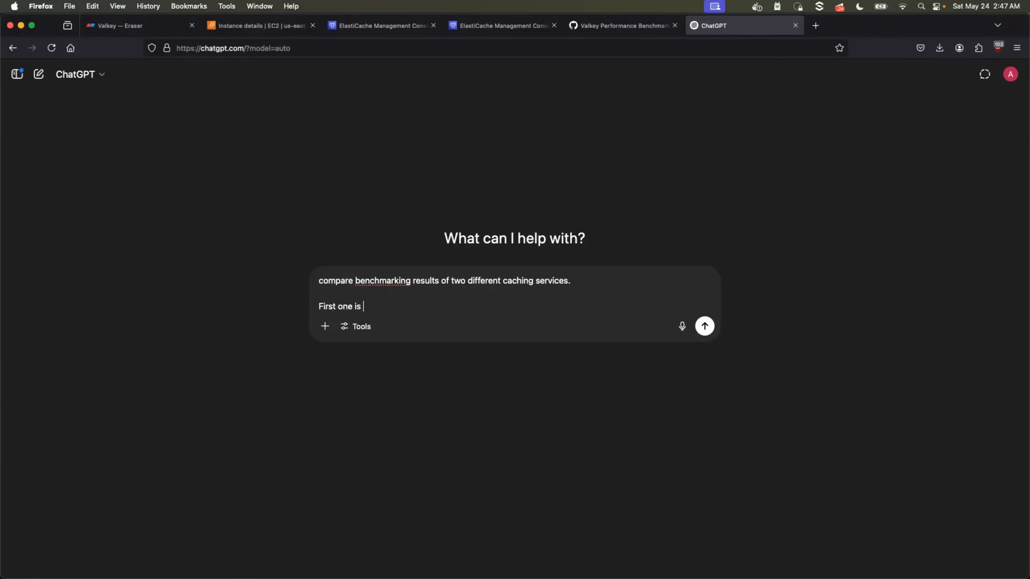
{"action": "type", "text": "Redis a"}
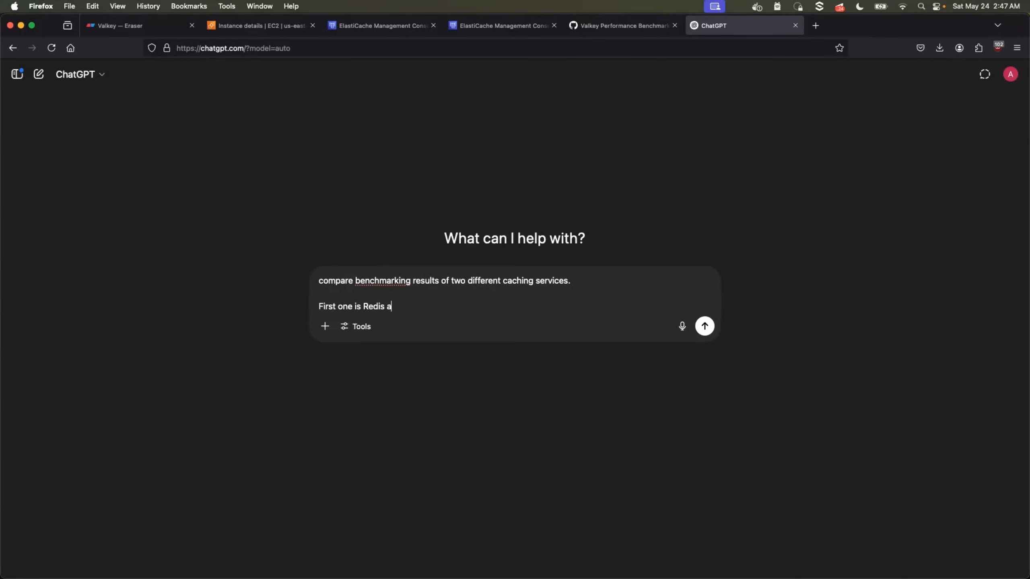
{"action": "type", "text": "nd Secon"}
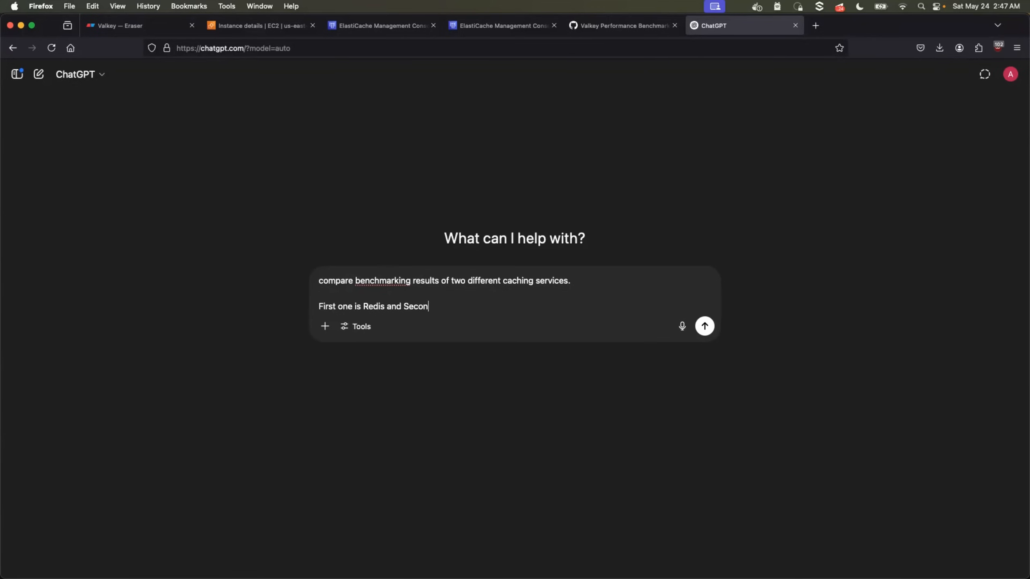
{"action": "type", "text": "d is Valke"}
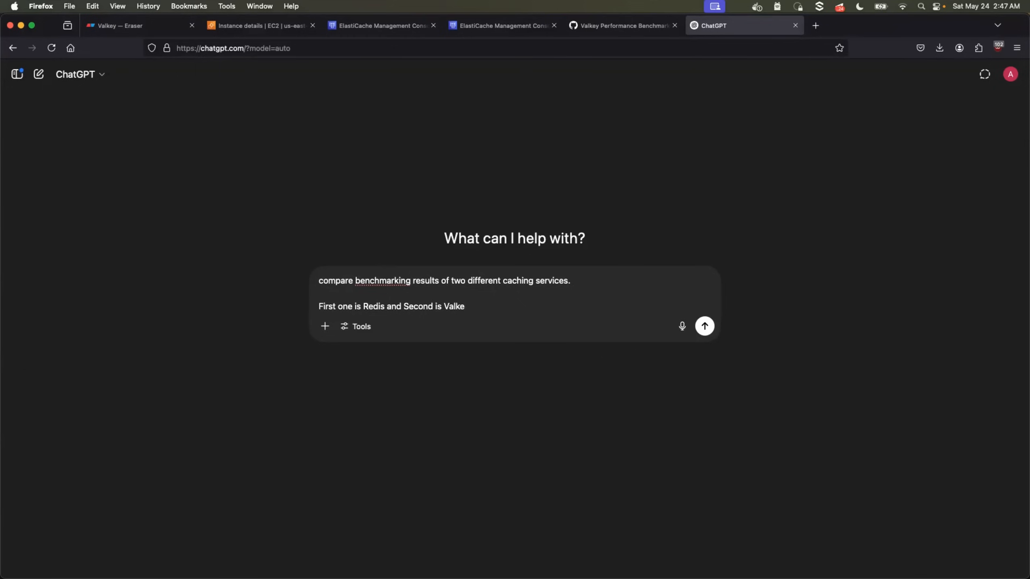
{"action": "type", "text": "y, provide expla"}
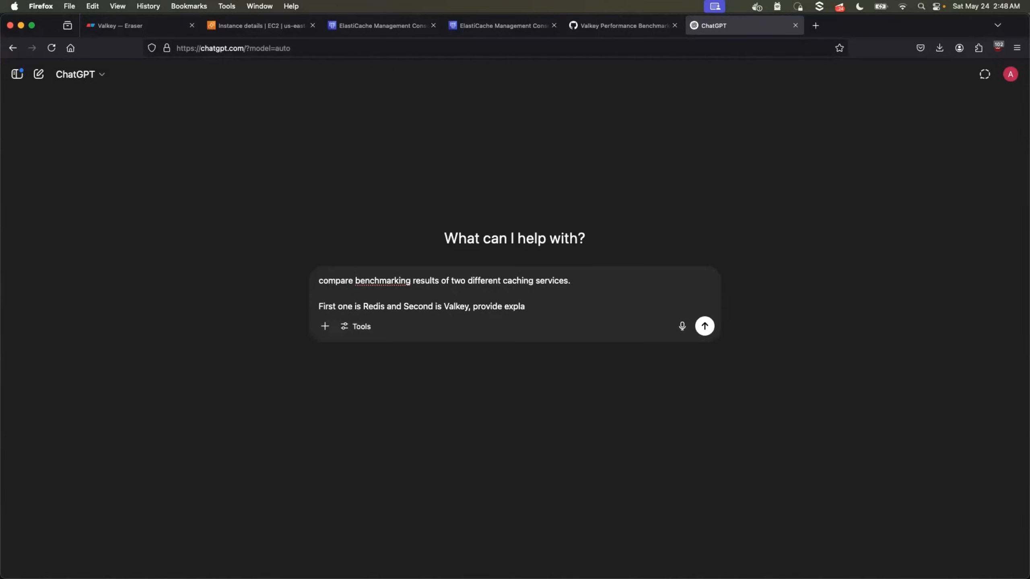
{"action": "type", "text": "nation"}
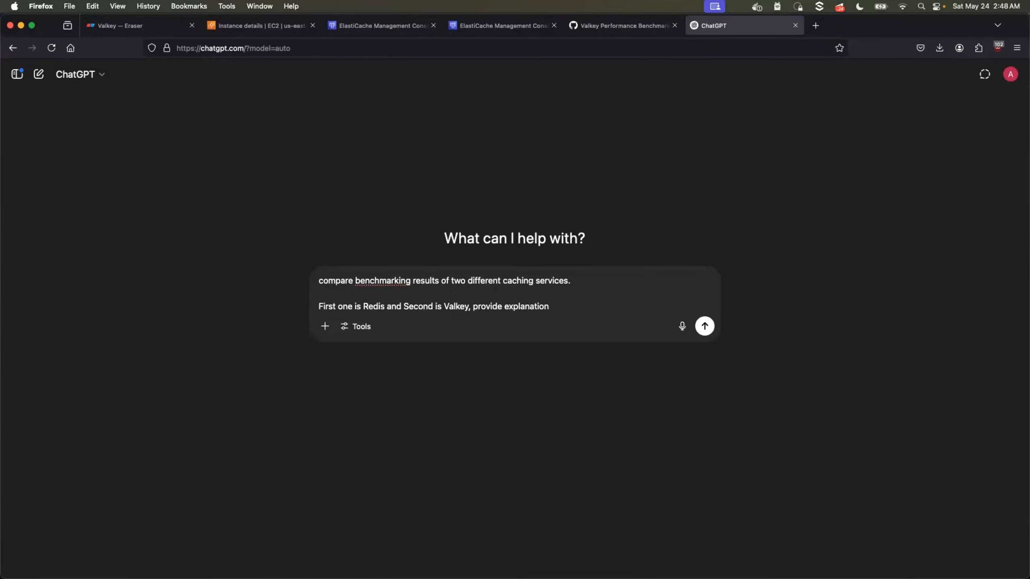
{"action": "type", "text": "on which"}
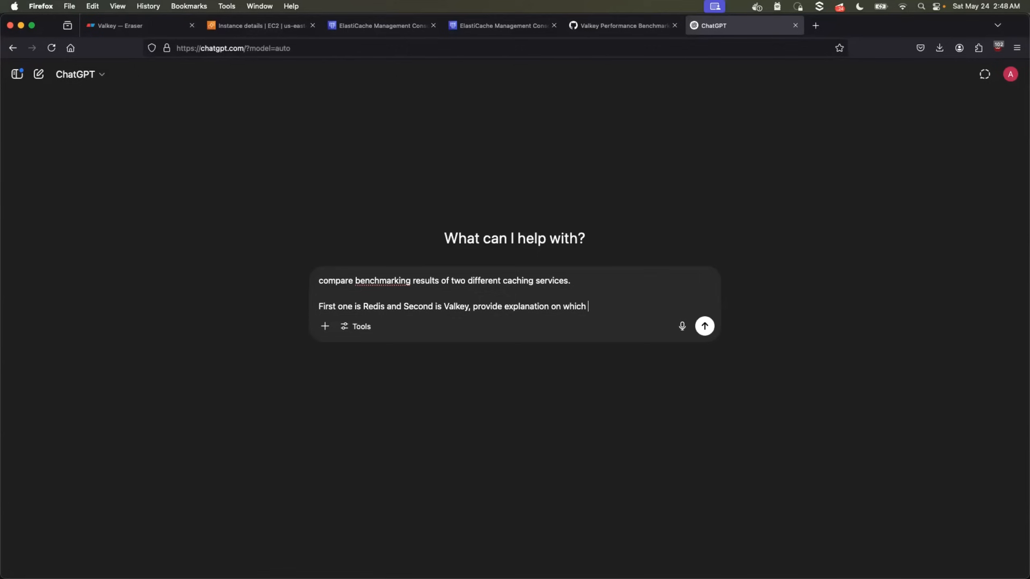
{"action": "type", "text": "cachign s"}
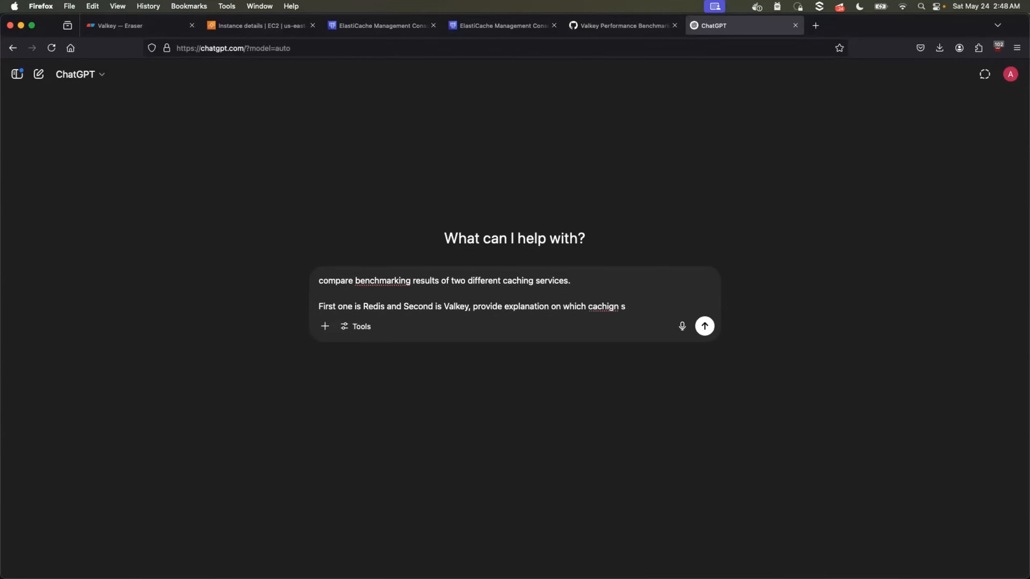
{"action": "type", "text": "caching"}
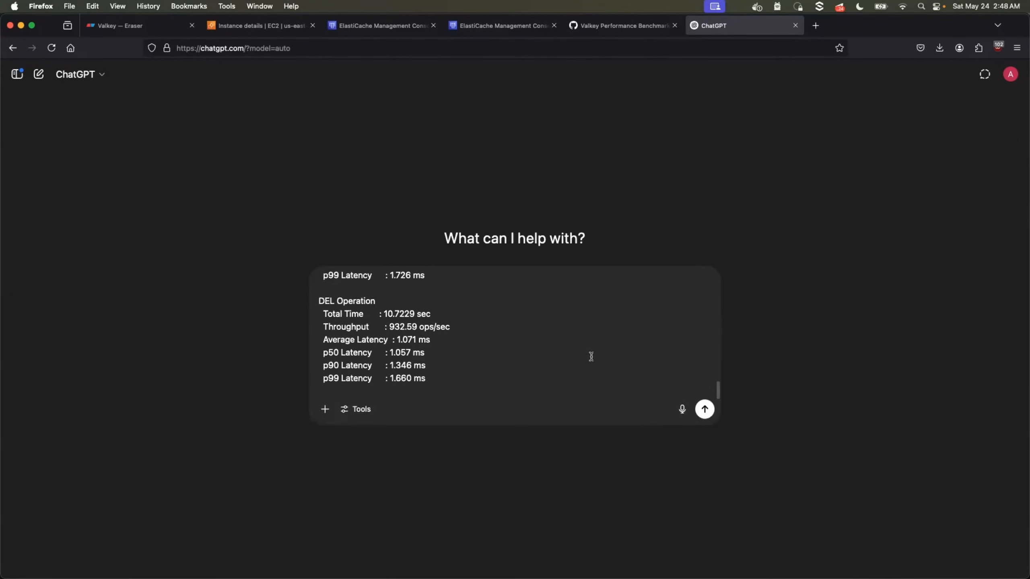
Step: Review the message with both benchmark outputs and send the comparison prompt
{"action": "scroll", "scroll_direction": "up", "scroll_amount": 3}
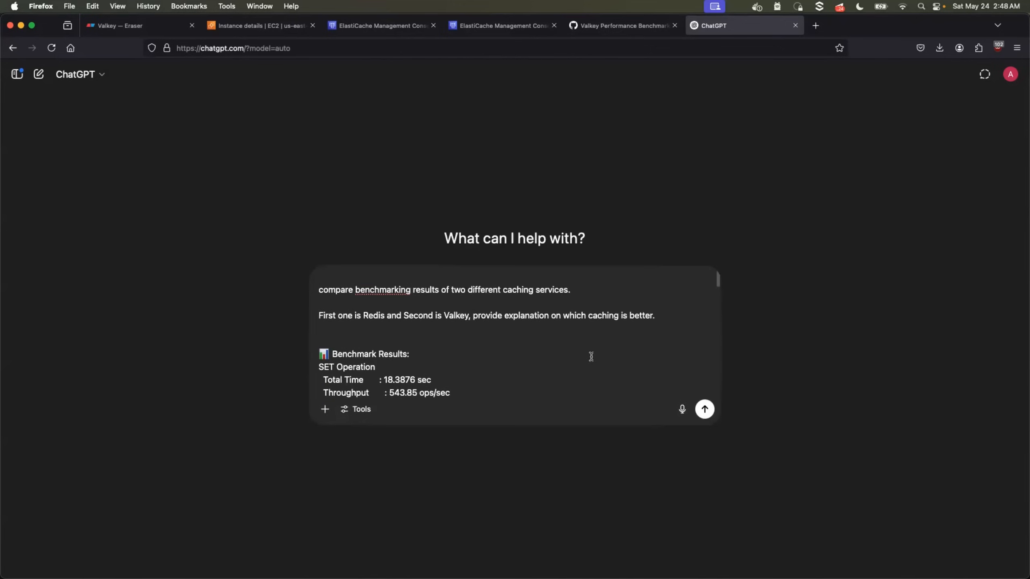
{"action": "scroll", "scroll_direction": "down", "scroll_amount": 3}
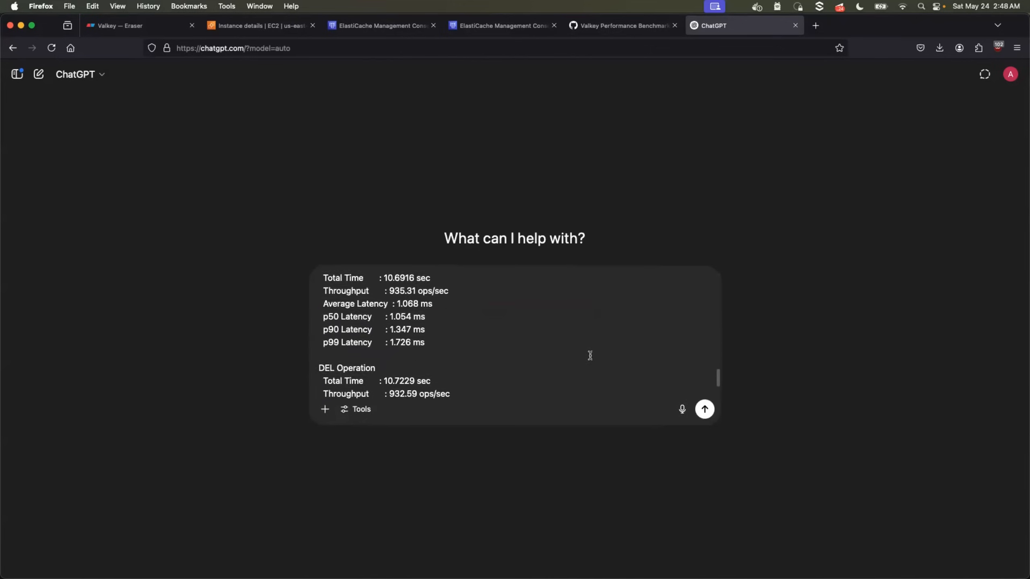
{"action": "scroll", "scroll_direction": "down", "scroll_amount": 3}
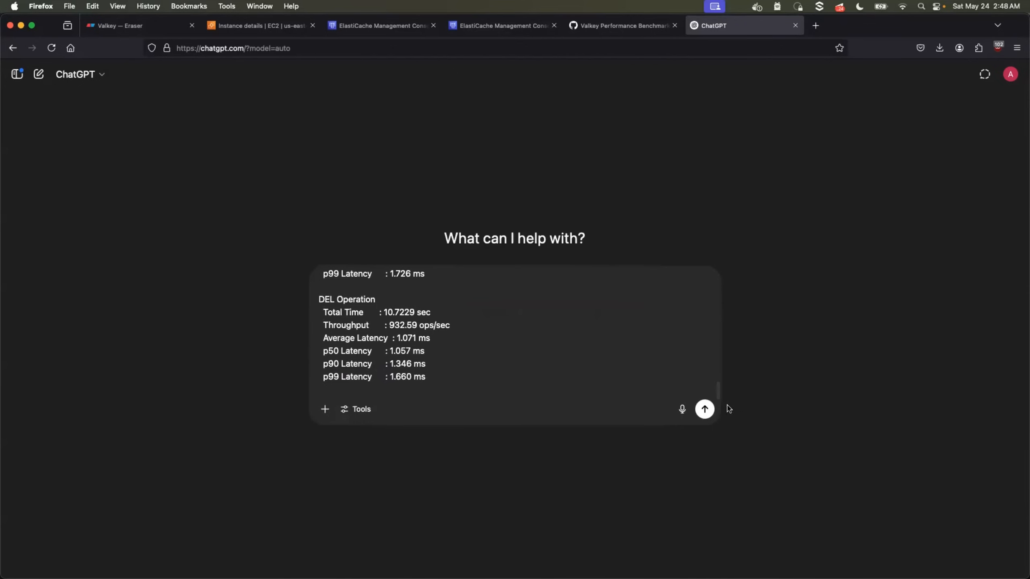
{"action": "left_click", "coordinate": [704, 409]}
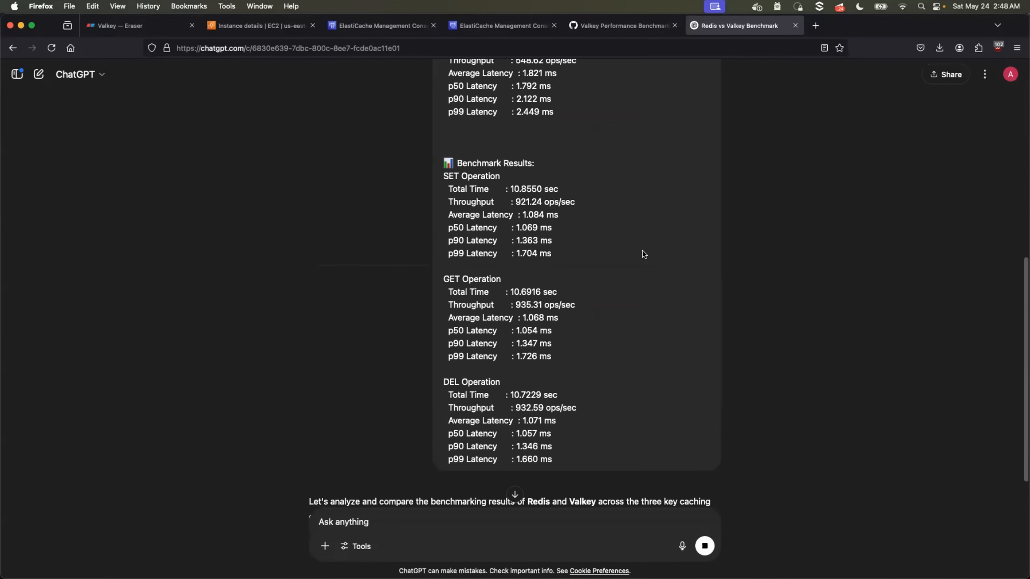
{"action": "scroll", "scroll_direction": "down", "scroll_amount": 3}
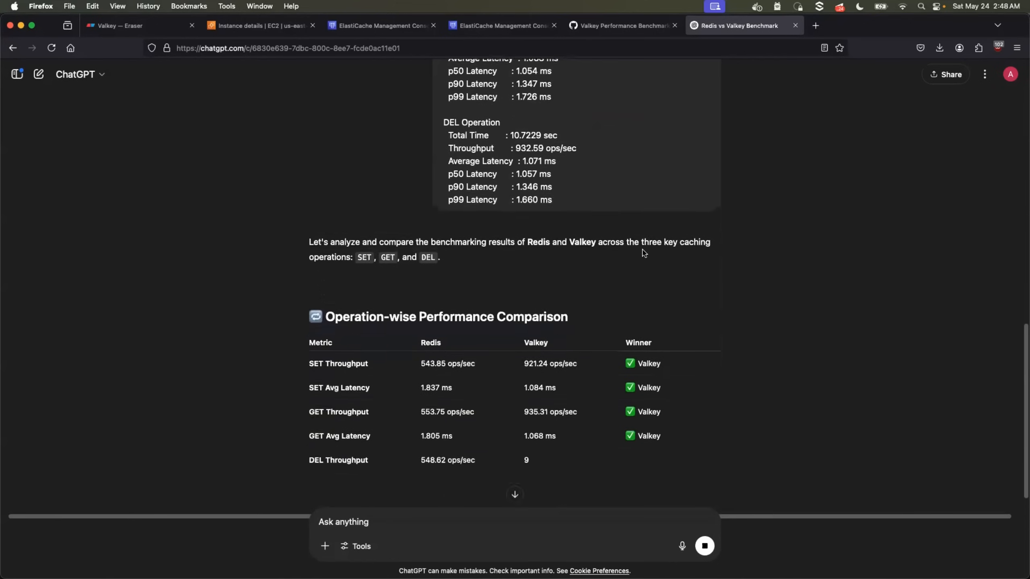
{"action": "scroll", "scroll_direction": "down", "scroll_amount": 3}
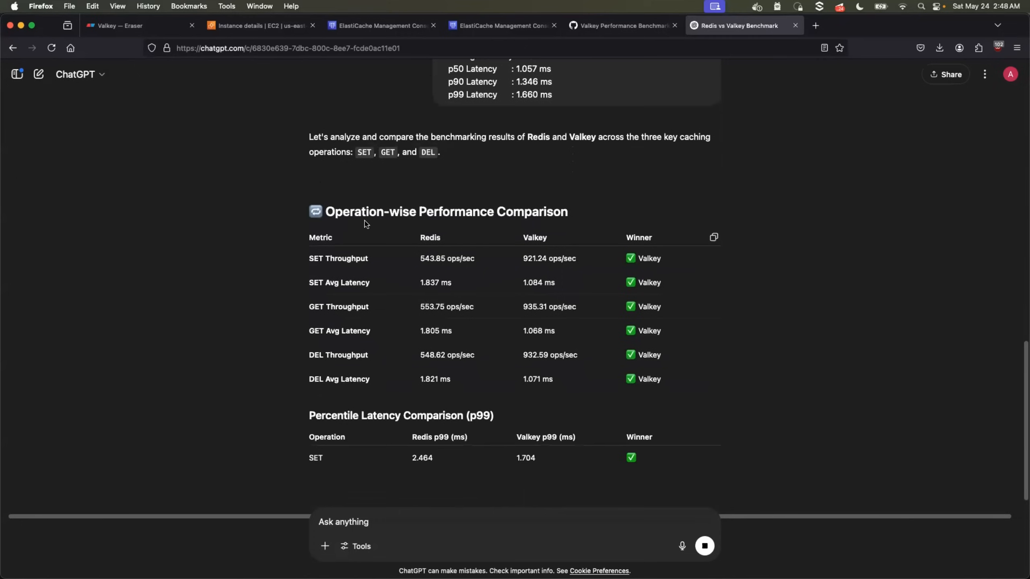
{"action": "scroll", "scroll_direction": "down", "scroll_amount": 3}
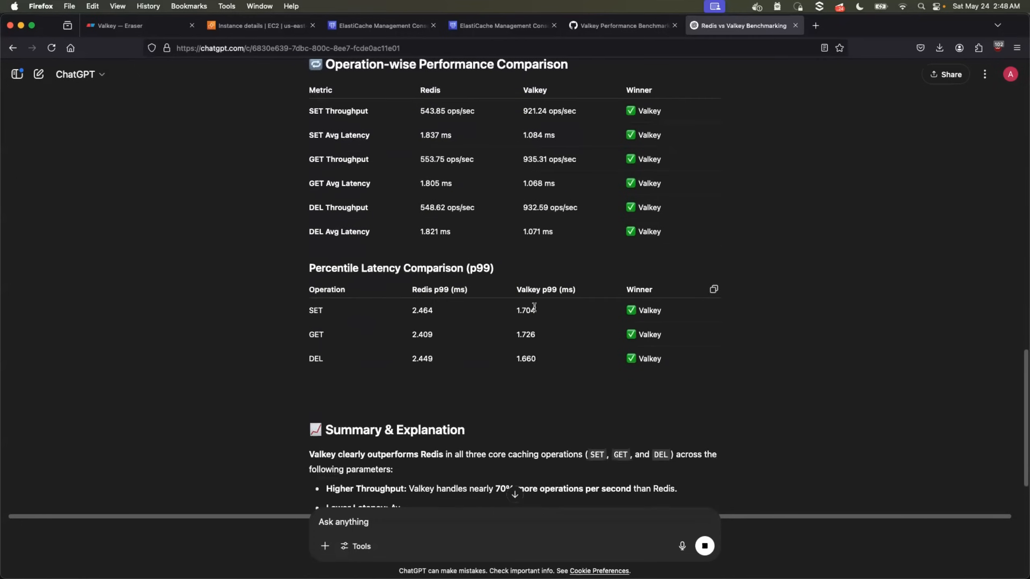
{"action": "scroll", "scroll_direction": "up", "scroll_amount": 3}
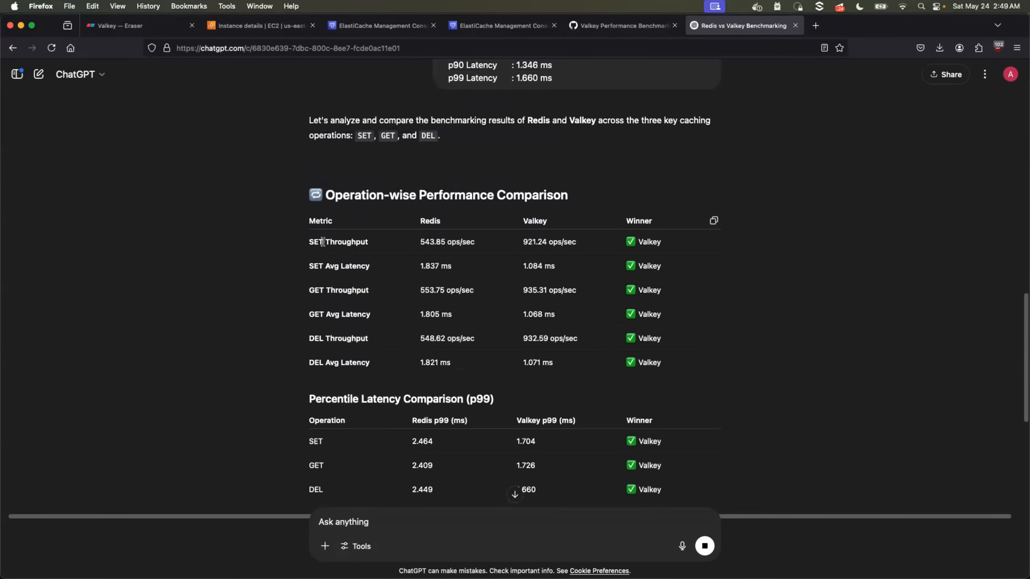
{"action": "double_click", "coordinate": [350, 242]}
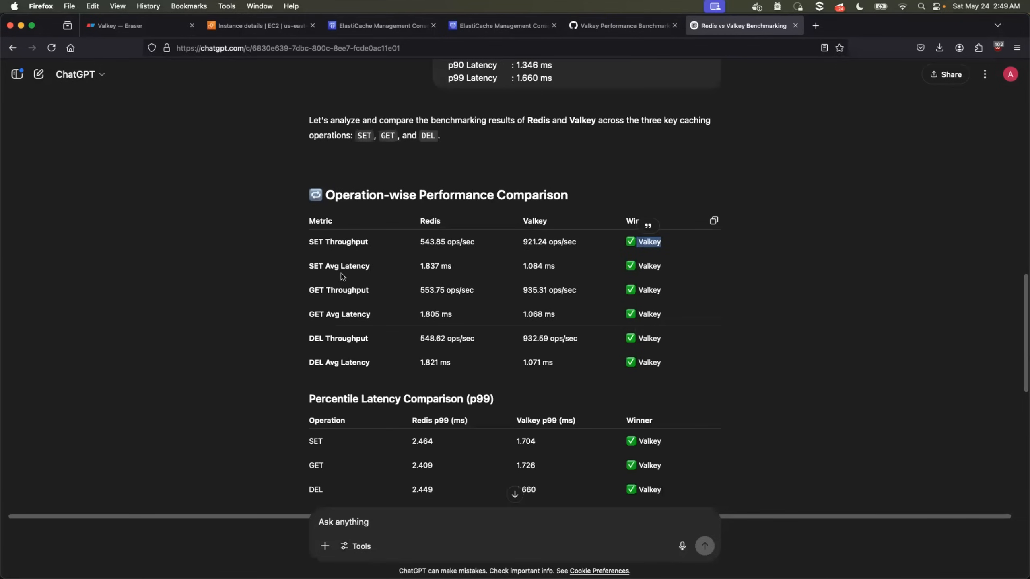
{"action": "scroll", "scroll_direction": "down", "scroll_amount": 3}
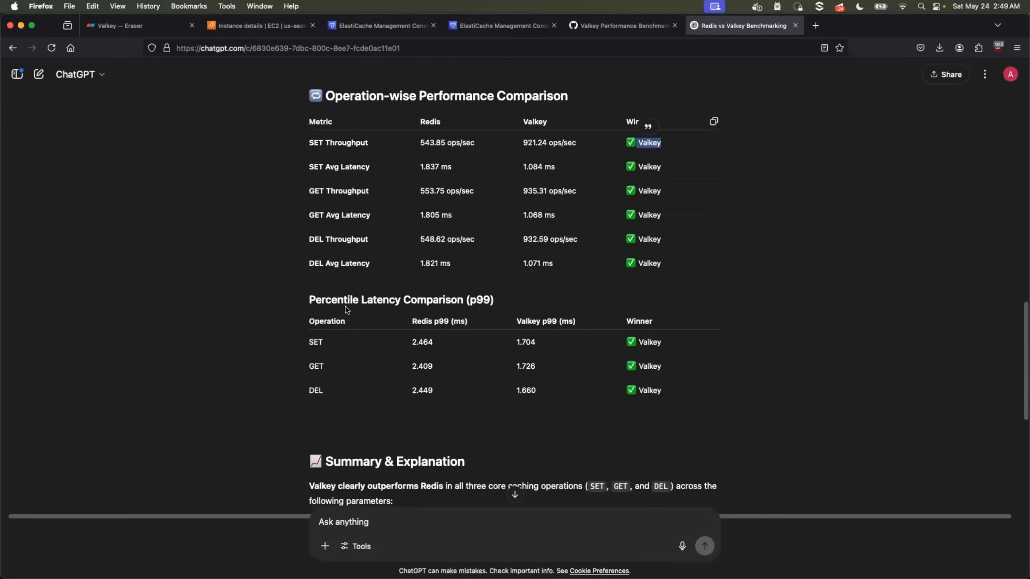
{"action": "scroll", "scroll_direction": "down", "scroll_amount": 3}
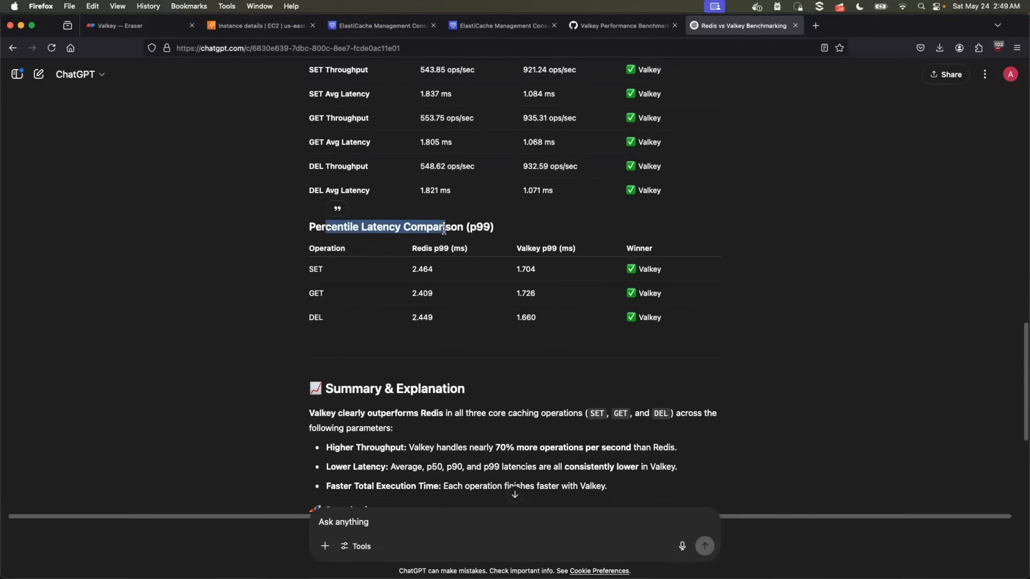
{"action": "mouse_move", "coordinate": [635, 268]}
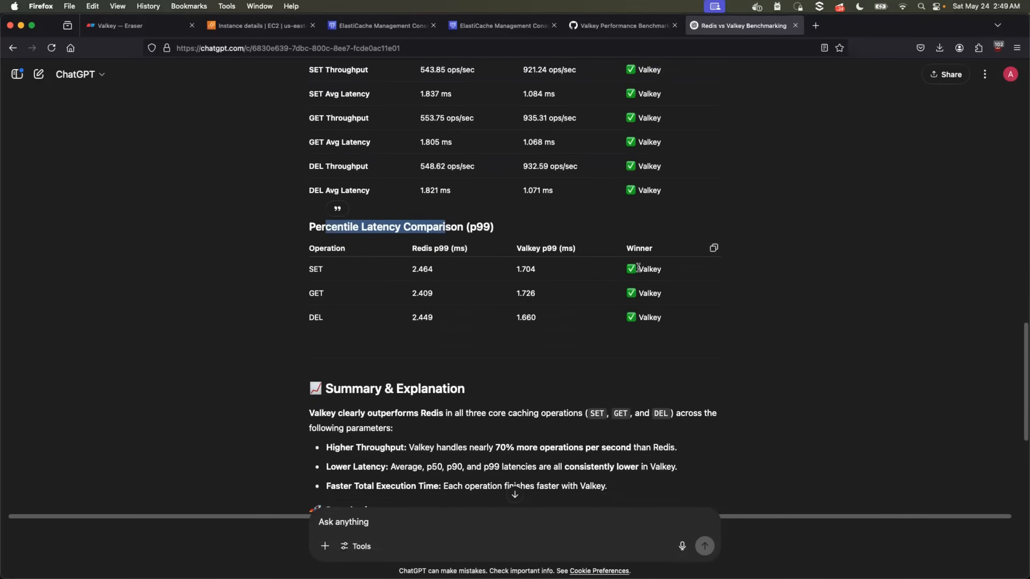
{"action": "scroll", "scroll_direction": "down", "scroll_amount": 3}
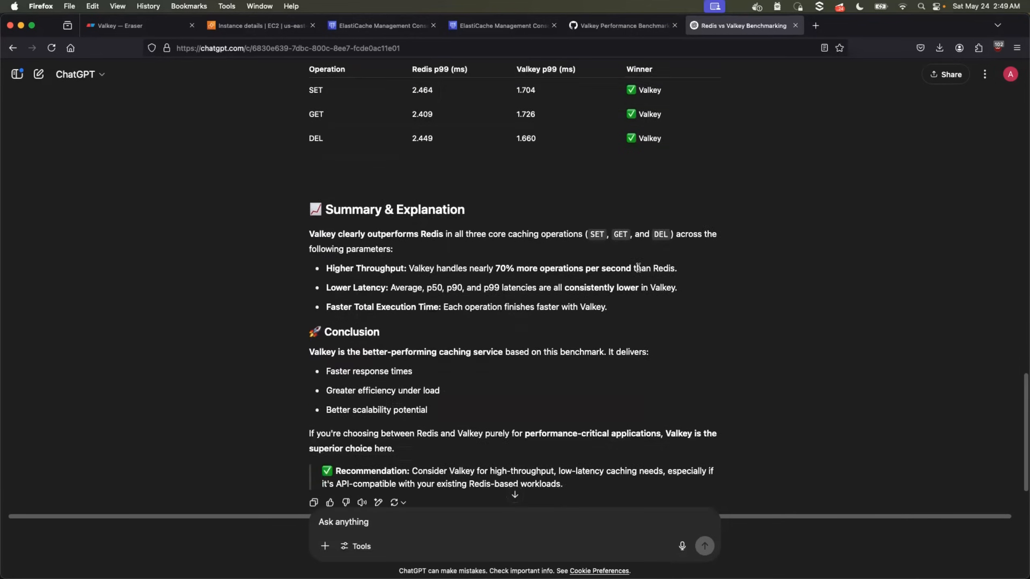
{"action": "scroll", "scroll_direction": "down", "scroll_amount": 3}
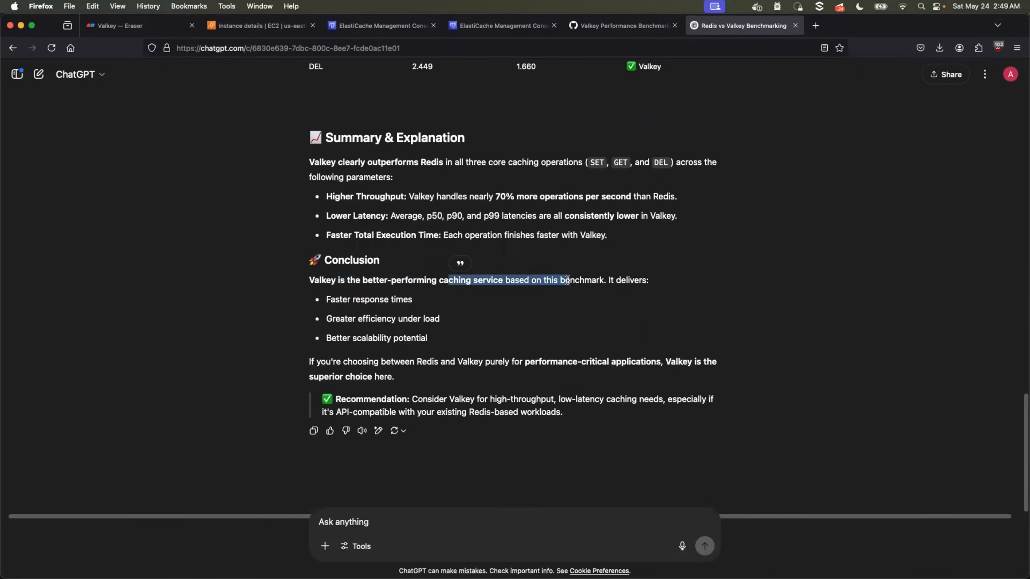
Step: Return to the Valkey Performance Benchmarking gist and scroll through benchmarking.py
{"action": "left_click", "coordinate": [620, 26]}
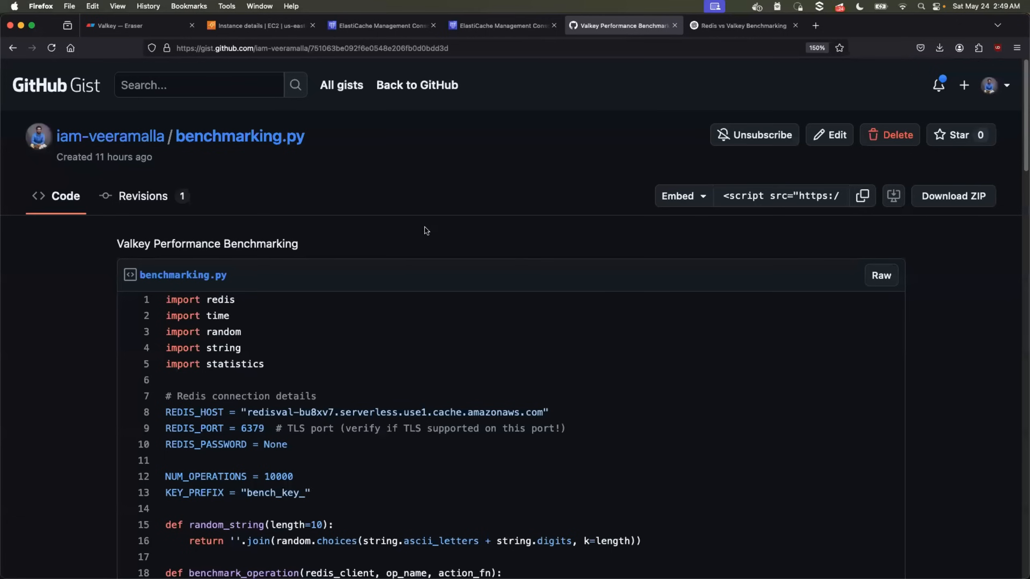
{"action": "scroll", "scroll_direction": "down", "scroll_amount": 3}
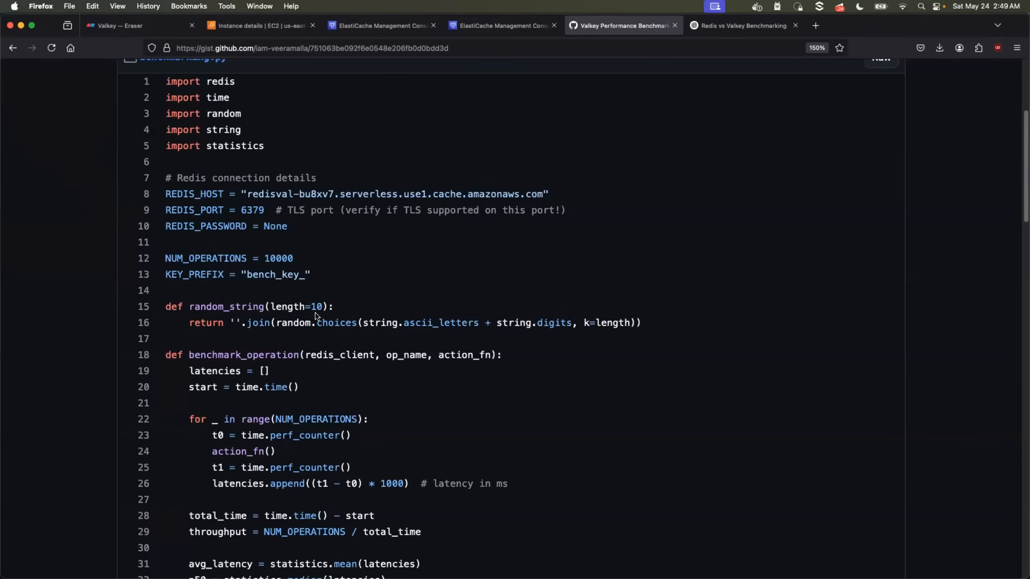
{"action": "mouse_move", "coordinate": [314, 252]}
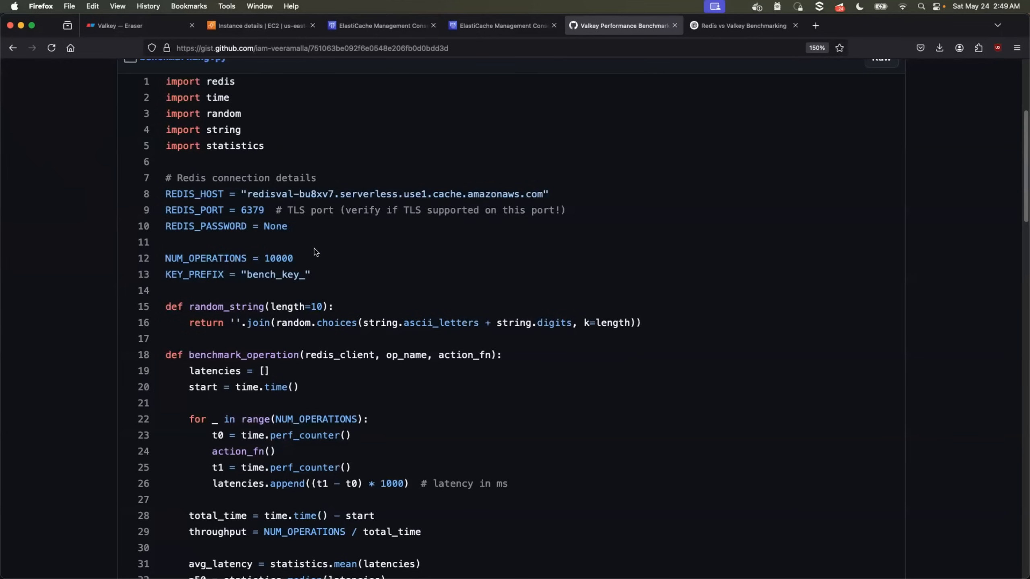
{"action": "scroll", "scroll_direction": "up", "scroll_amount": 3}
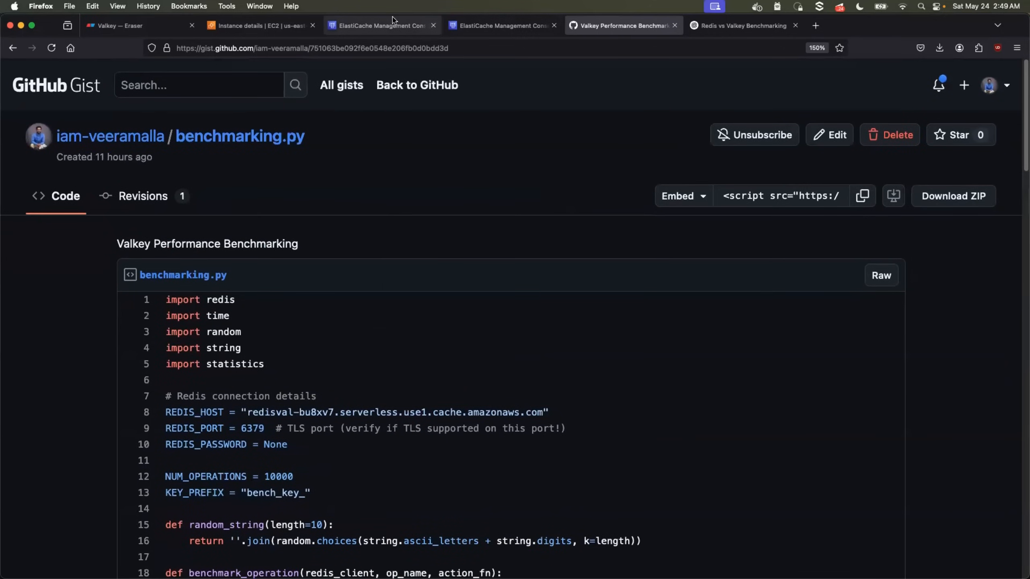
{"action": "mouse_move", "coordinate": [381, 24]}
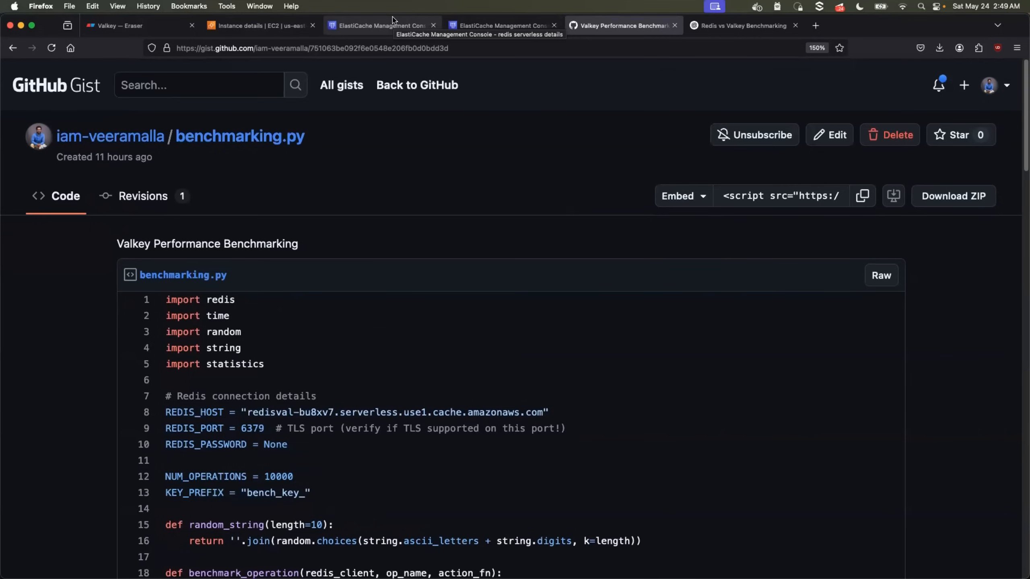
{"action": "mouse_move", "coordinate": [379, 28]}
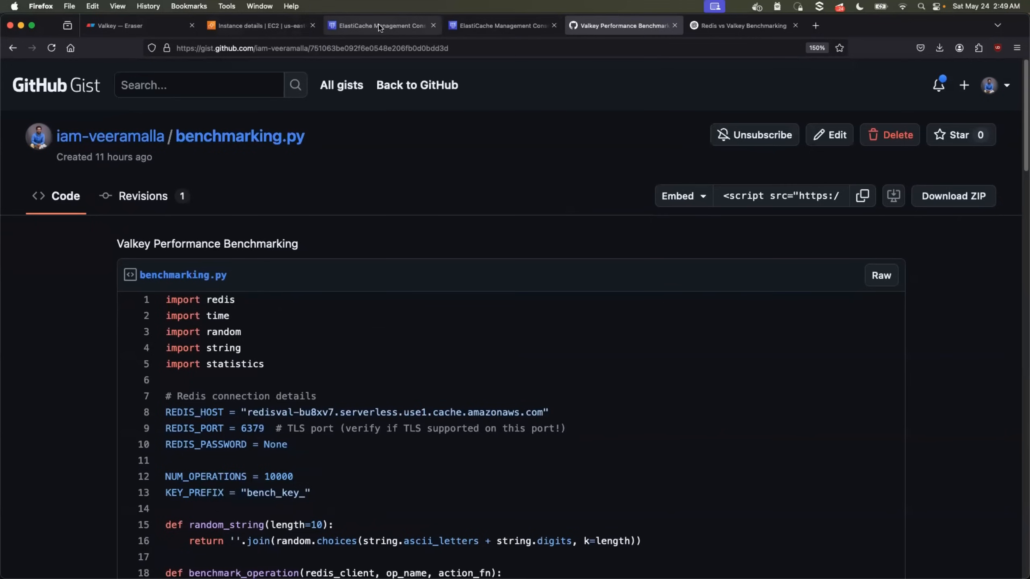
Step: Upgrade the redis serverless cache from Redis OSS caches to Valkey engine version 8
{"action": "left_click", "coordinate": [380, 26]}
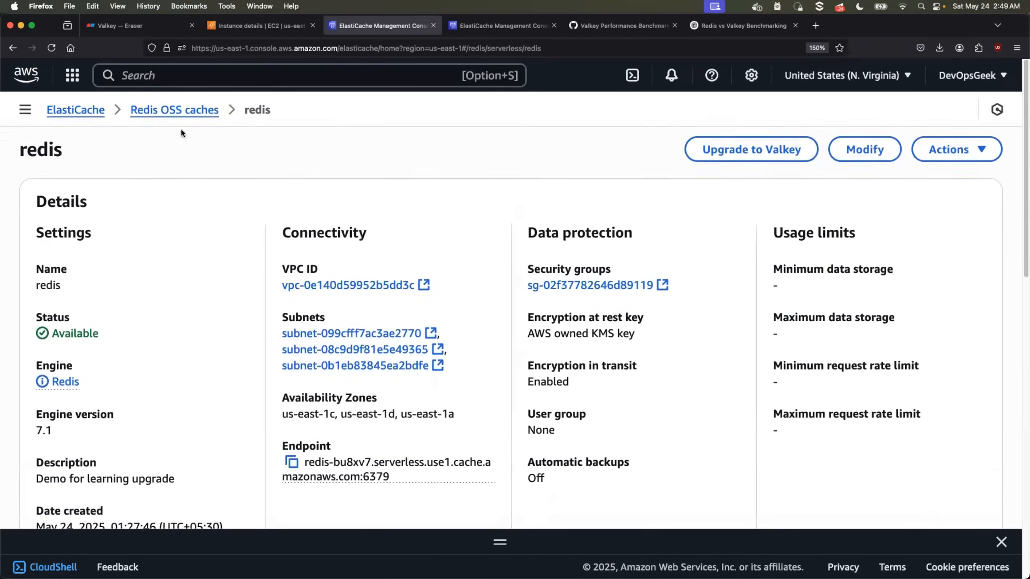
{"action": "left_click", "coordinate": [174, 110]}
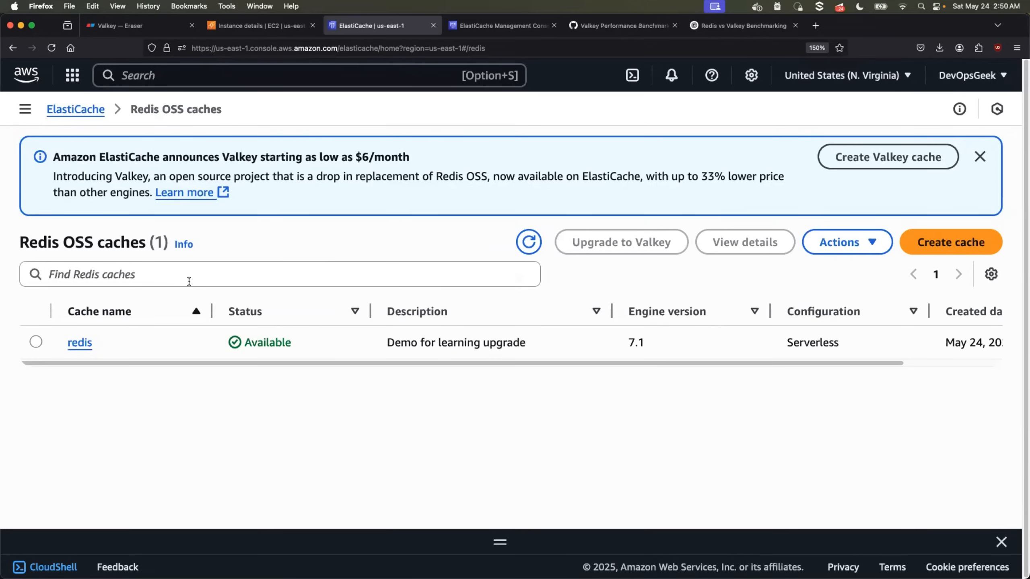
{"action": "left_click", "coordinate": [80, 342]}
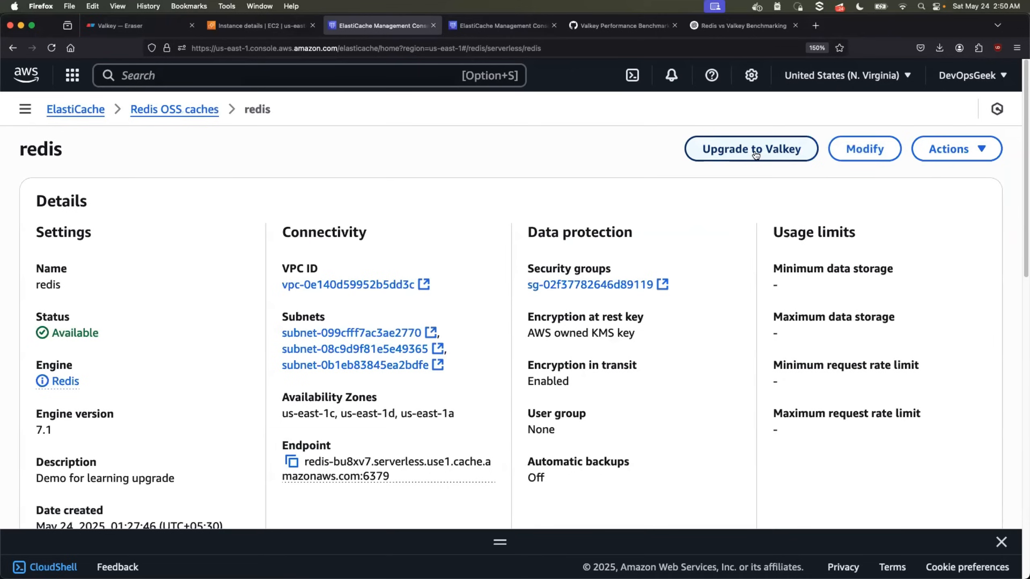
{"action": "left_click", "coordinate": [751, 148]}
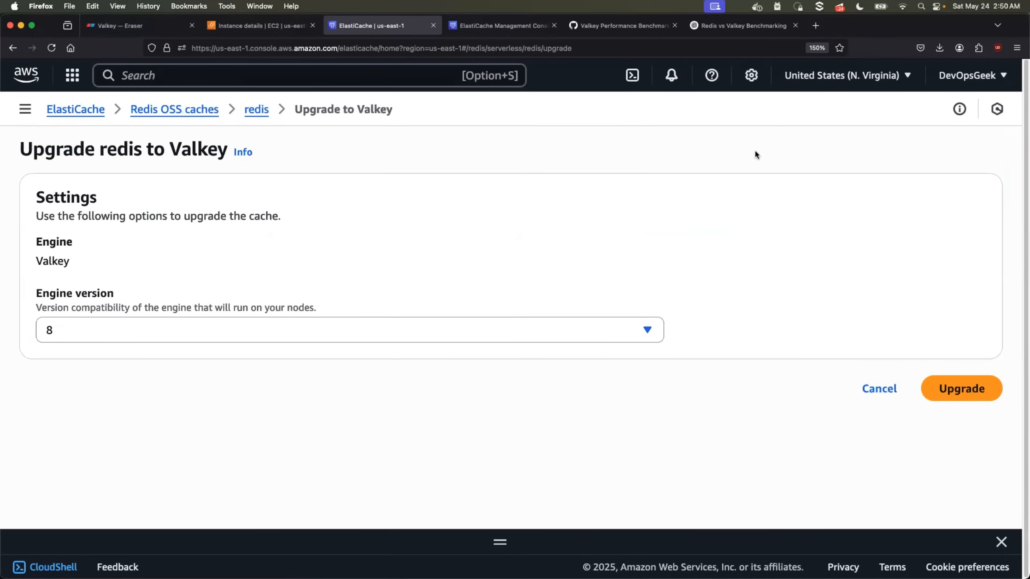
{"action": "mouse_move", "coordinate": [99, 335]}
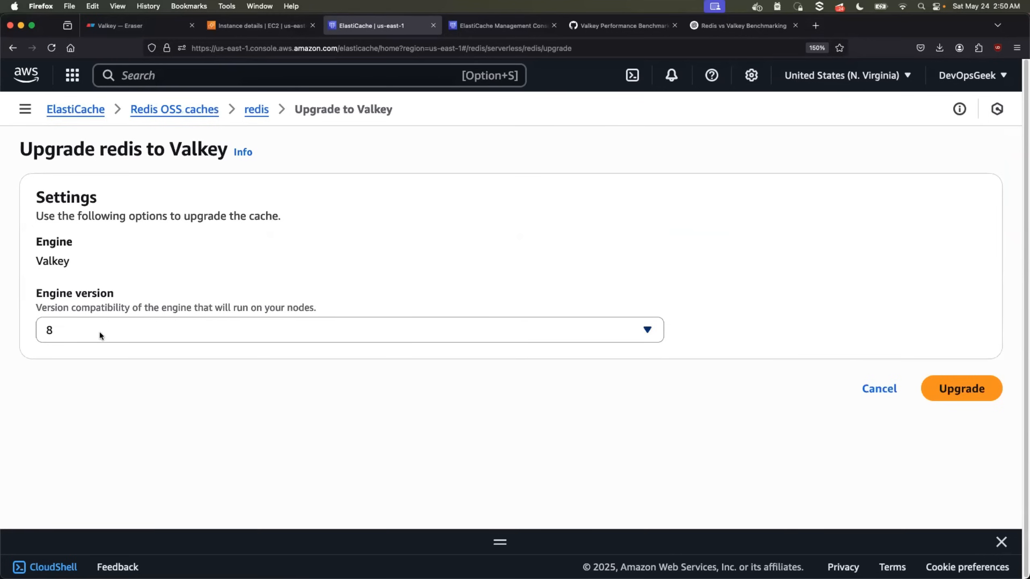
{"action": "left_click", "coordinate": [348, 330]}
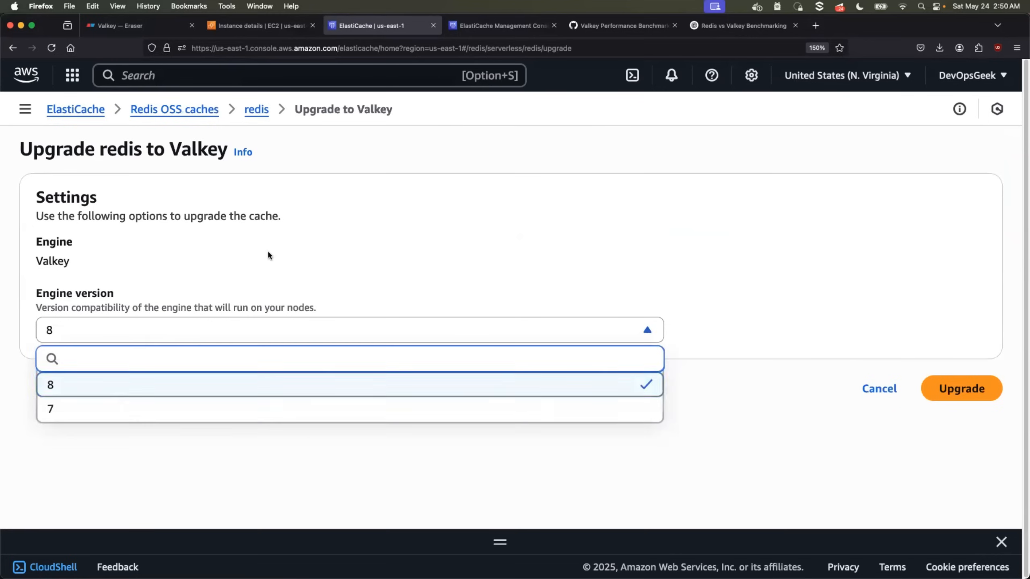
{"action": "left_click", "coordinate": [348, 384]}
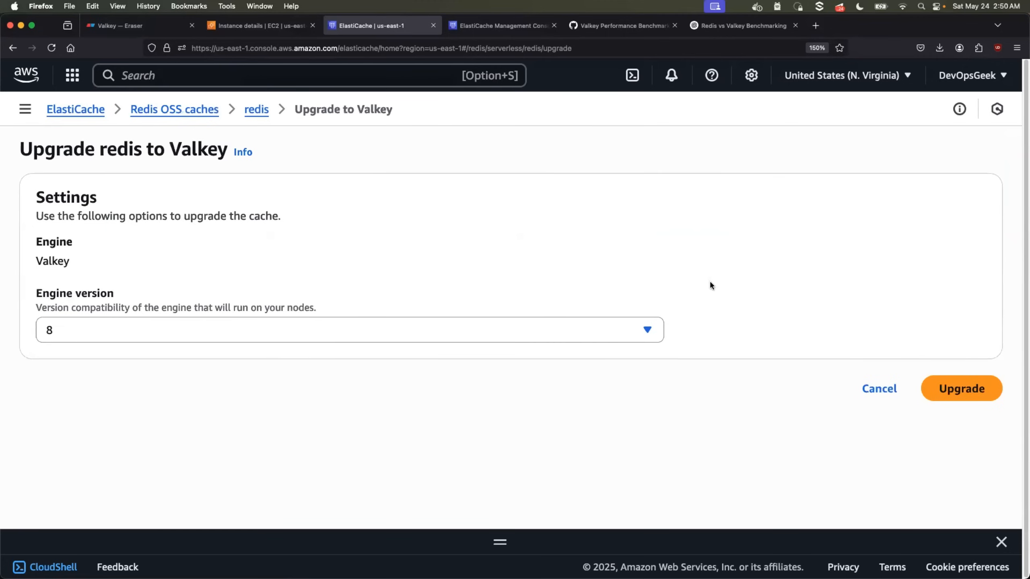
{"action": "left_click", "coordinate": [961, 388]}
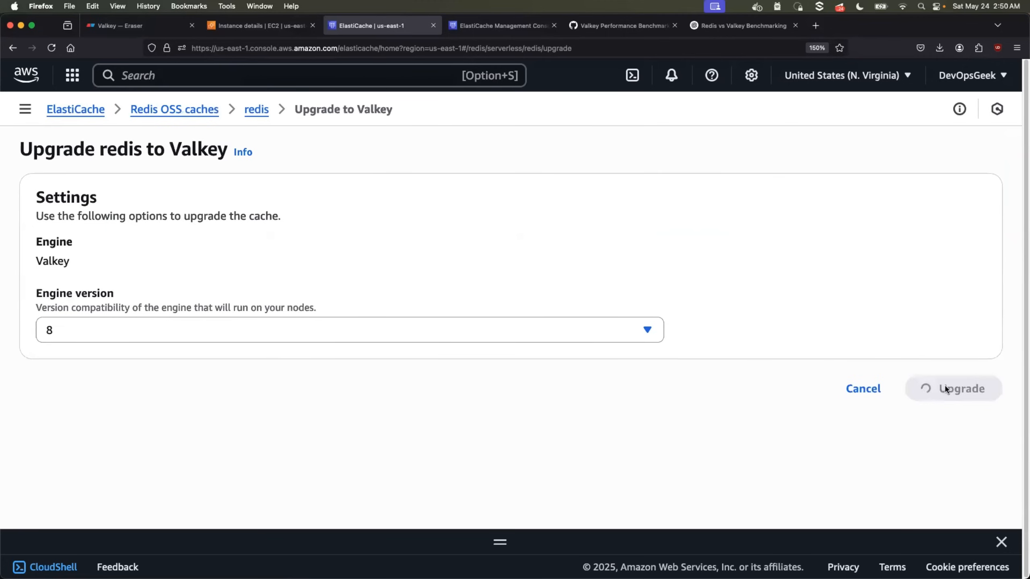
{"action": "left_click", "coordinate": [961, 388]}
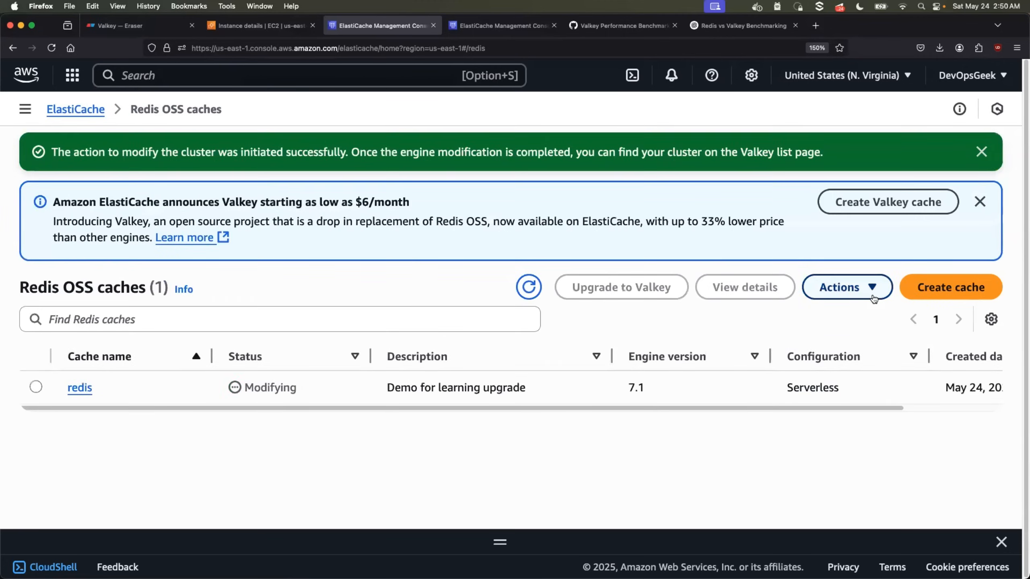
Step: Confirm the redis cache shows Valkey 8.0 and Available, then return to the Eraser sketch
{"action": "left_click", "coordinate": [79, 387]}
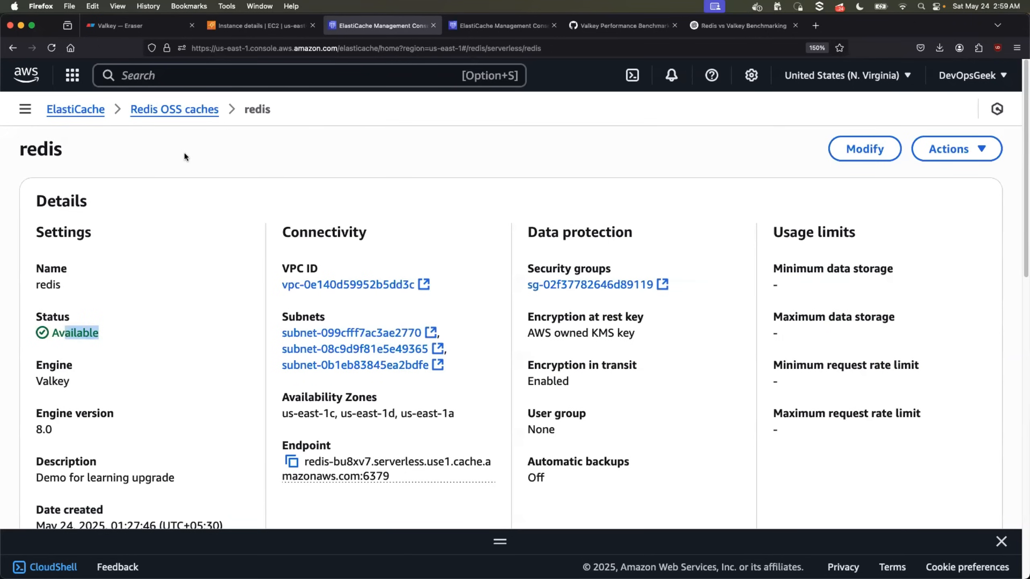
{"action": "mouse_move", "coordinate": [228, 350]}
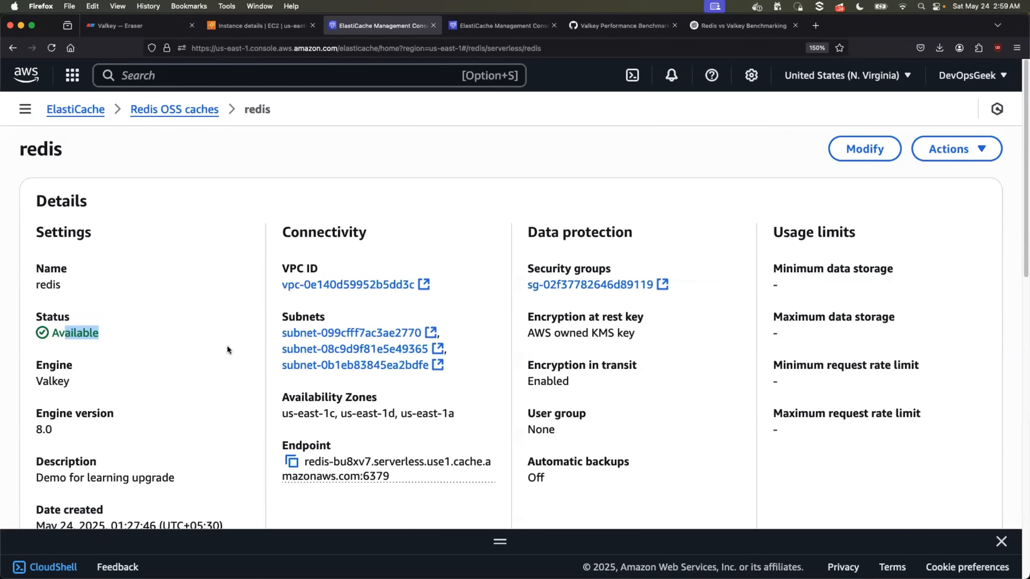
{"action": "scroll", "scroll_direction": "down", "scroll_amount": 3}
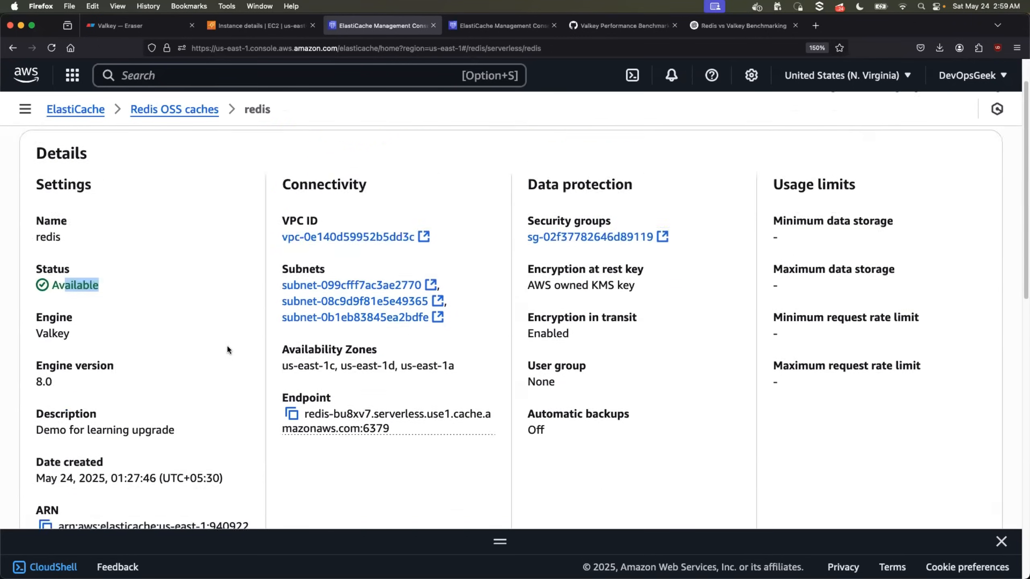
{"action": "scroll", "scroll_direction": "up", "scroll_amount": 3}
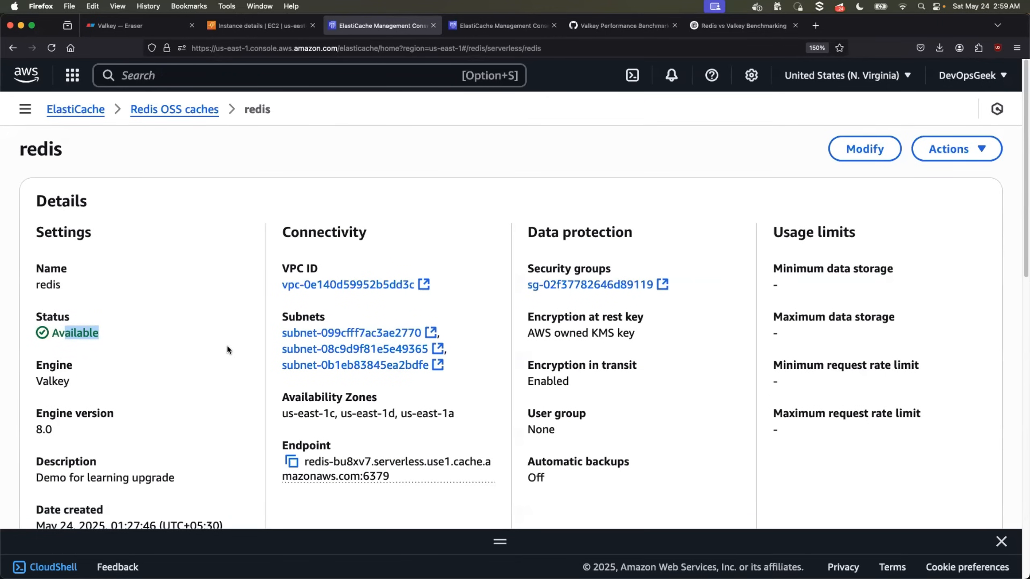
{"action": "scroll", "scroll_direction": "down", "scroll_amount": 3}
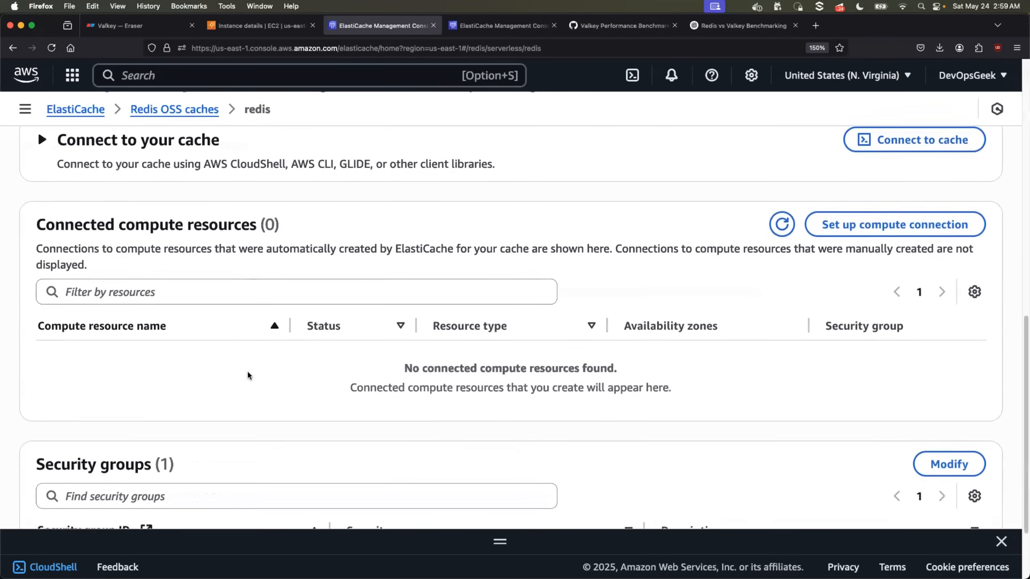
{"action": "scroll", "scroll_direction": "up", "scroll_amount": 3}
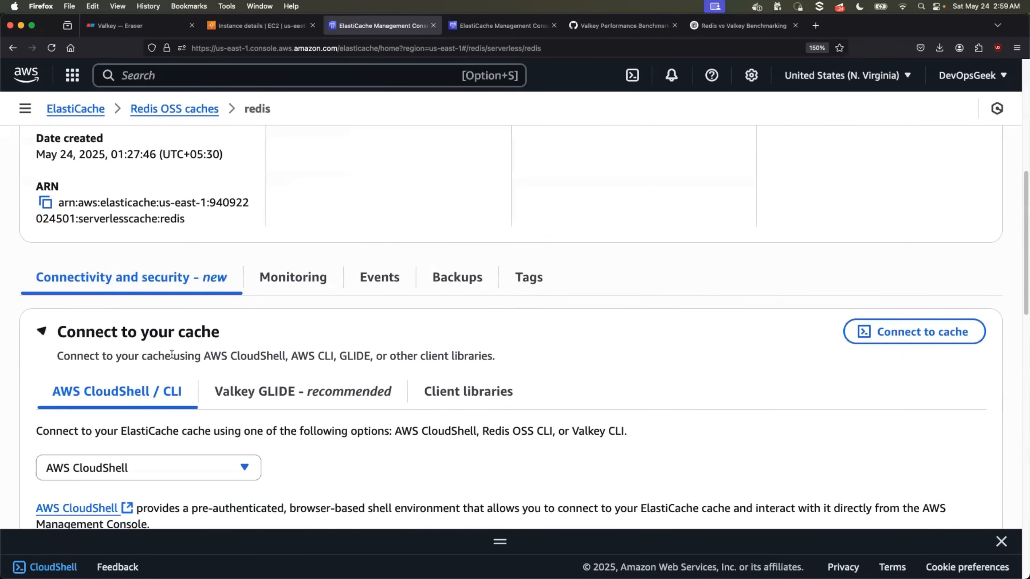
{"action": "scroll", "scroll_direction": "down", "scroll_amount": 3}
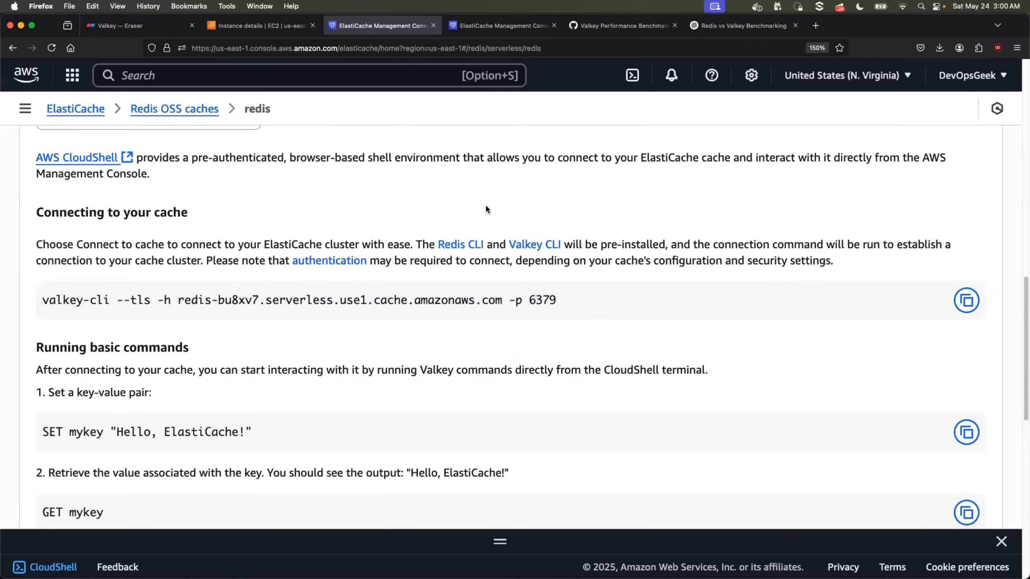
{"action": "left_click", "coordinate": [125, 26]}
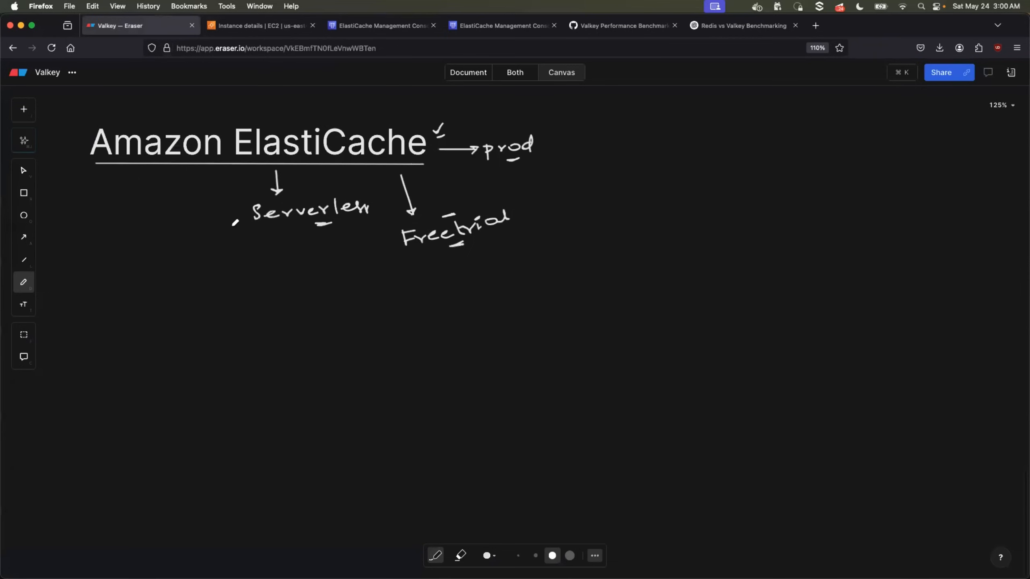